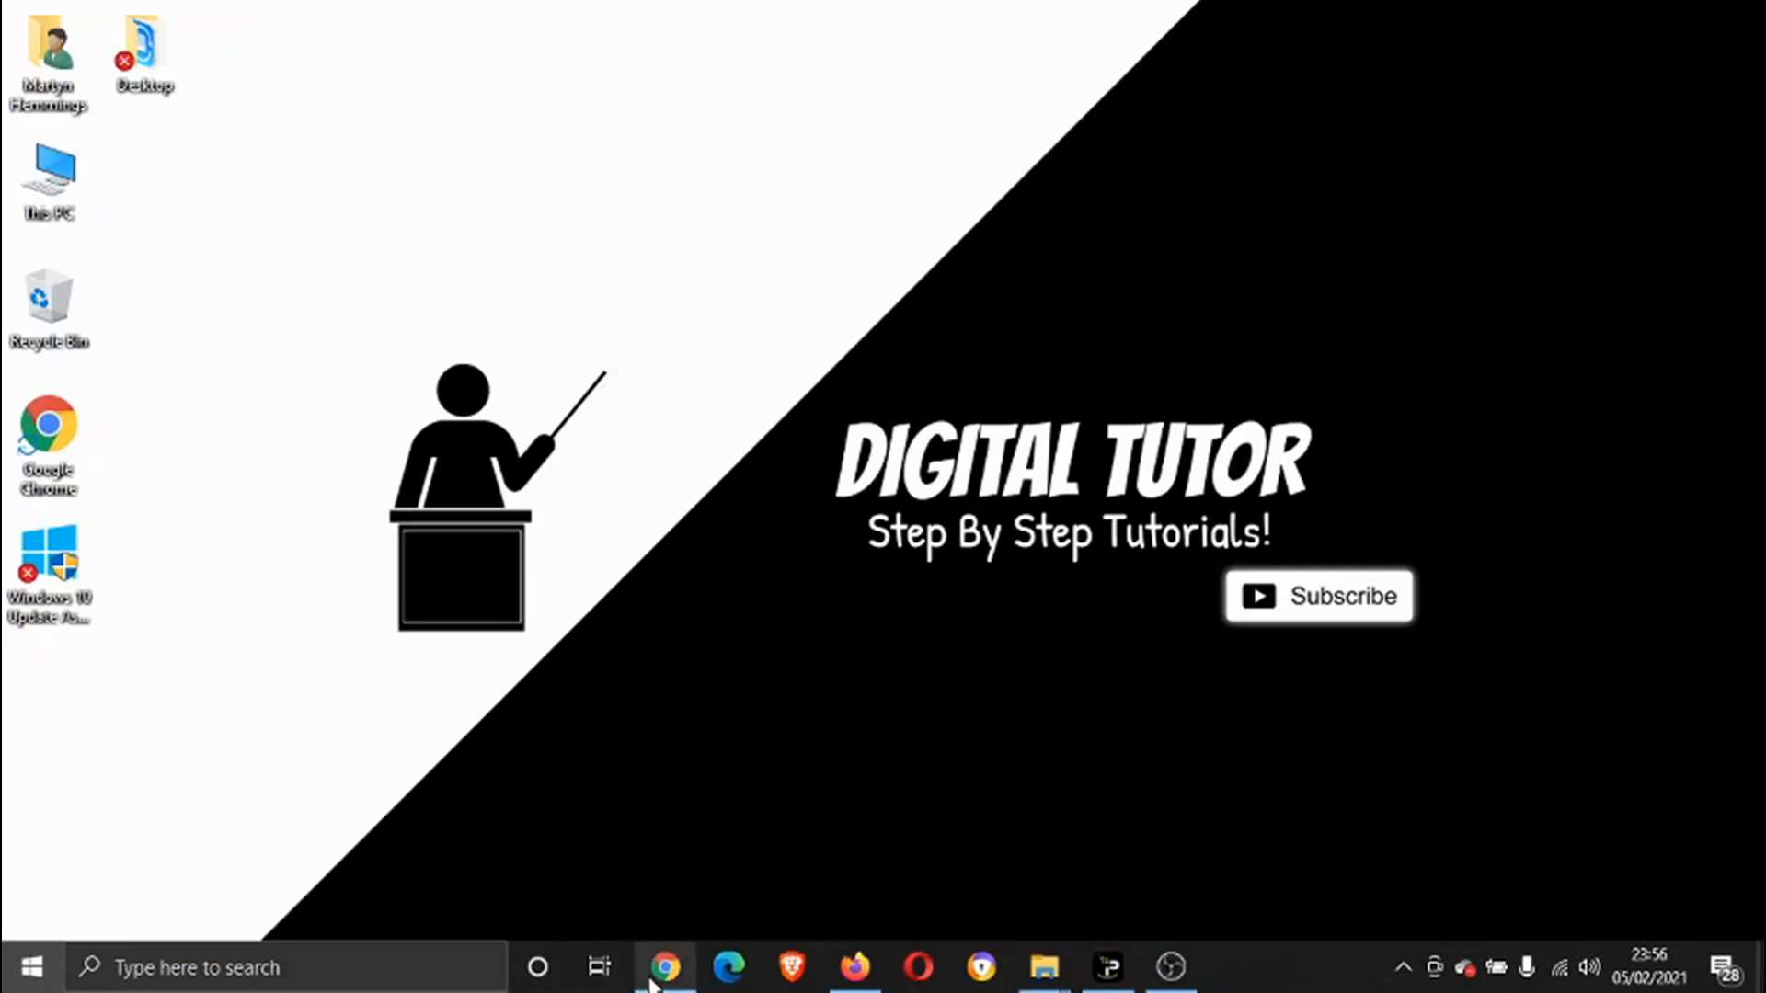
Step: Bring up Facebook in Chrome and show the recent Messenger conversations dropdown
{"action": "left_click", "coordinate": [664, 967]}
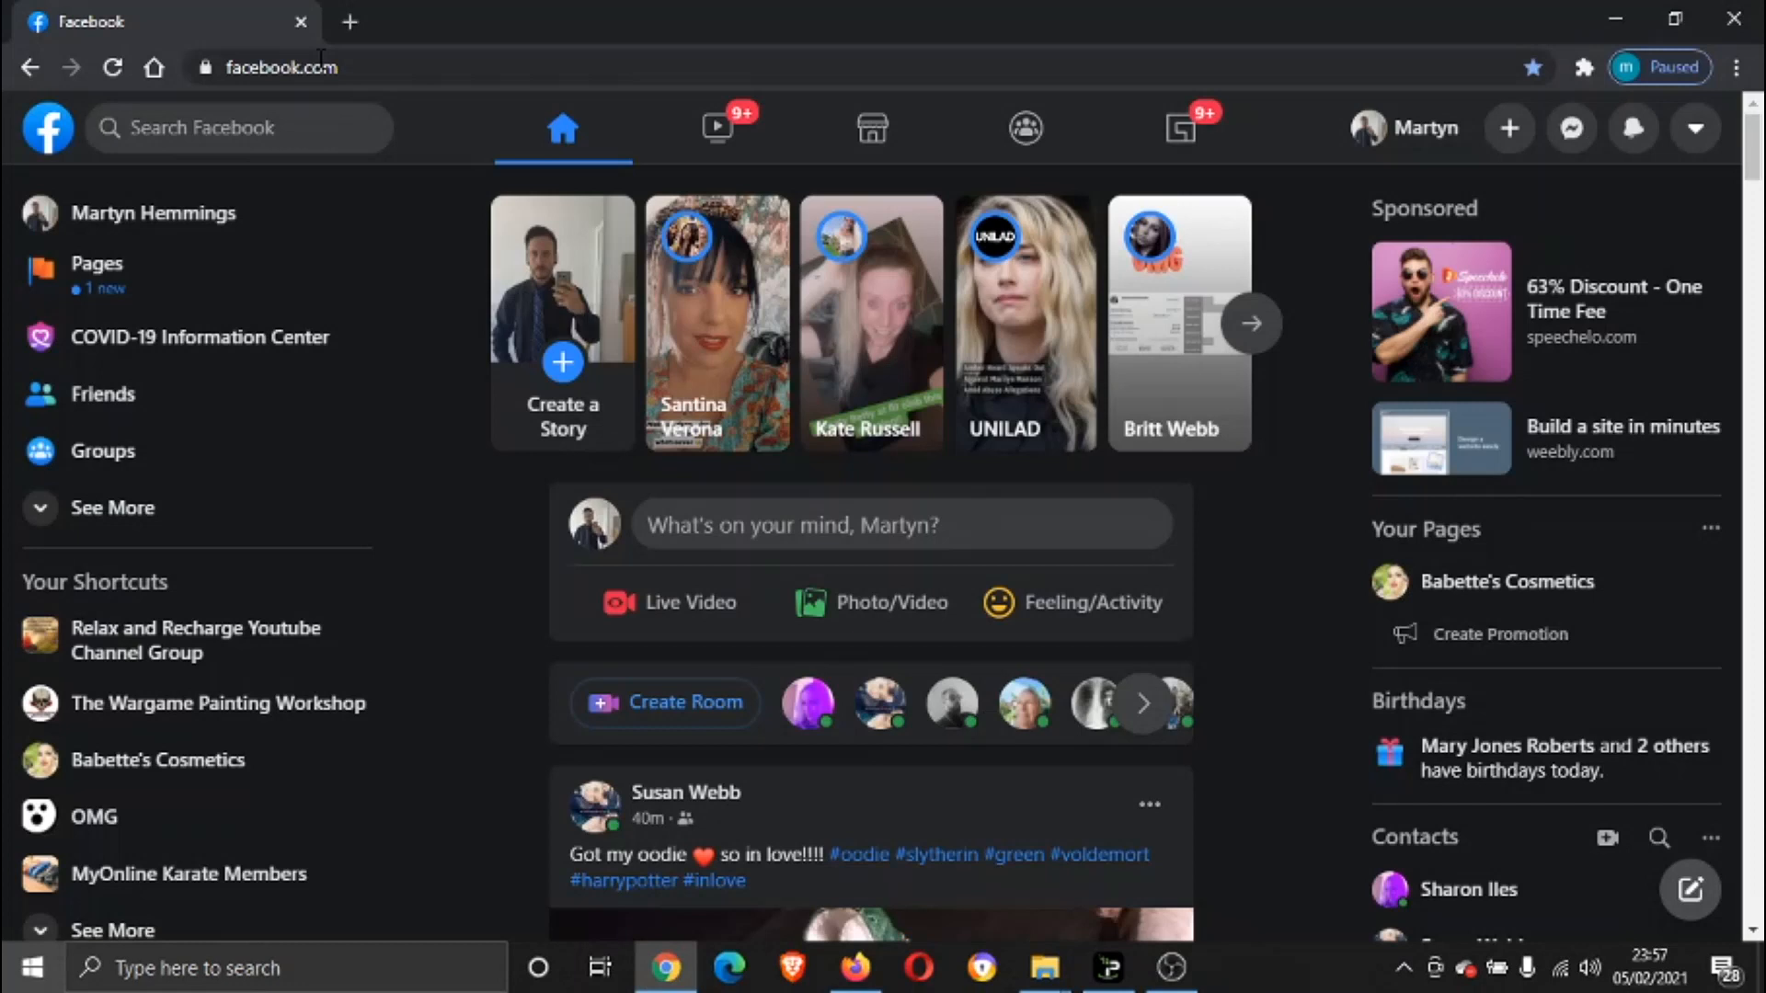
{"action": "mouse_move", "coordinate": [1002, 321]}
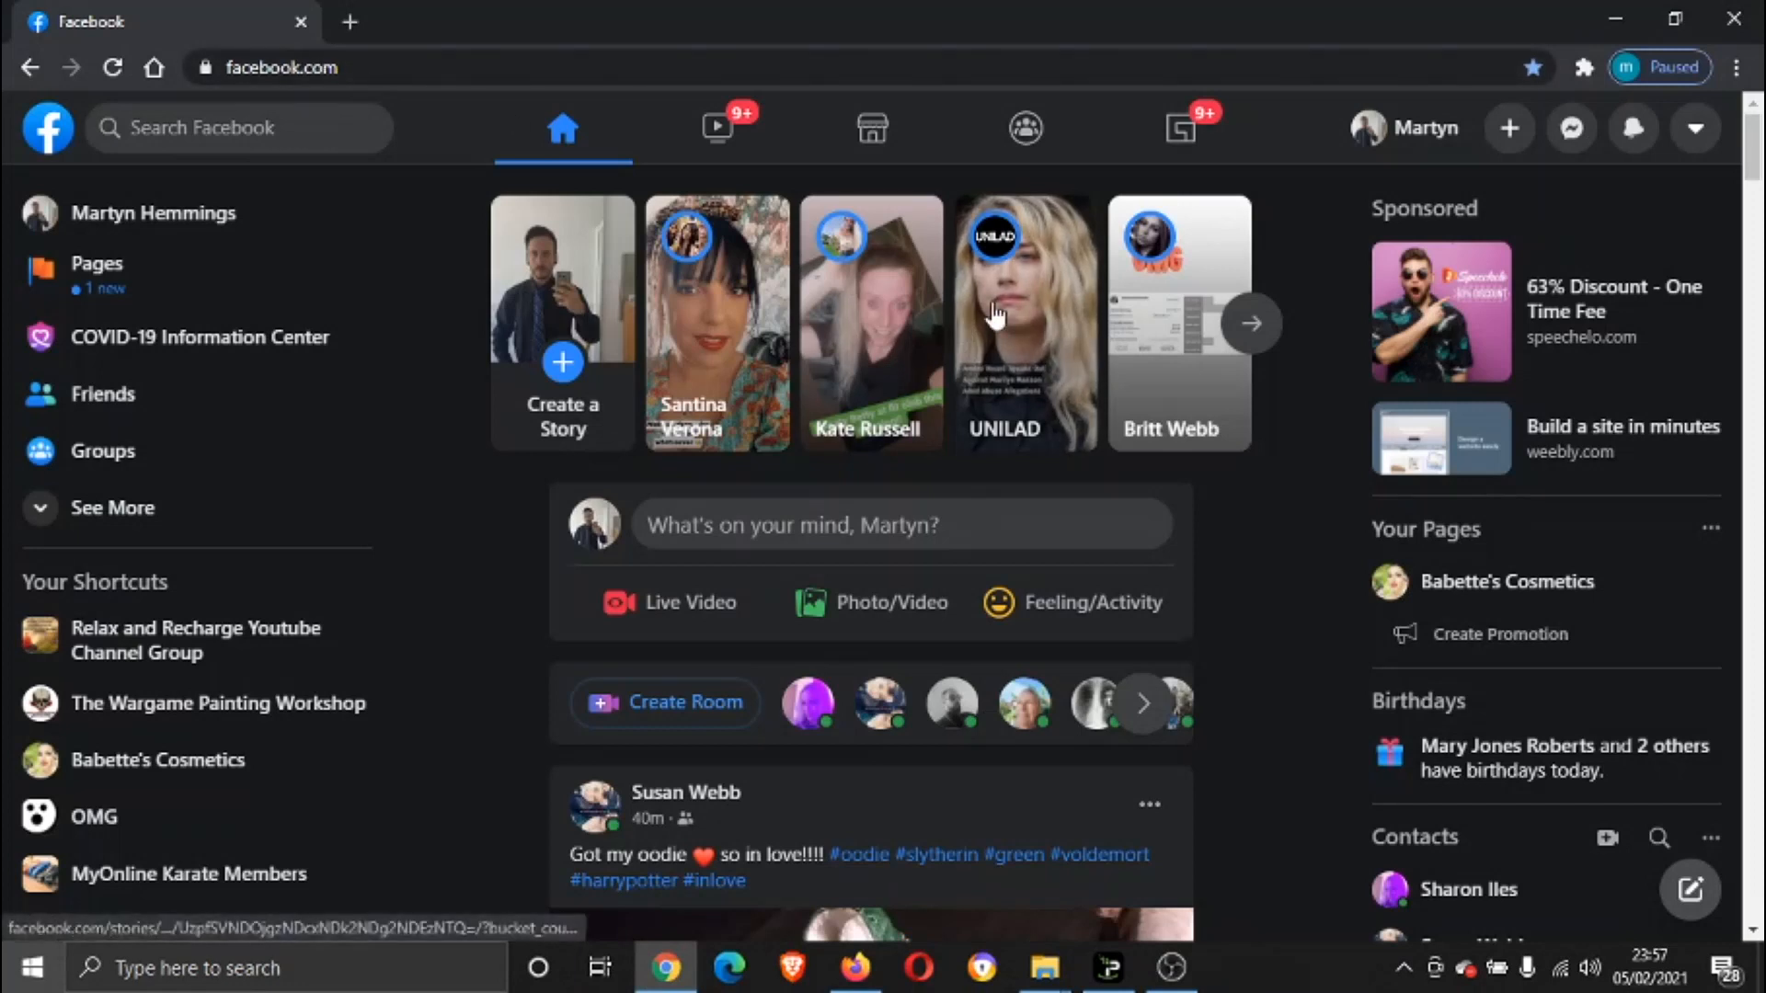
{"action": "mouse_move", "coordinate": [1570, 127]}
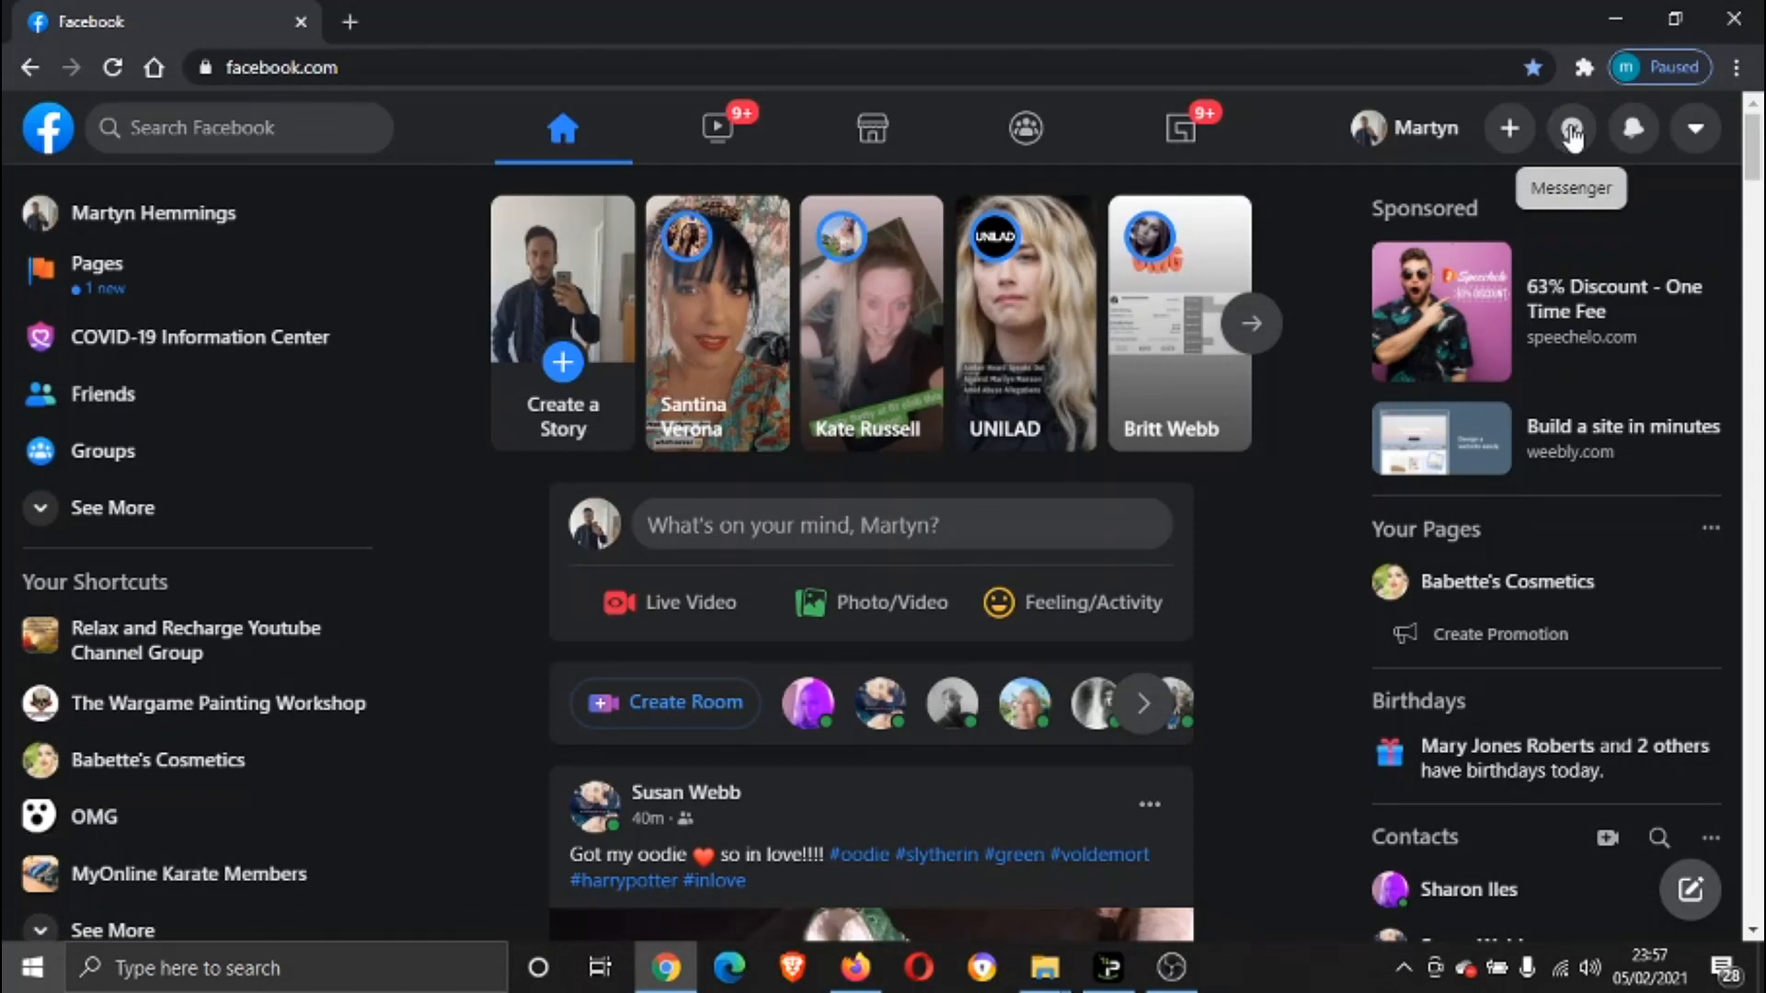
{"action": "left_click", "coordinate": [1570, 127]}
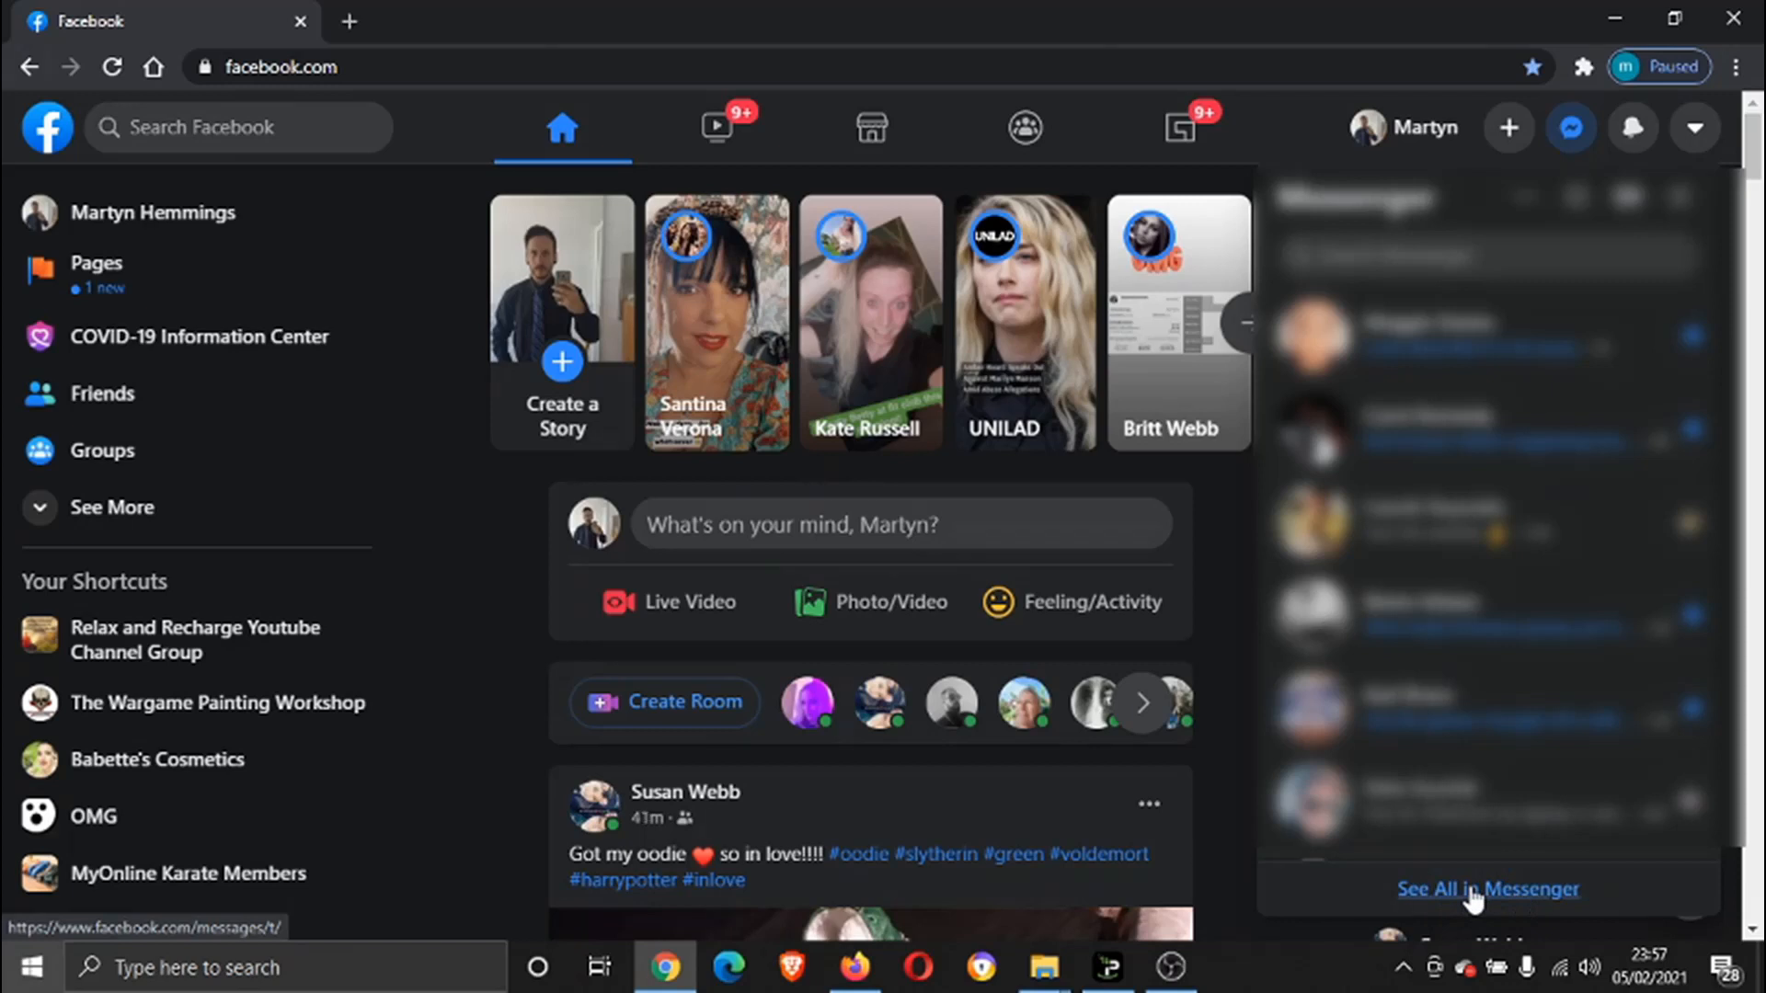
Step: Go from the Messenger dropdown to the full Messenger Chats page via 'See All in Messenger'
{"action": "left_click", "coordinate": [1486, 888]}
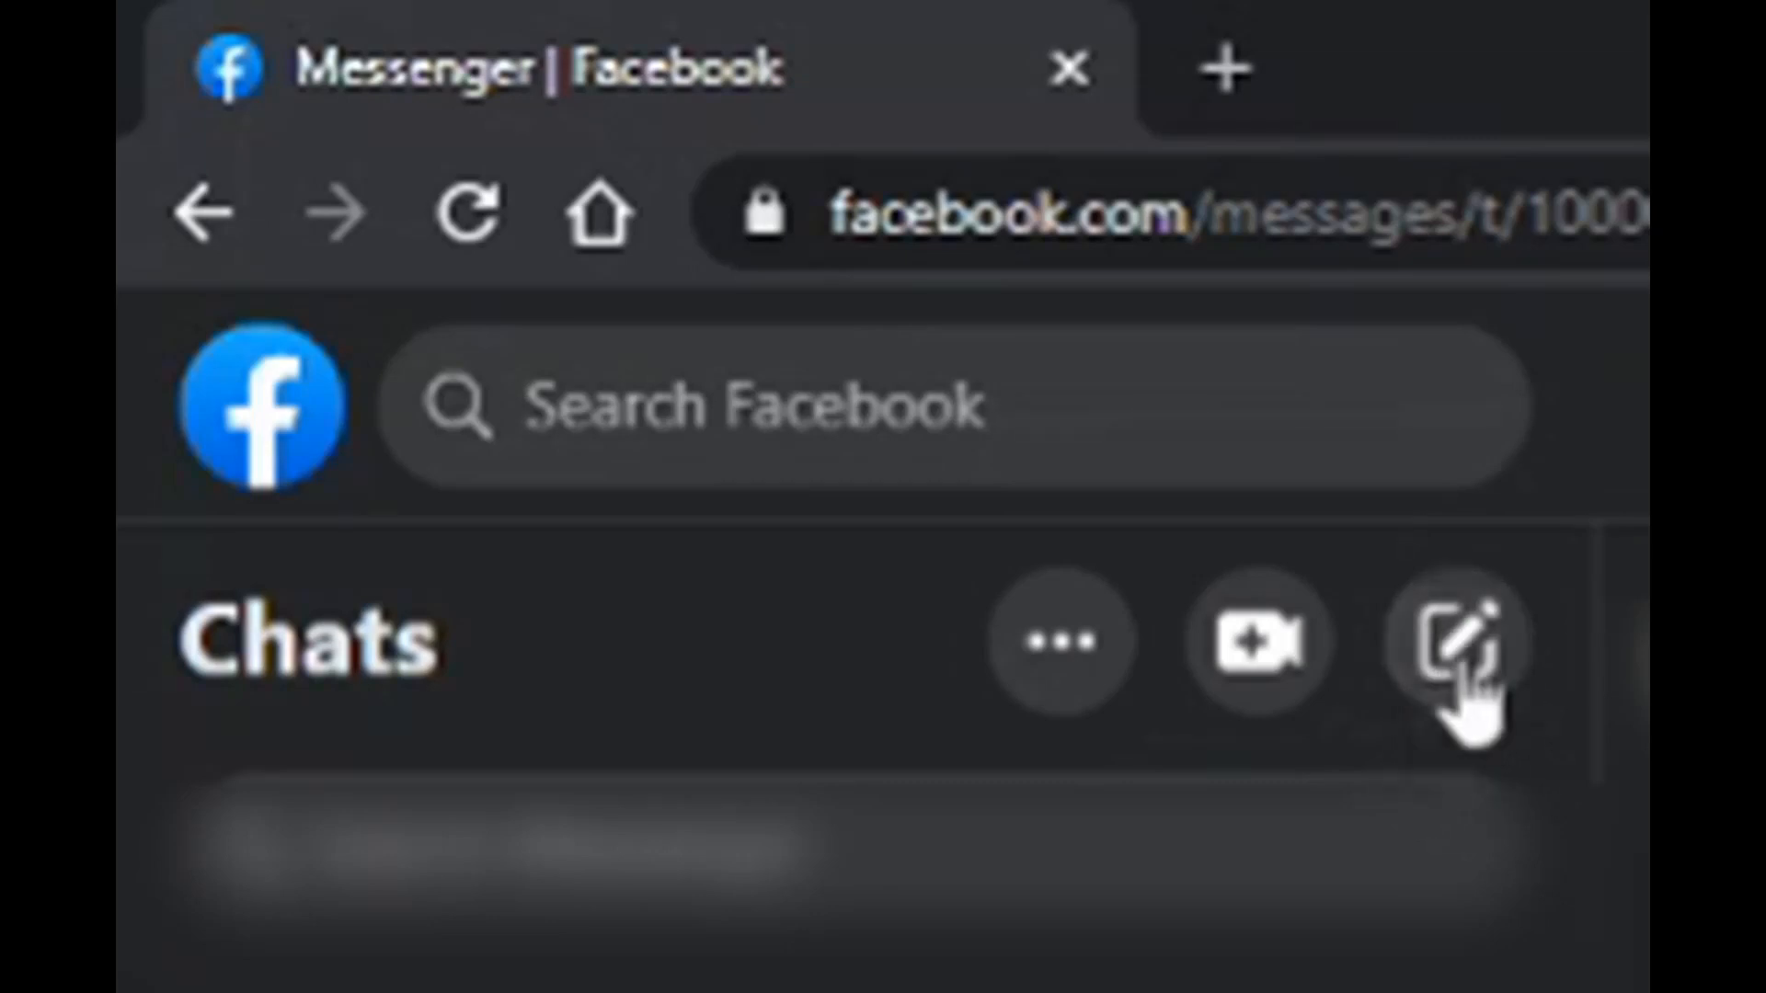
{"action": "left_click", "coordinate": [1450, 648]}
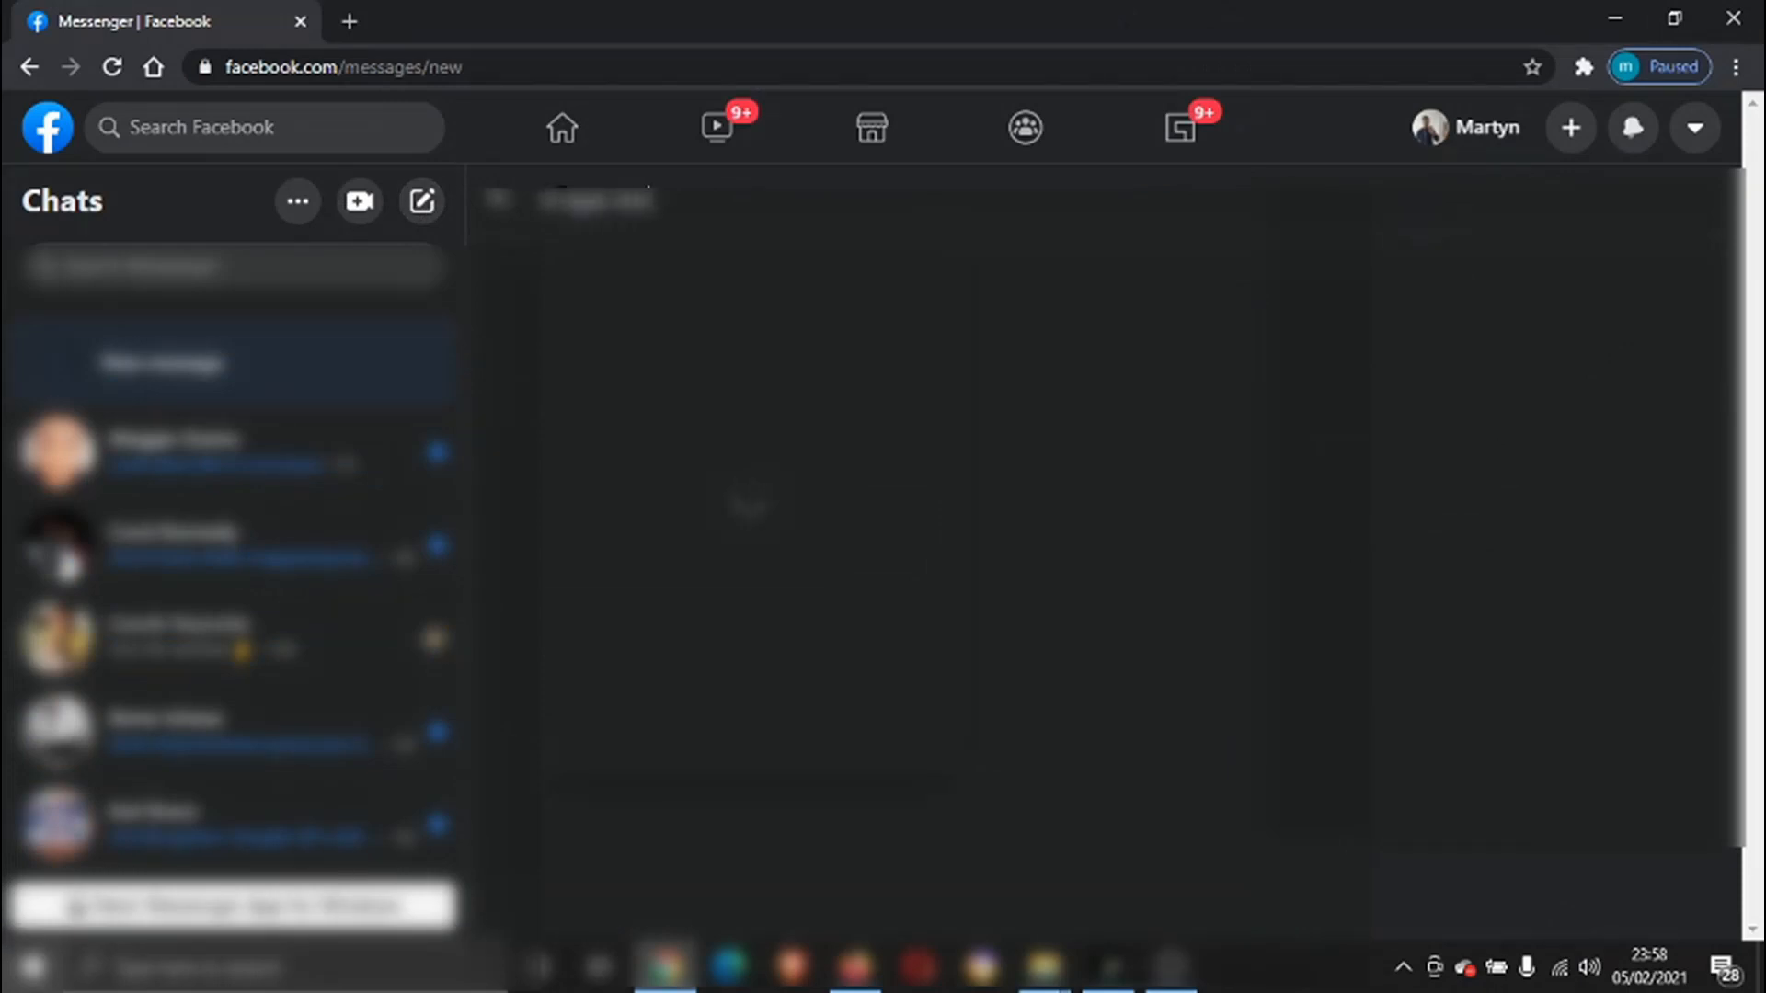
{"action": "type", "text": "meggie davies"}
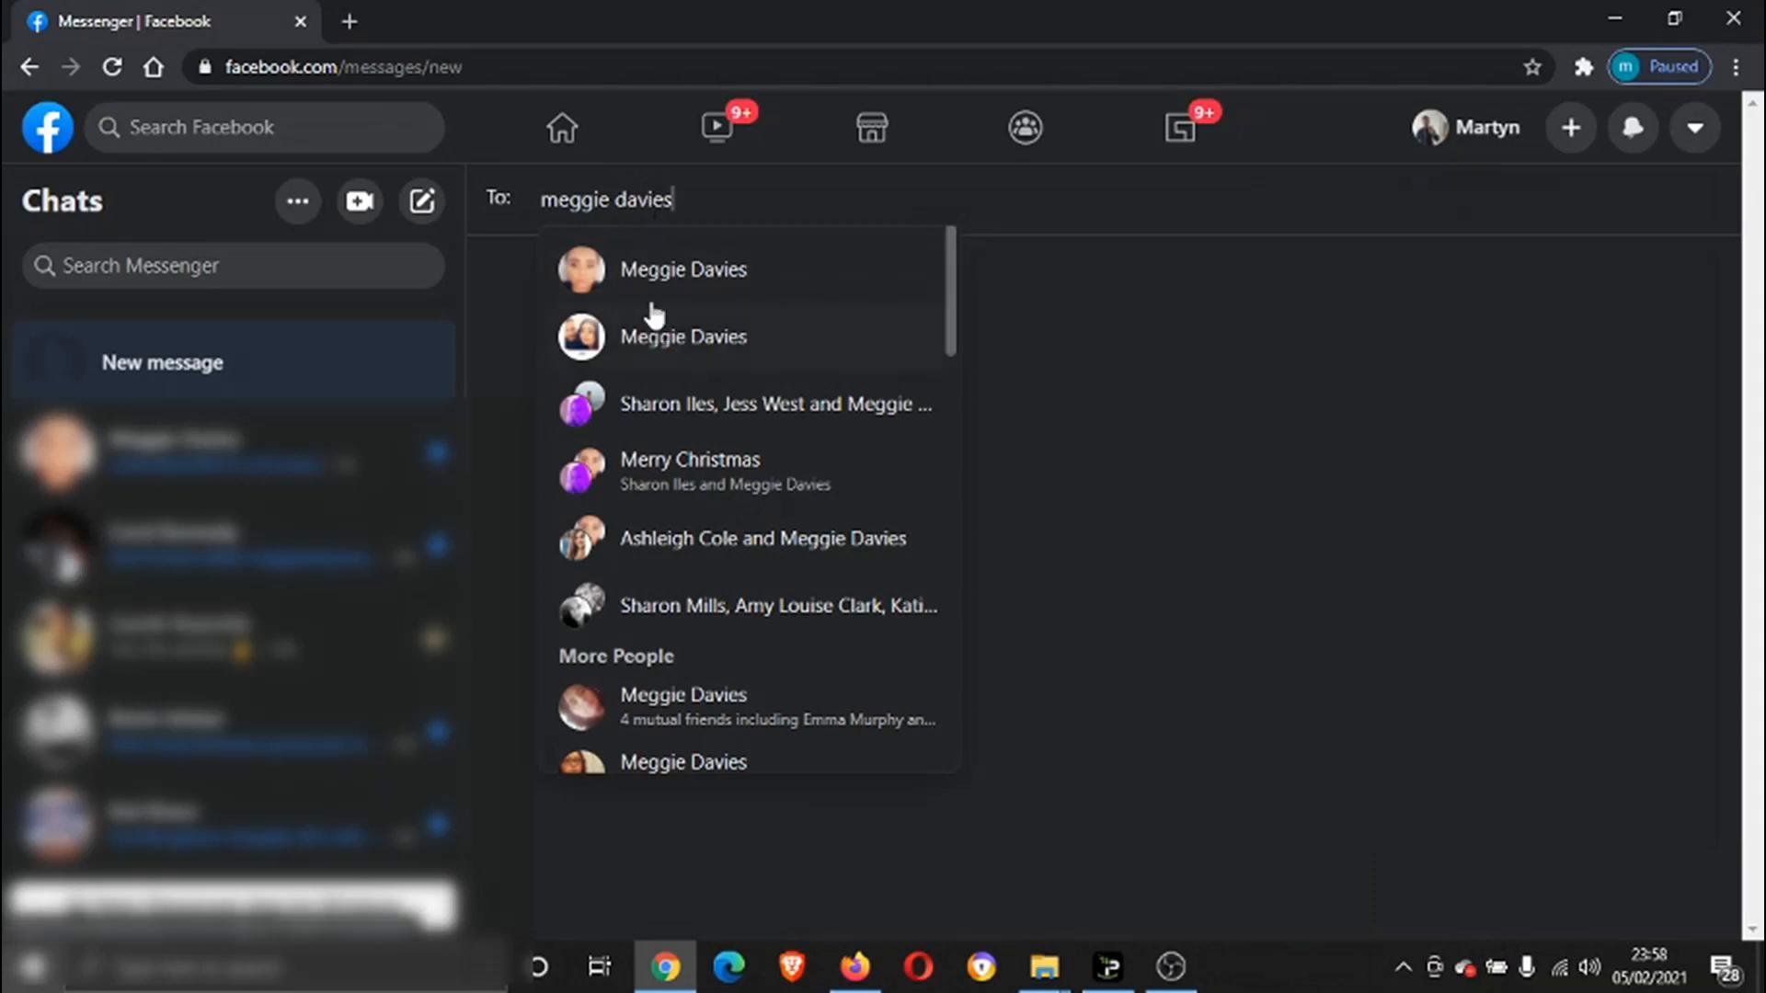
{"action": "mouse_move", "coordinate": [721, 479]}
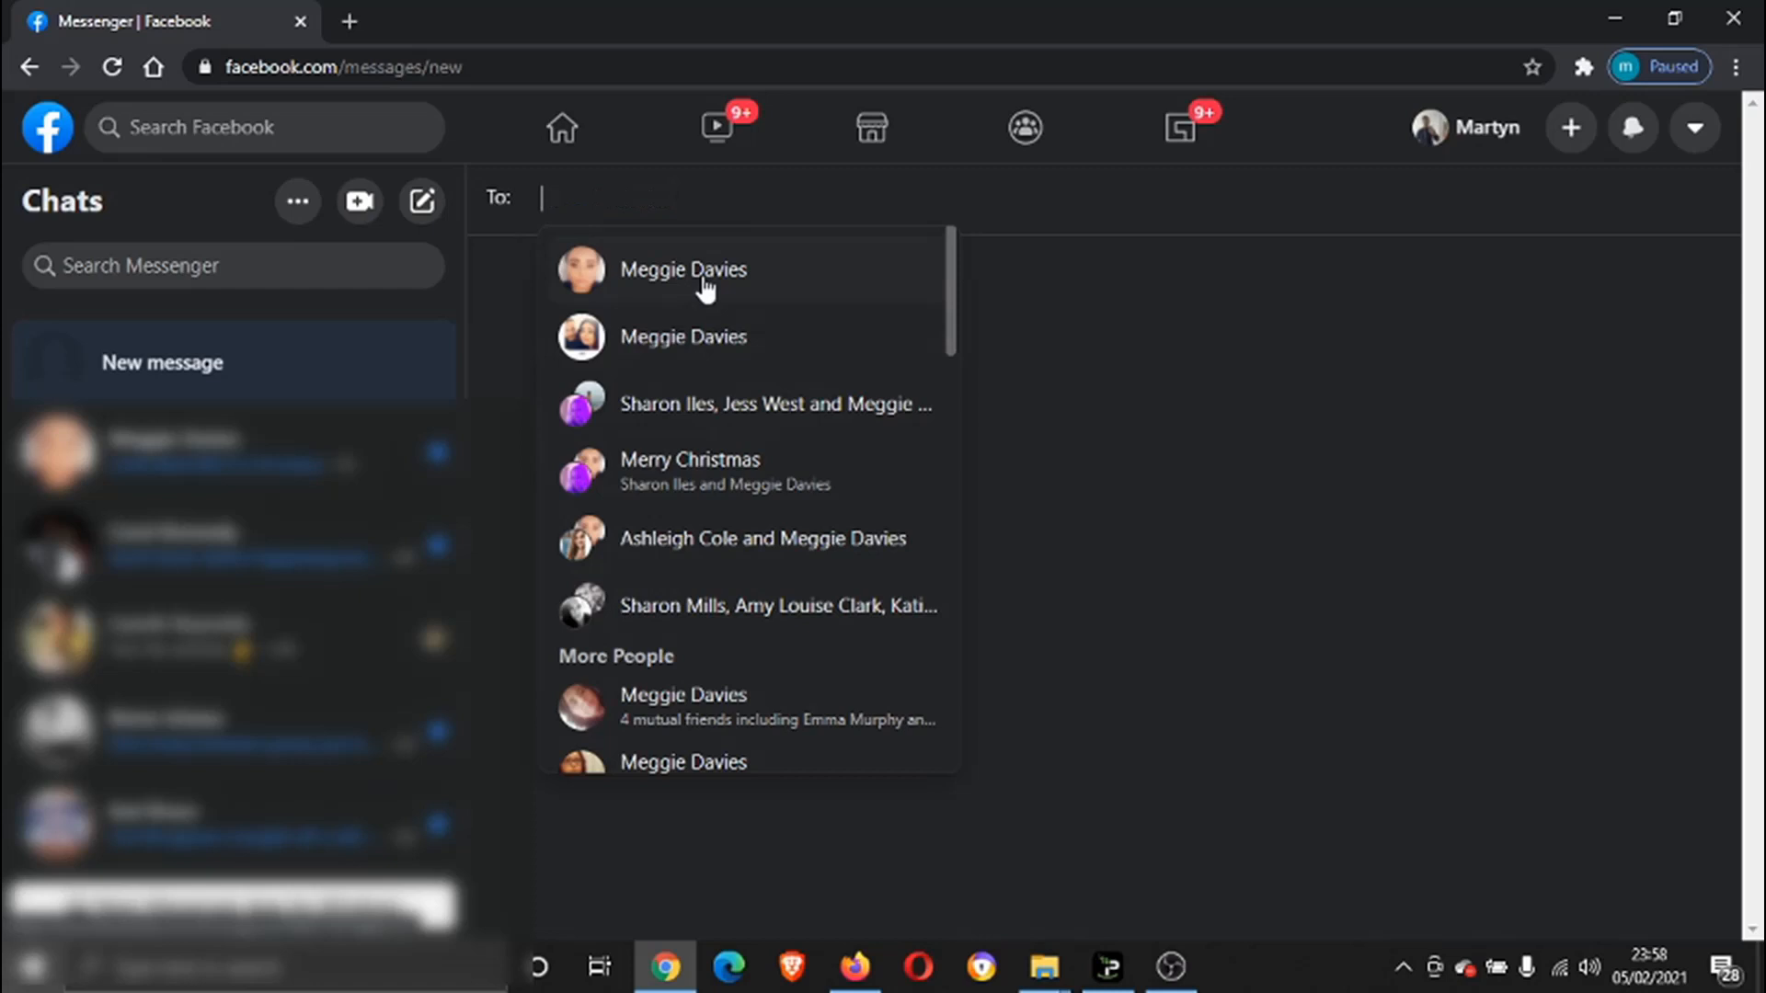
{"action": "left_click", "coordinate": [683, 270]}
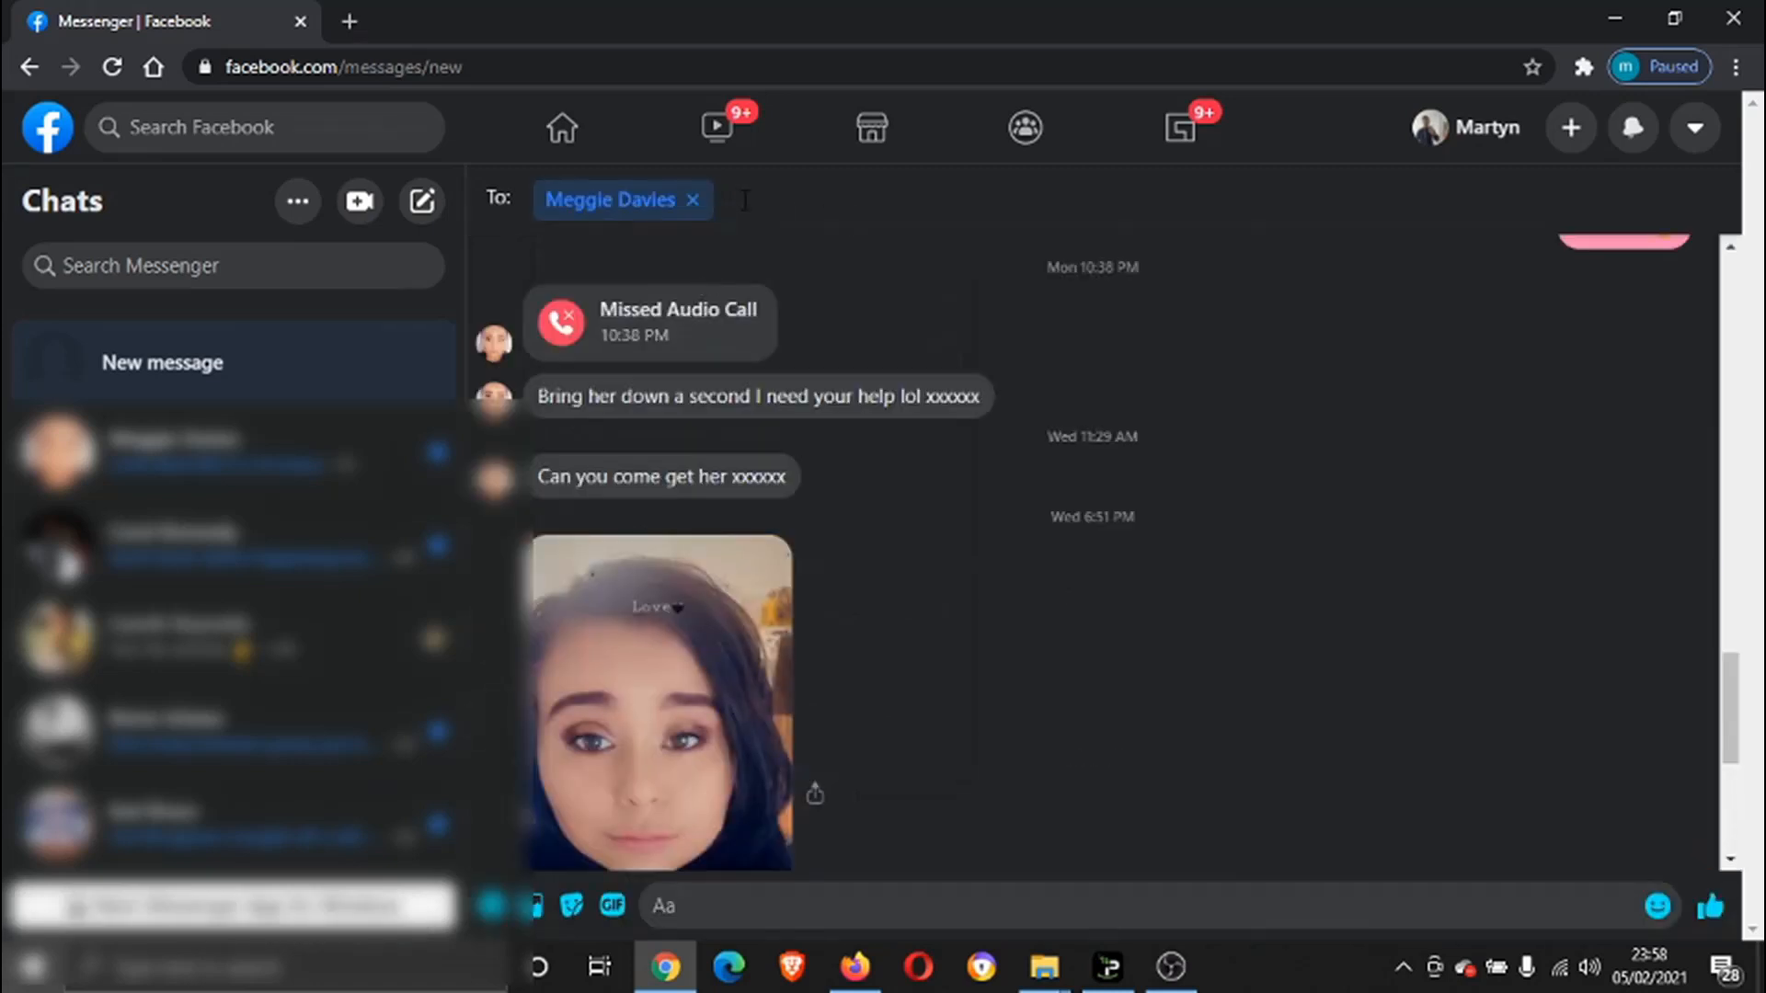
{"action": "type", "text": "d"}
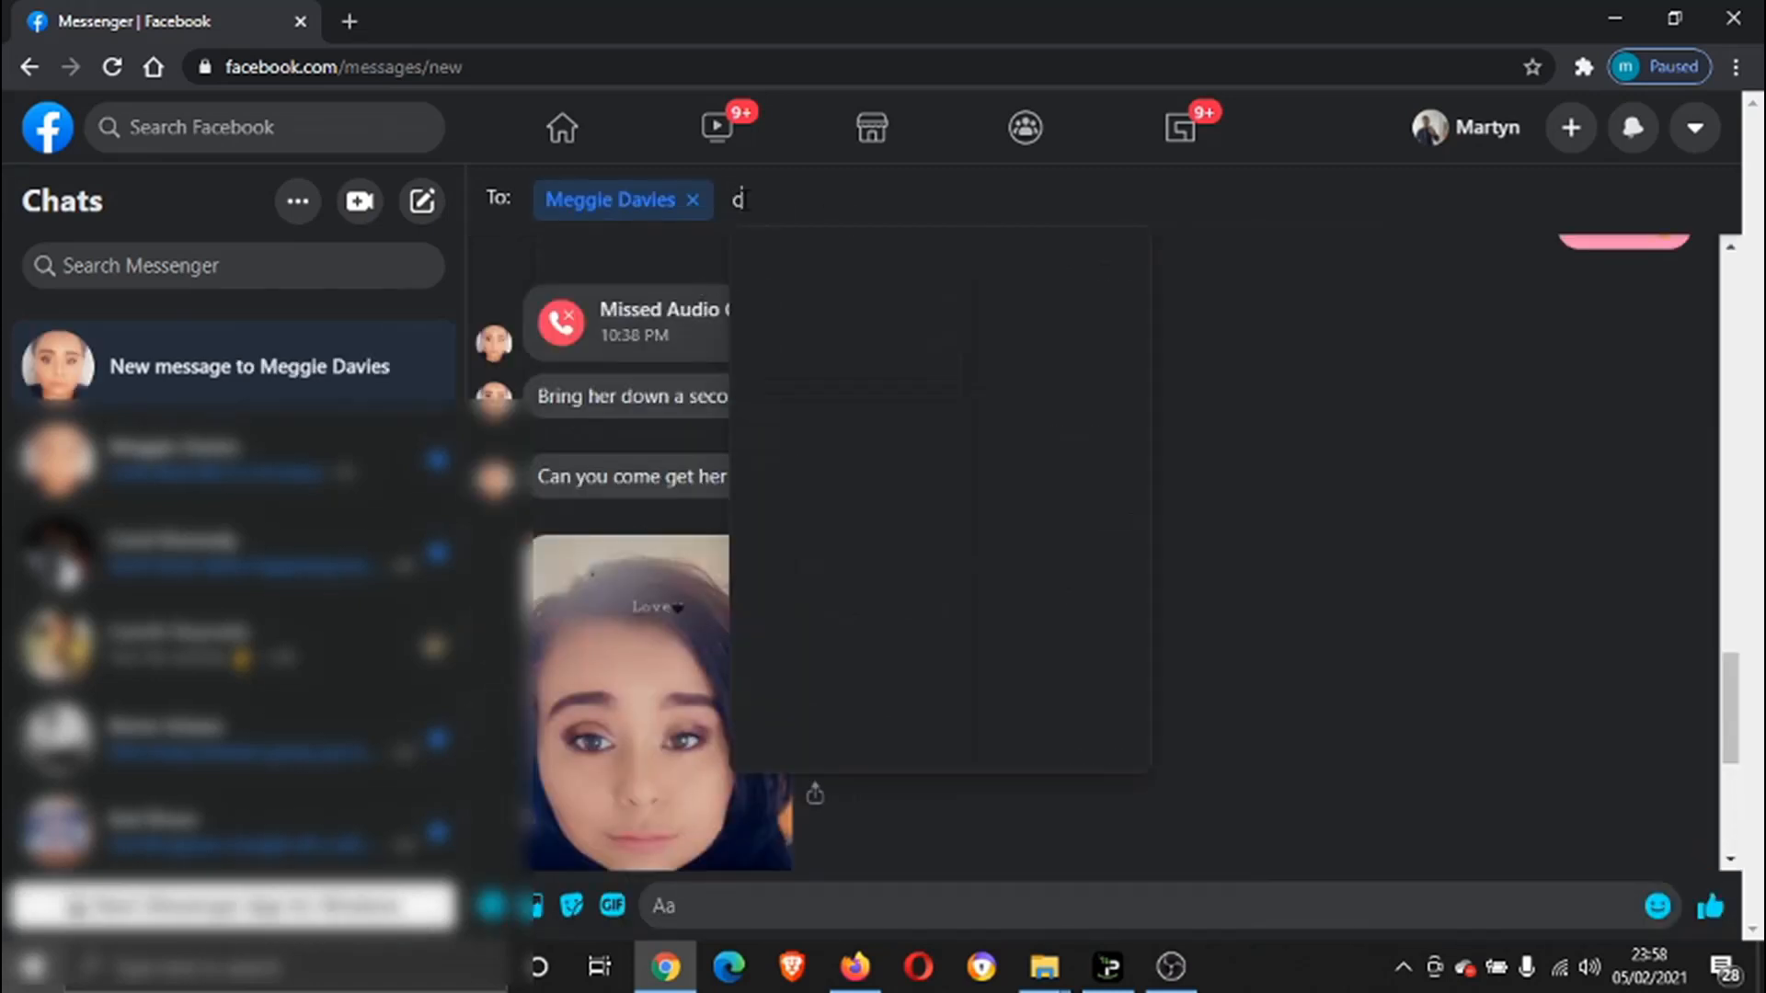
{"action": "type", "text": "arol kennedy"}
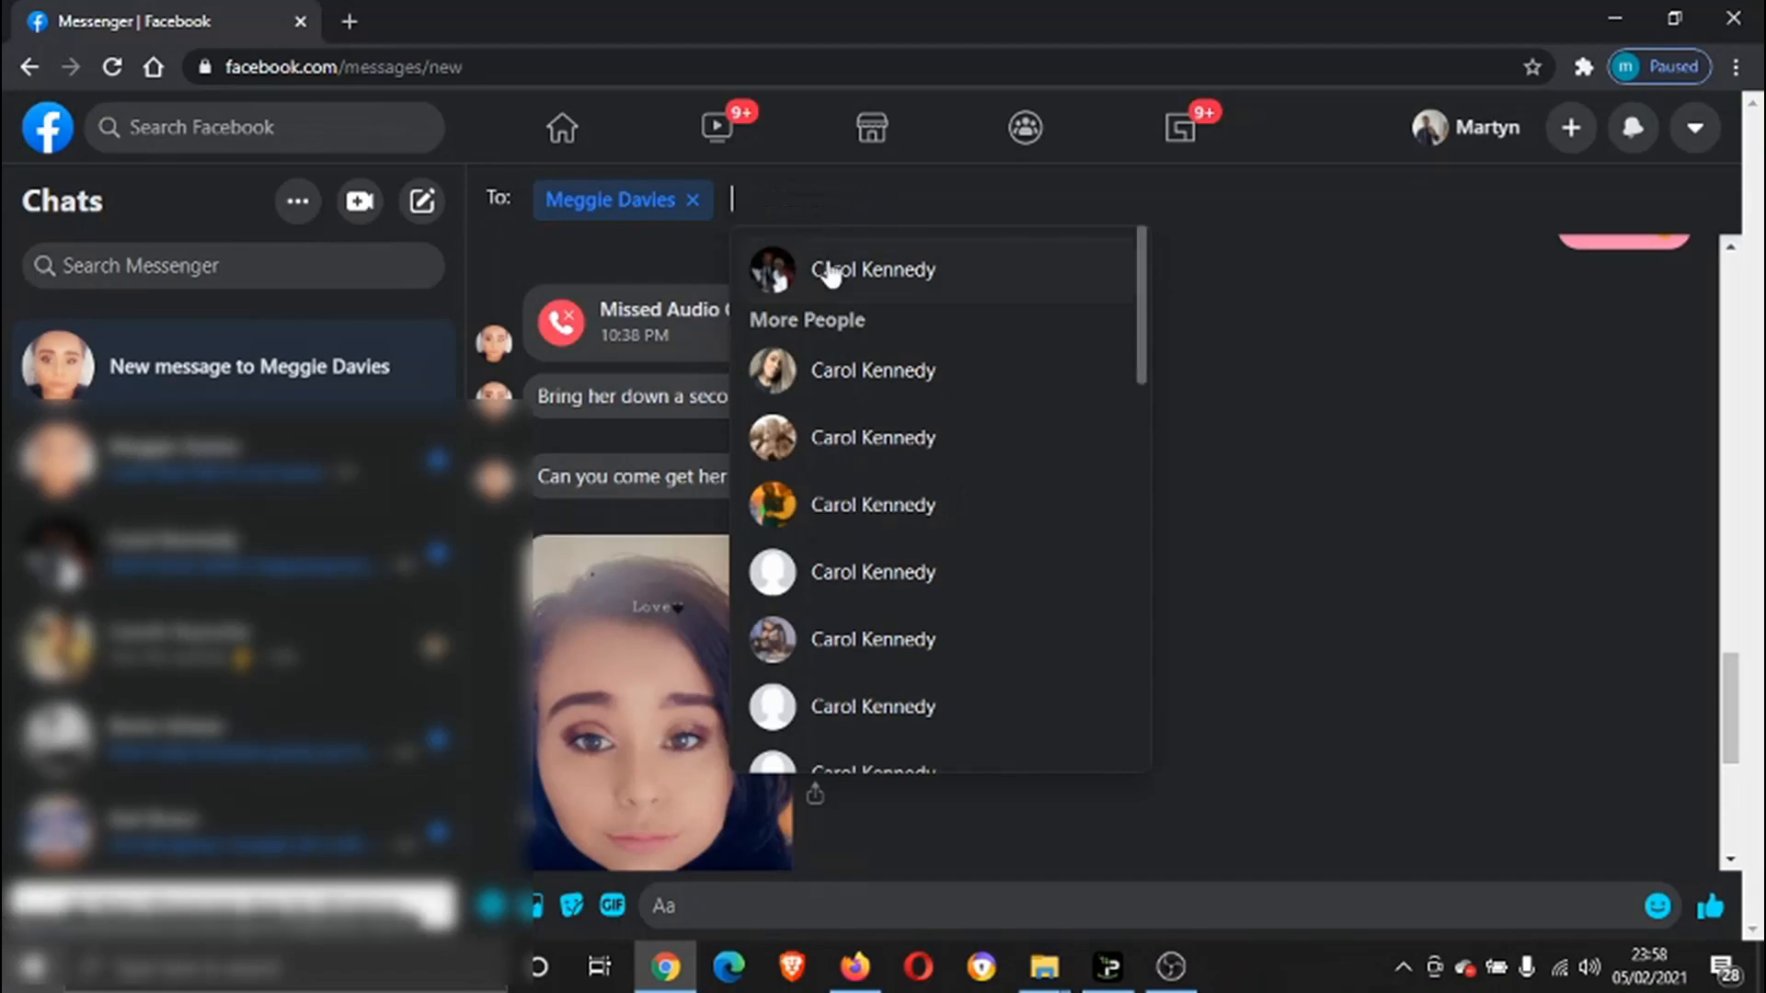
{"action": "left_click", "coordinate": [872, 269]}
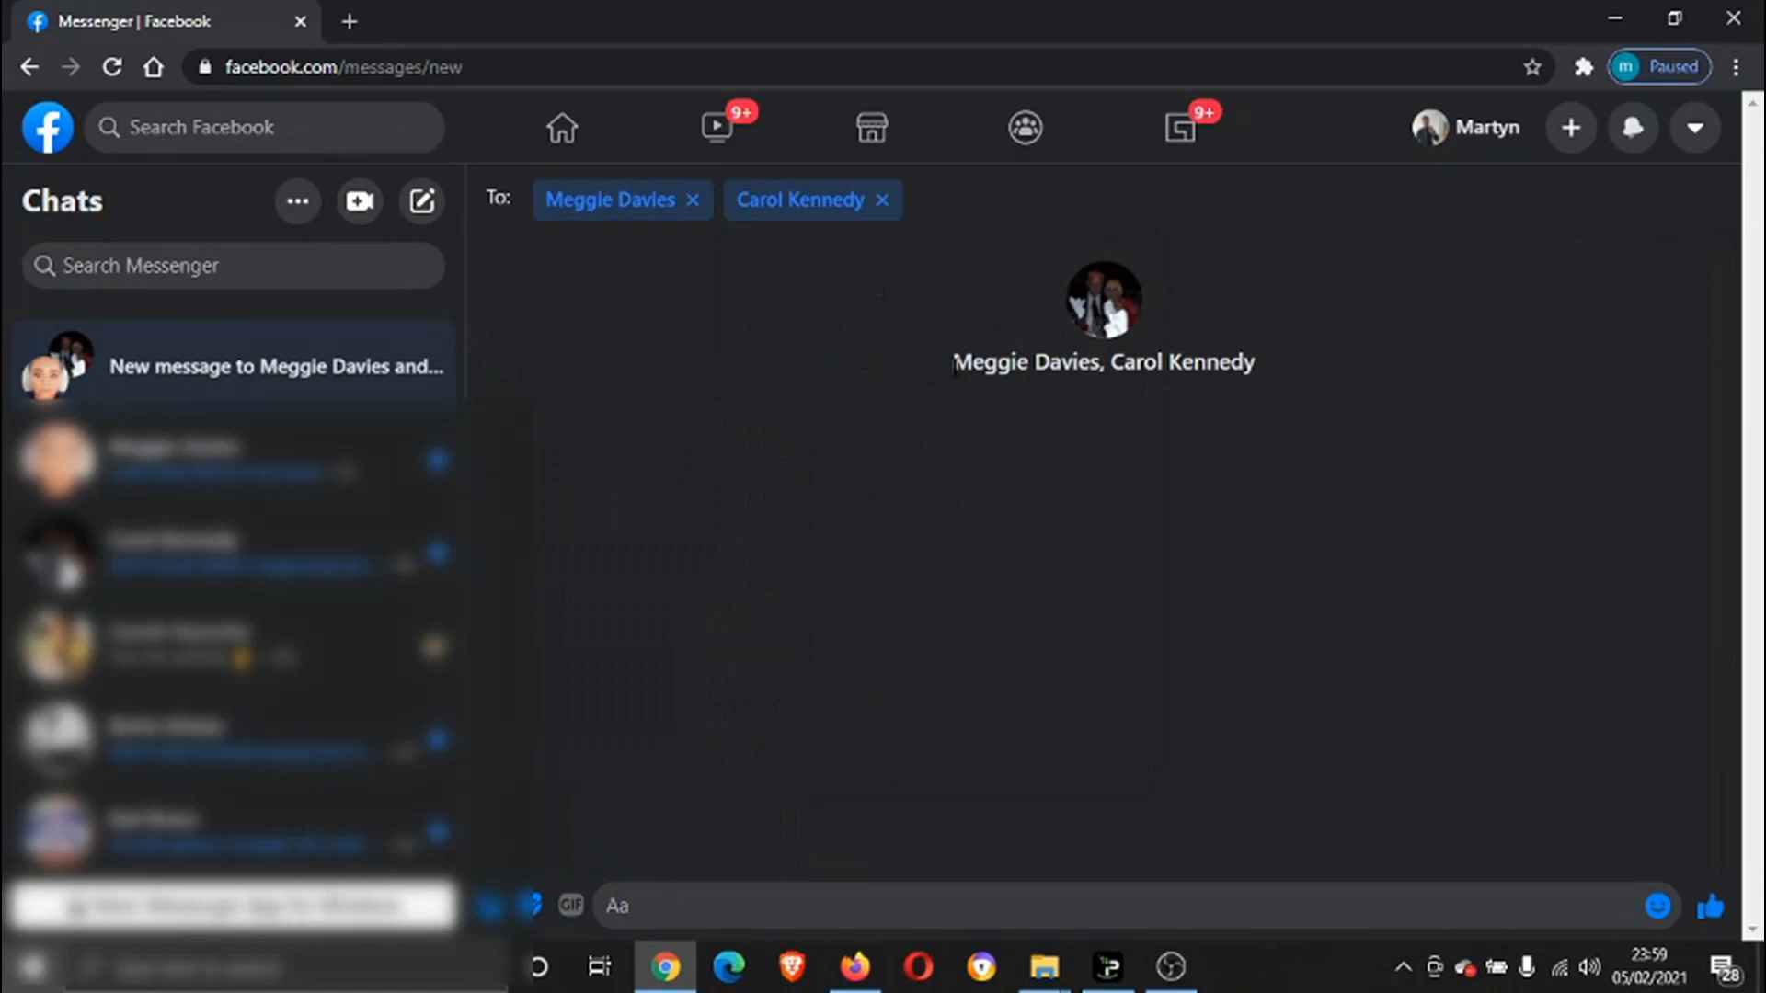
Step: Place the cursor in the Aa box to write the group's first message
{"action": "double_click", "coordinate": [1023, 361]}
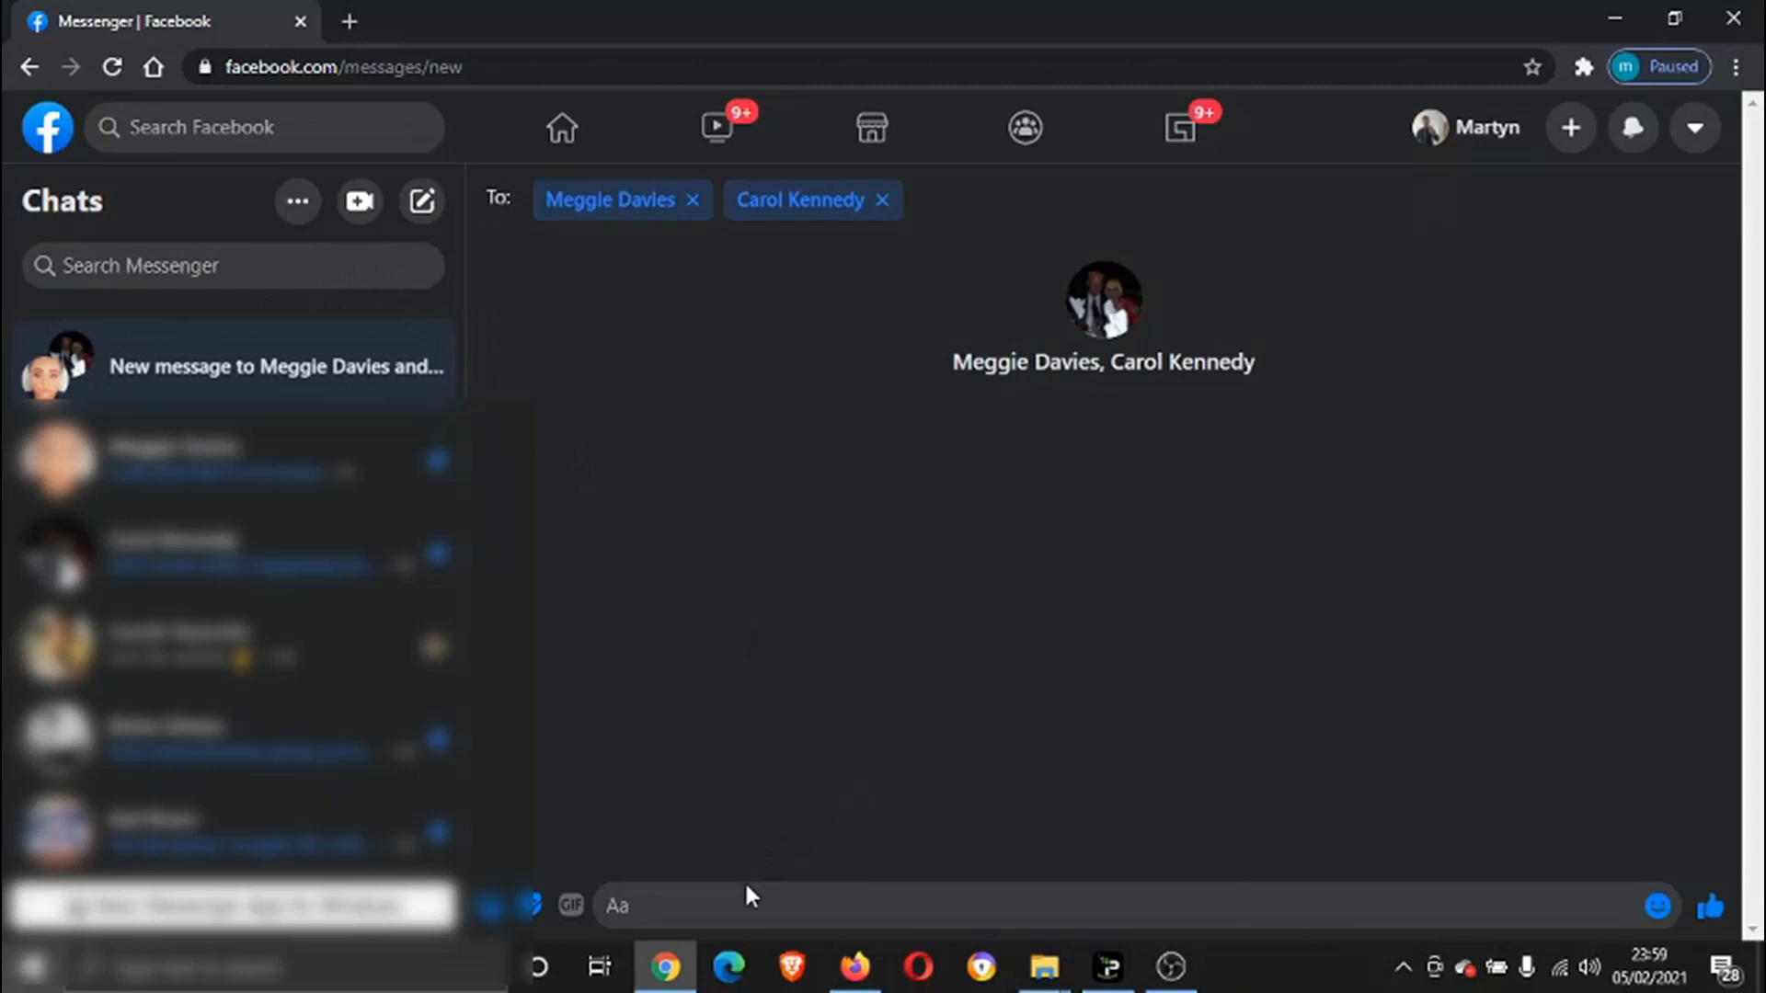
{"action": "mouse_move", "coordinate": [1017, 393]}
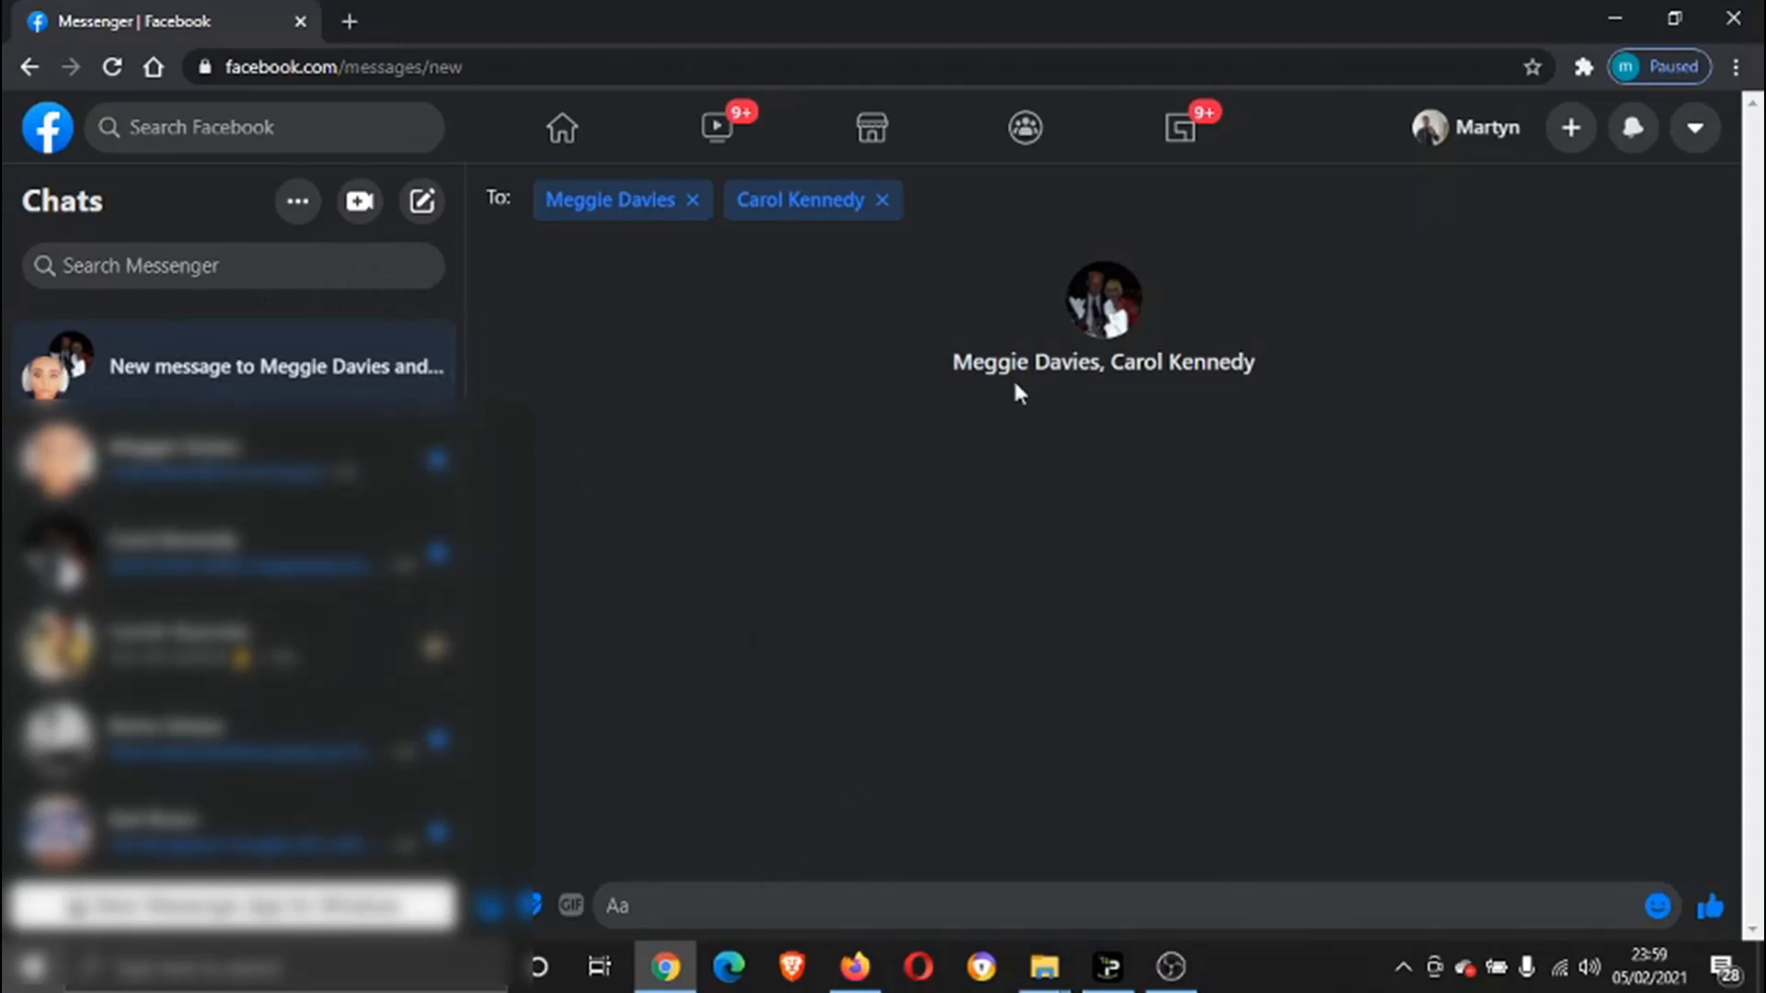
{"action": "mouse_move", "coordinate": [828, 895]}
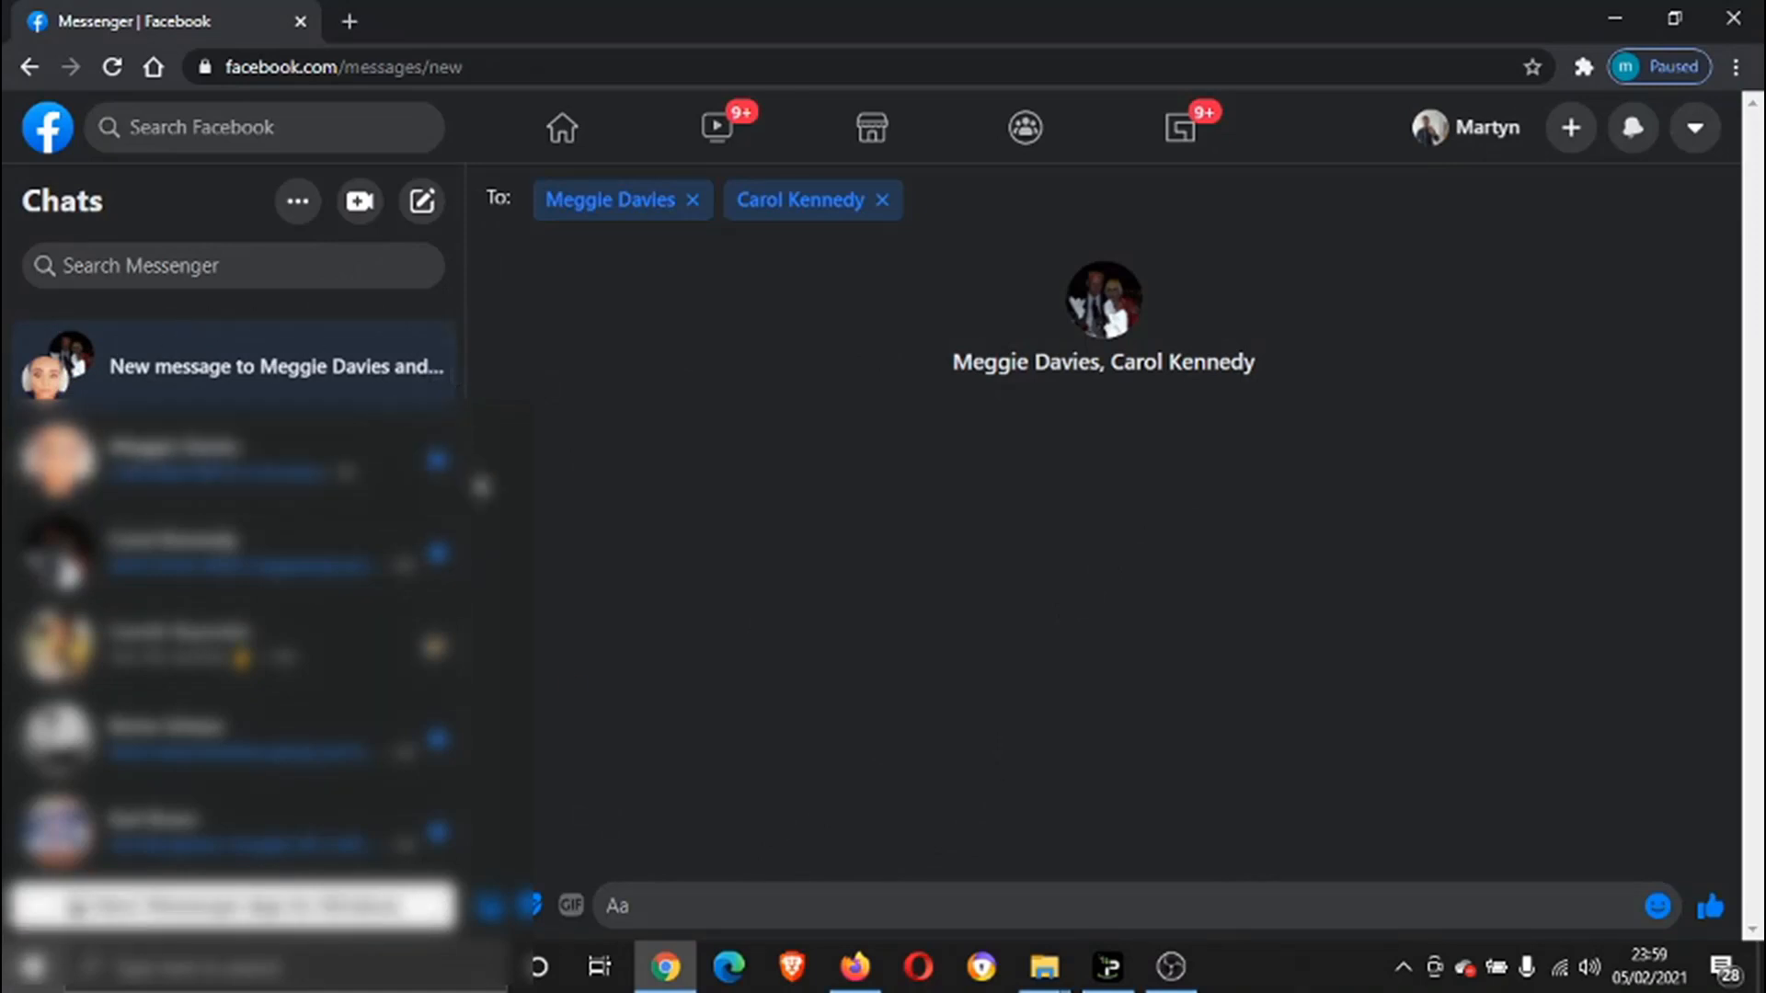
{"action": "mouse_move", "coordinate": [781, 897]}
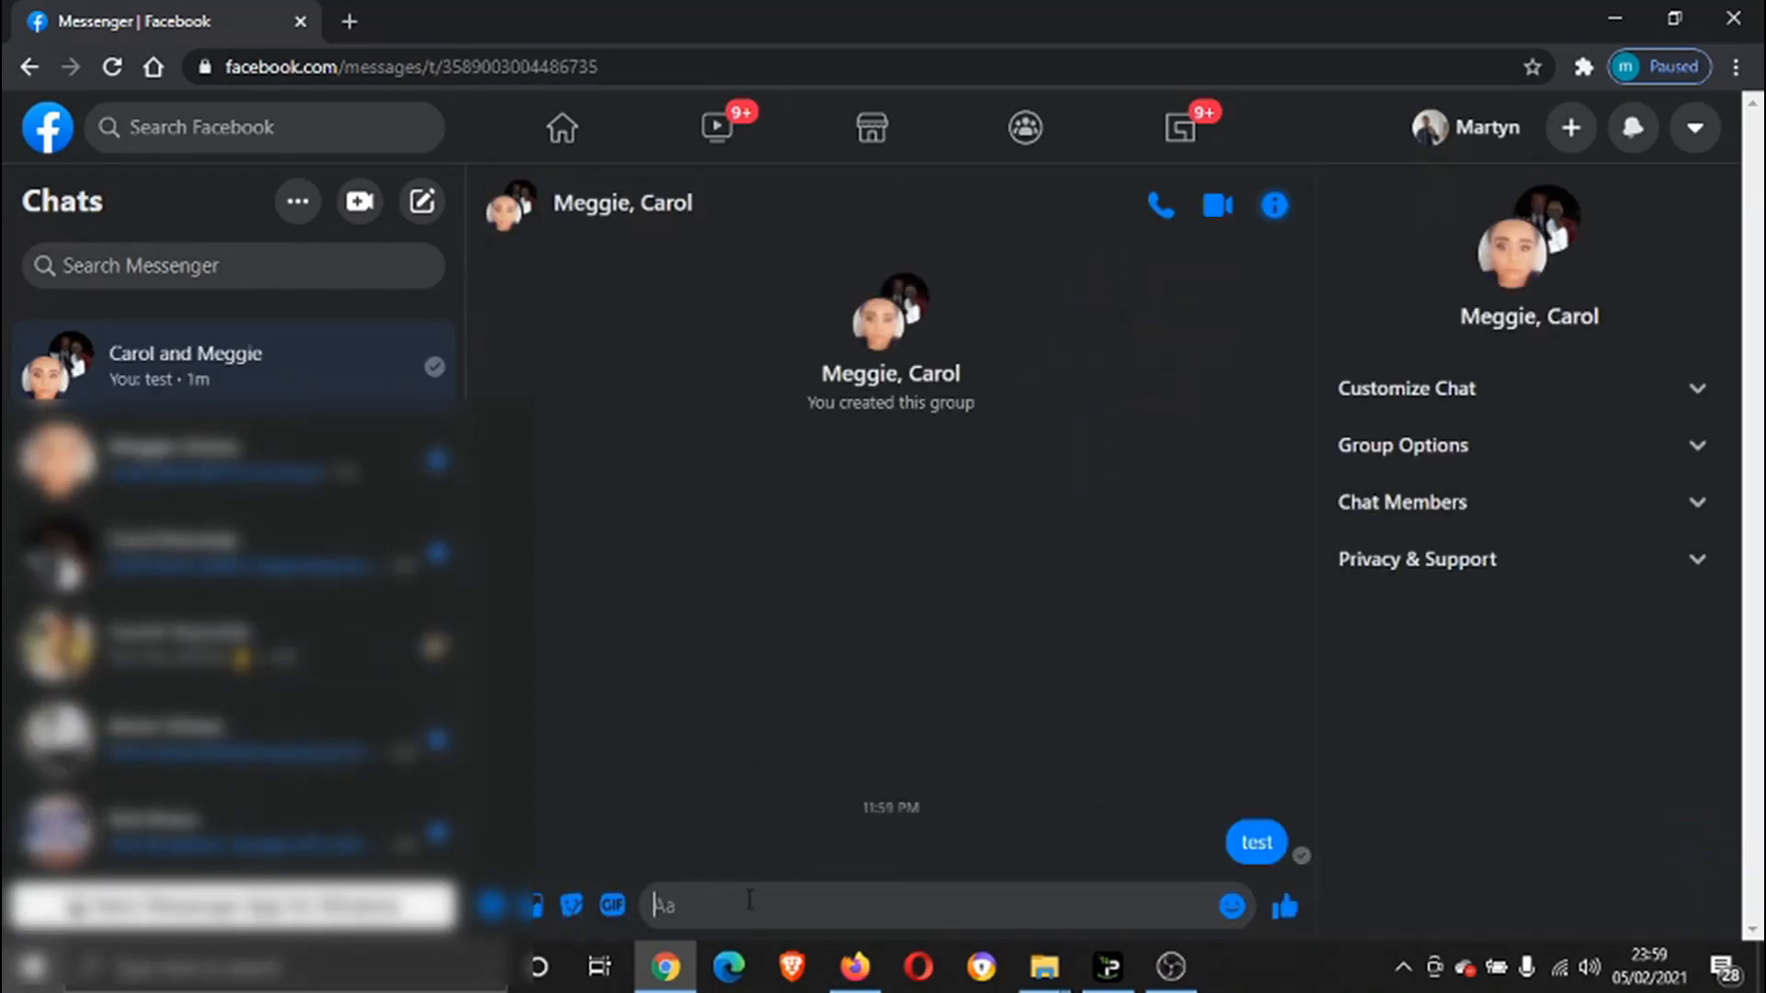
{"action": "mouse_move", "coordinate": [808, 433]}
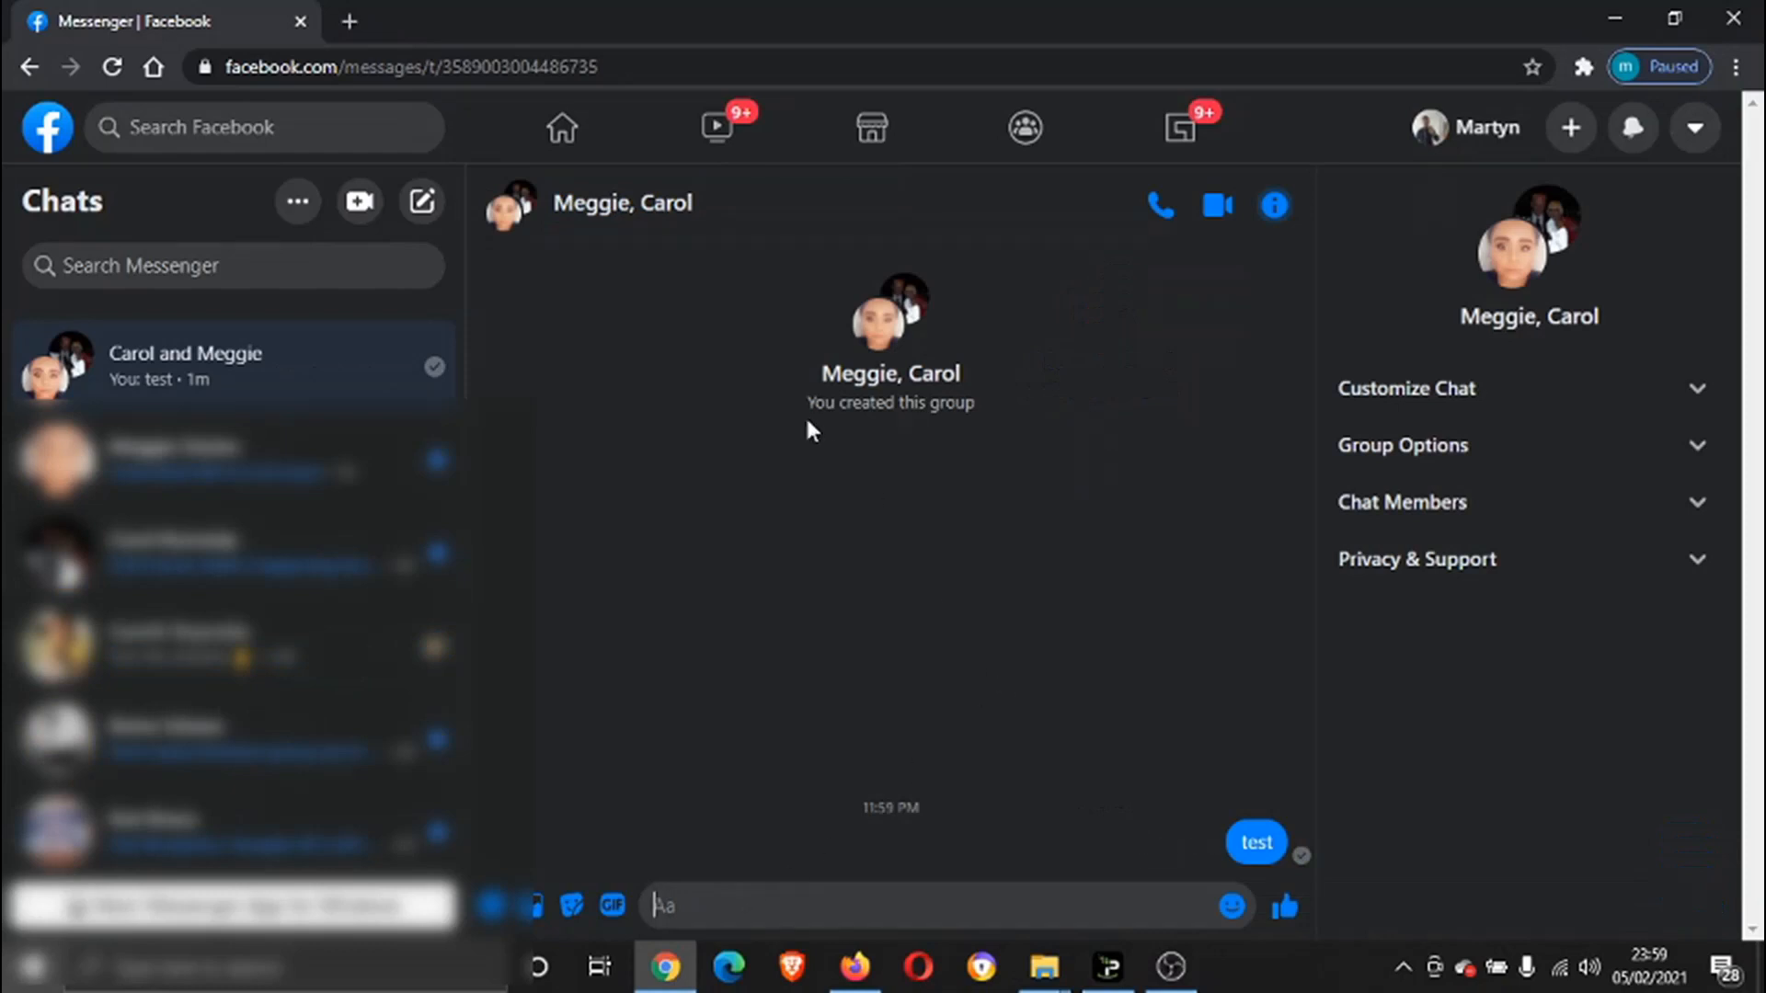
{"action": "mouse_move", "coordinate": [1003, 425]}
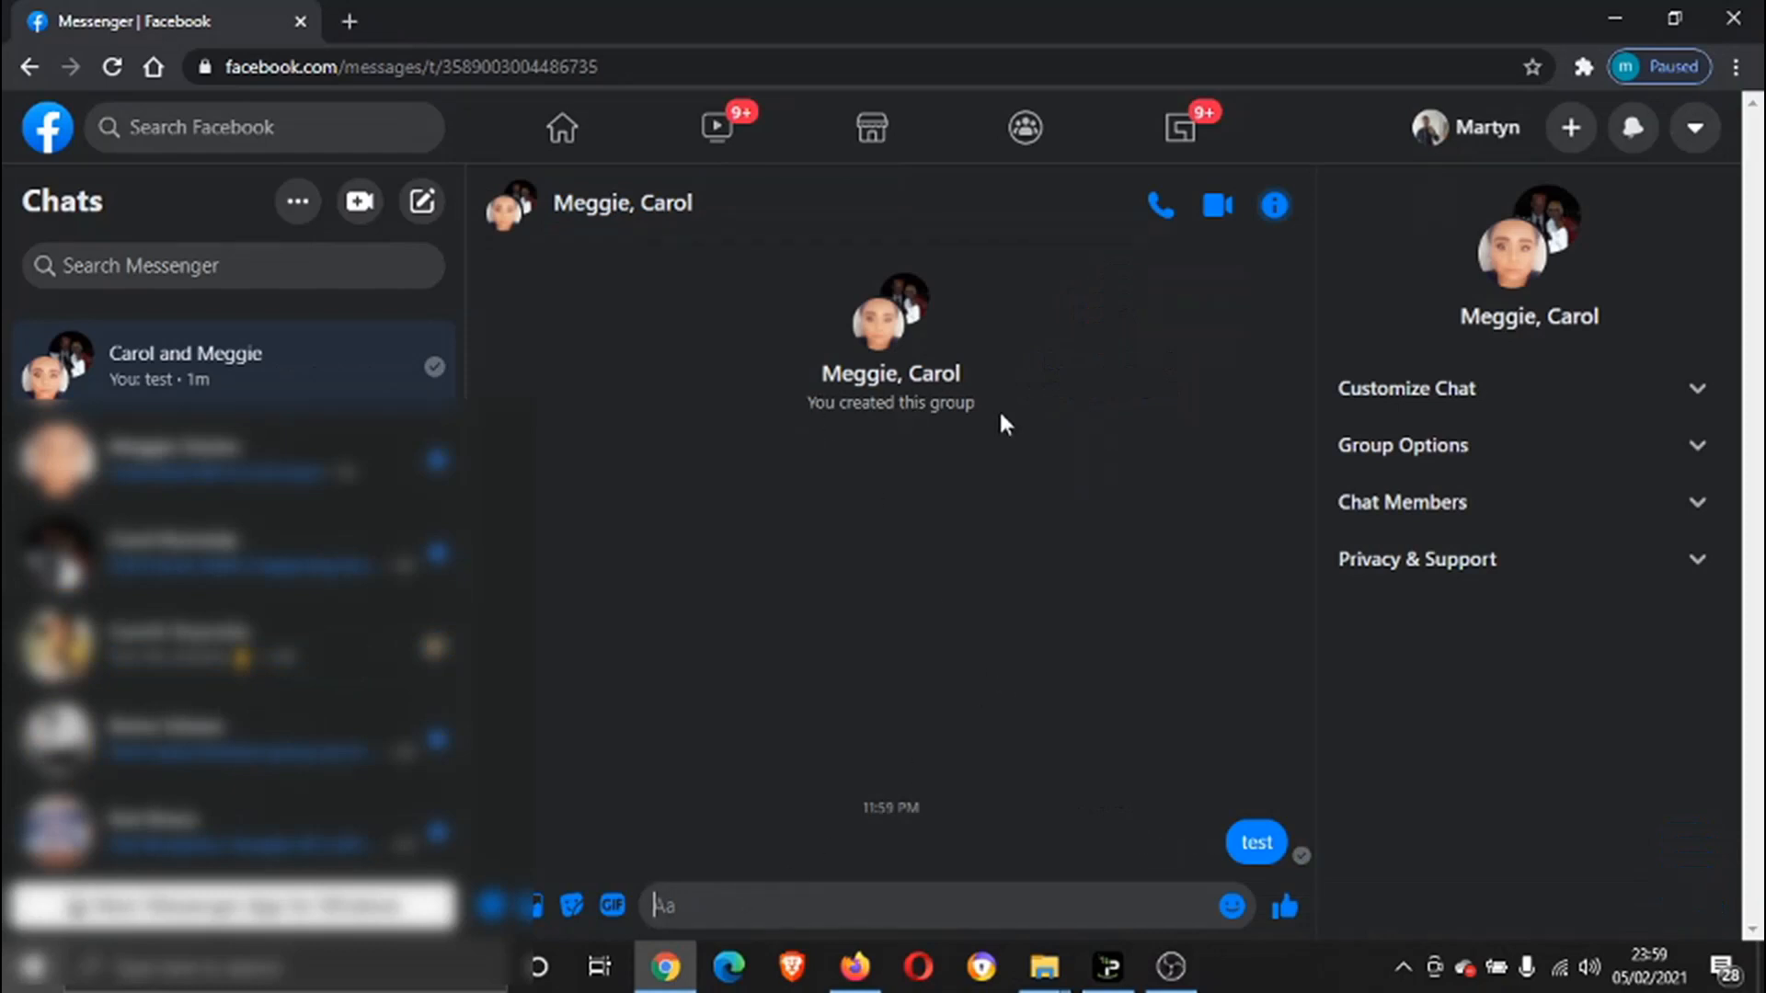
{"action": "mouse_move", "coordinate": [952, 313]}
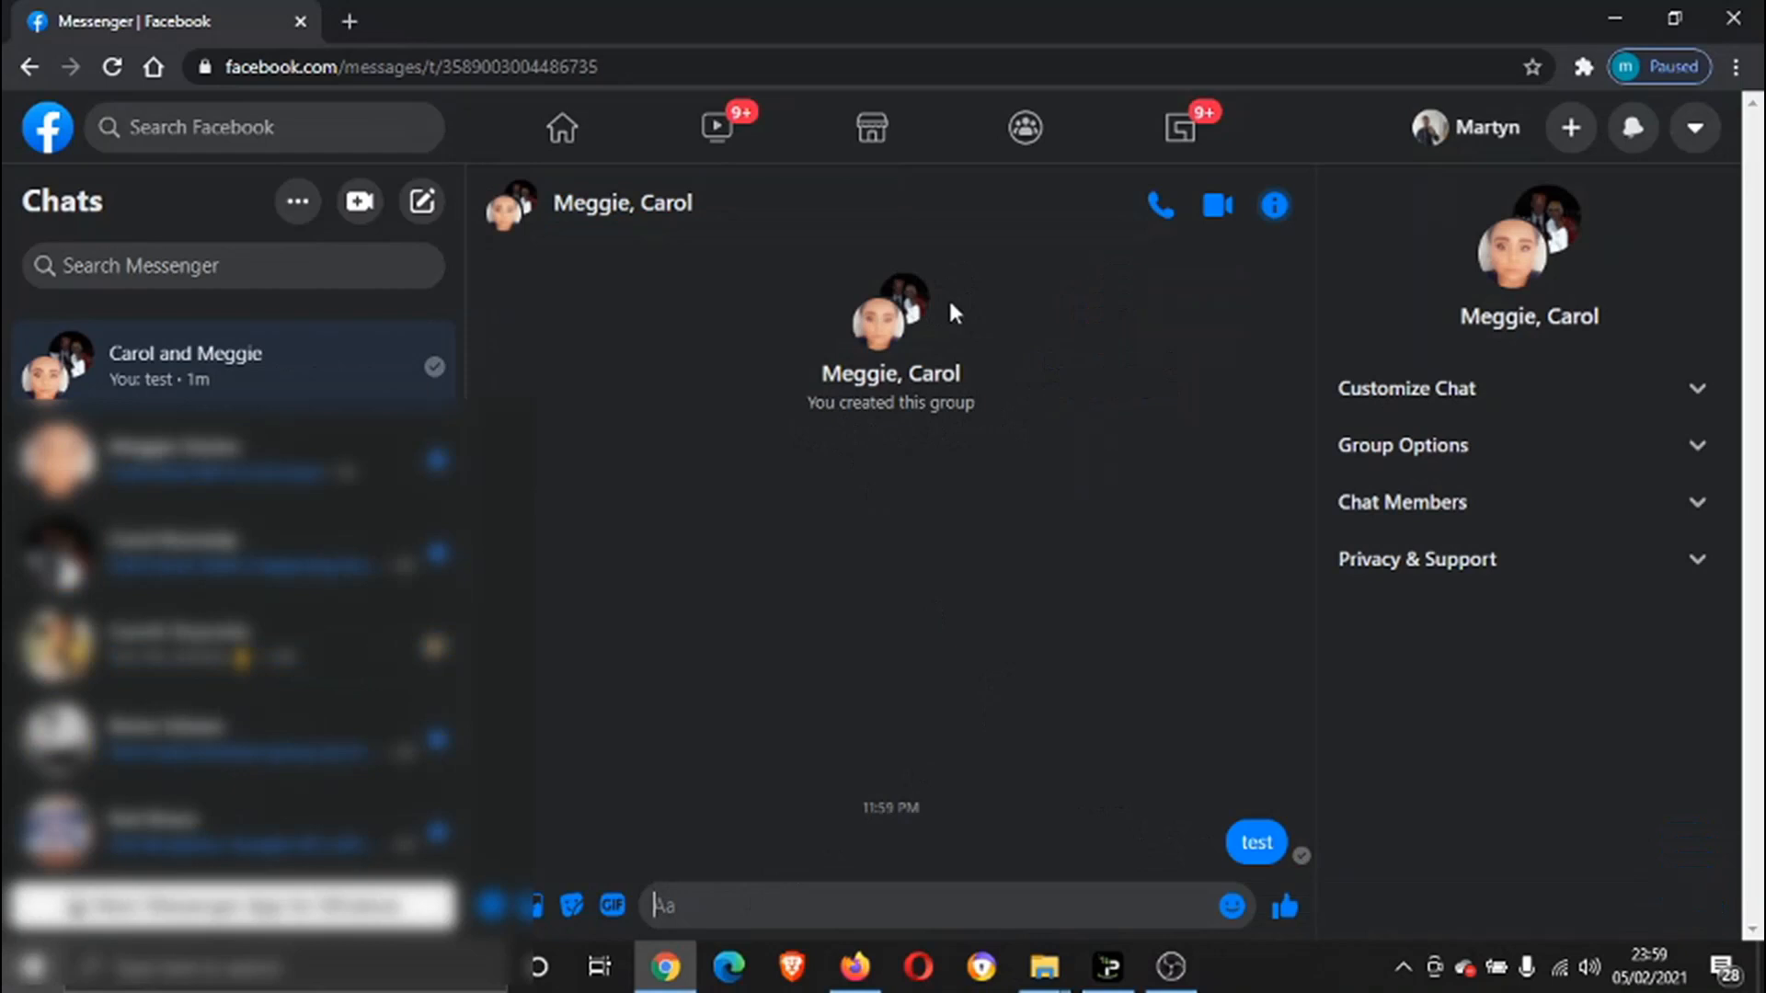
{"action": "mouse_move", "coordinate": [1289, 382]}
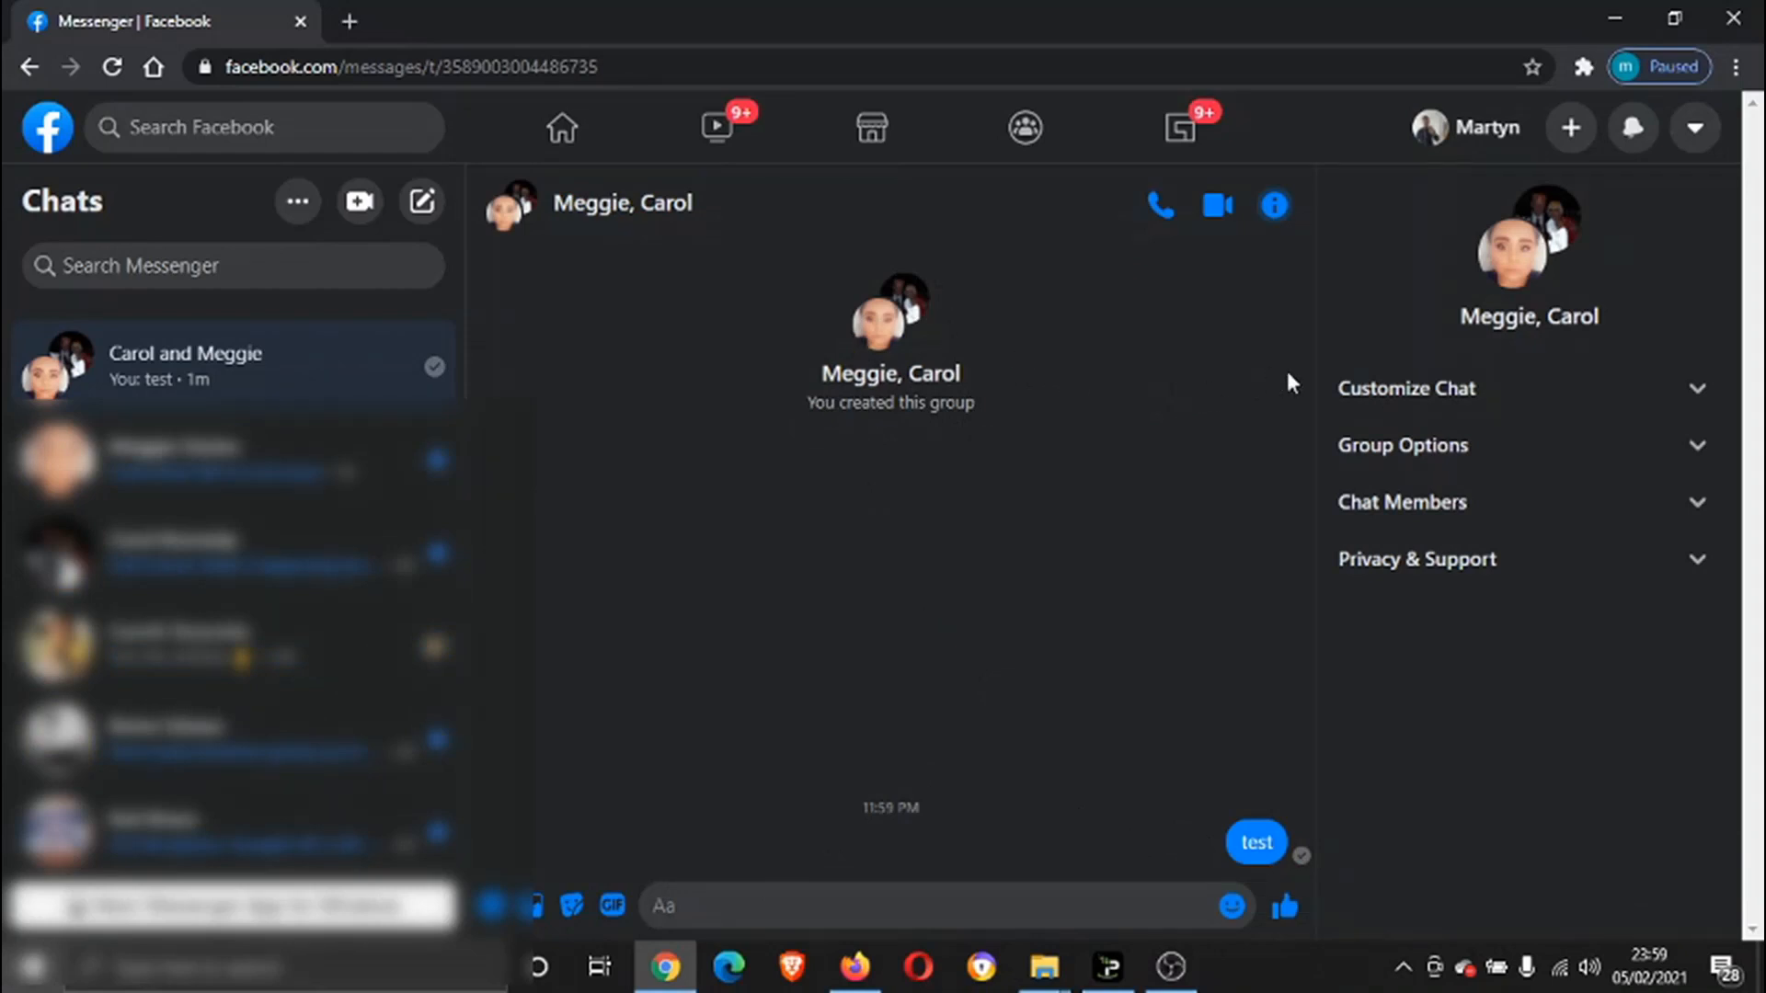
{"action": "mouse_move", "coordinate": [1494, 397]}
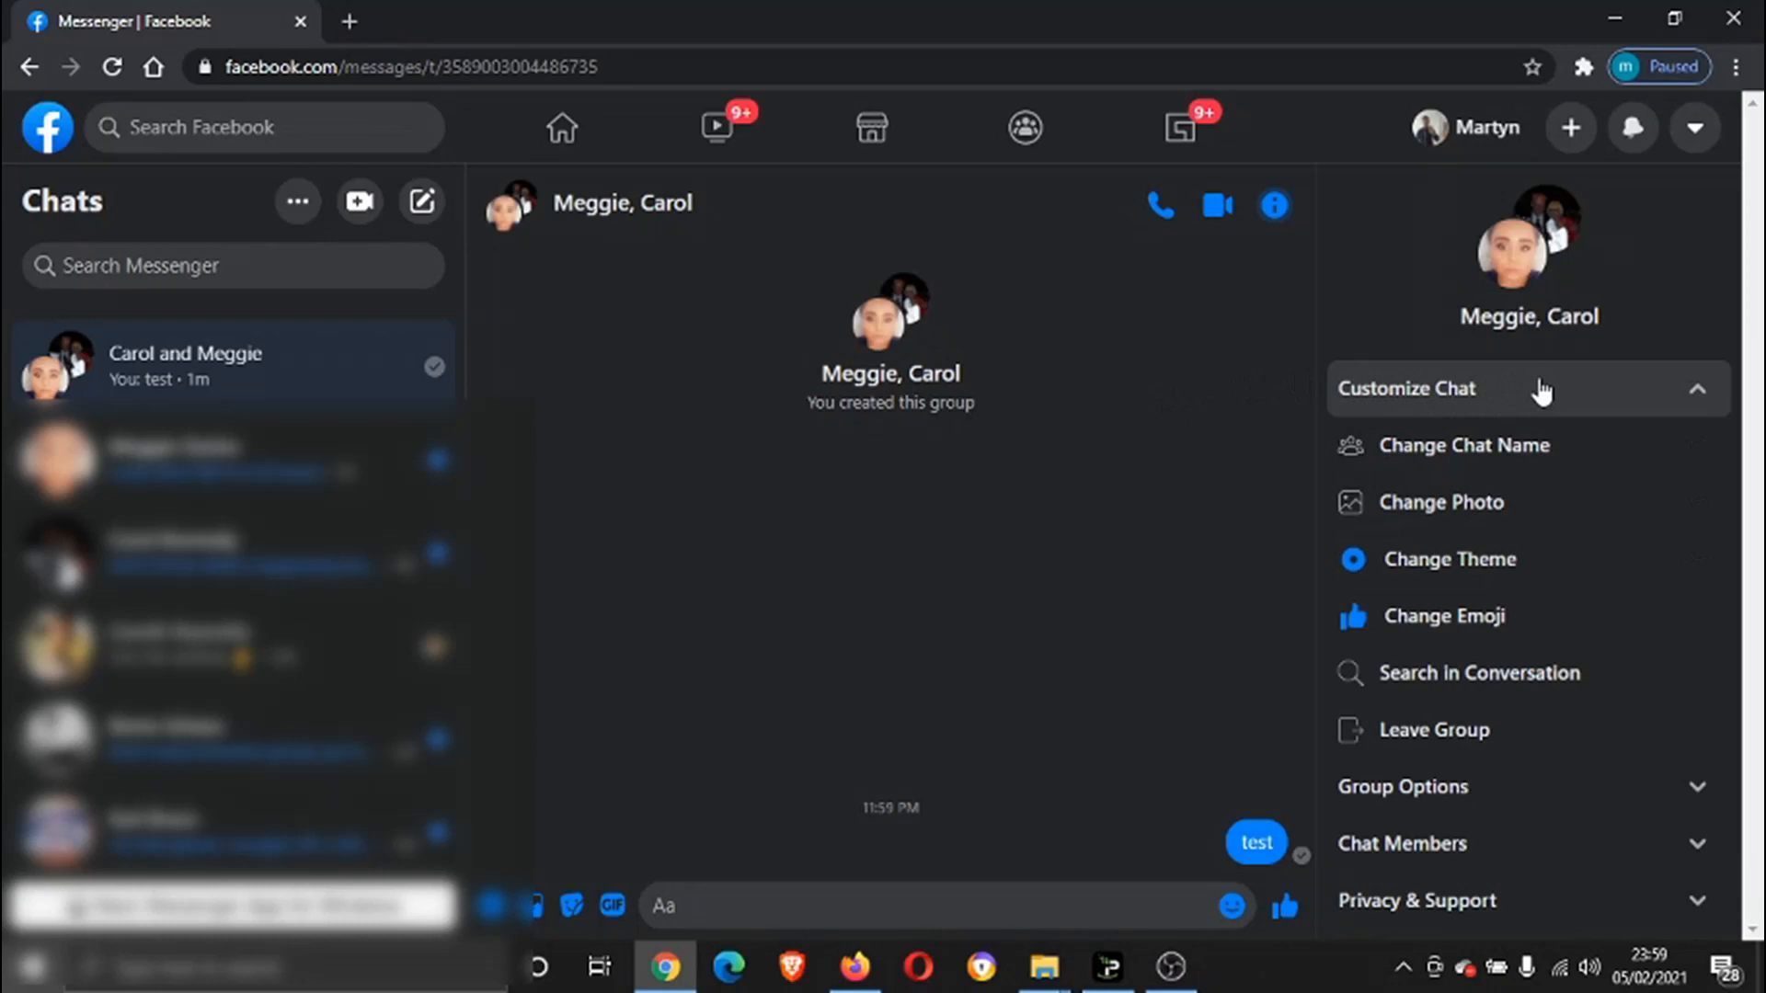
{"action": "mouse_move", "coordinate": [1465, 446]}
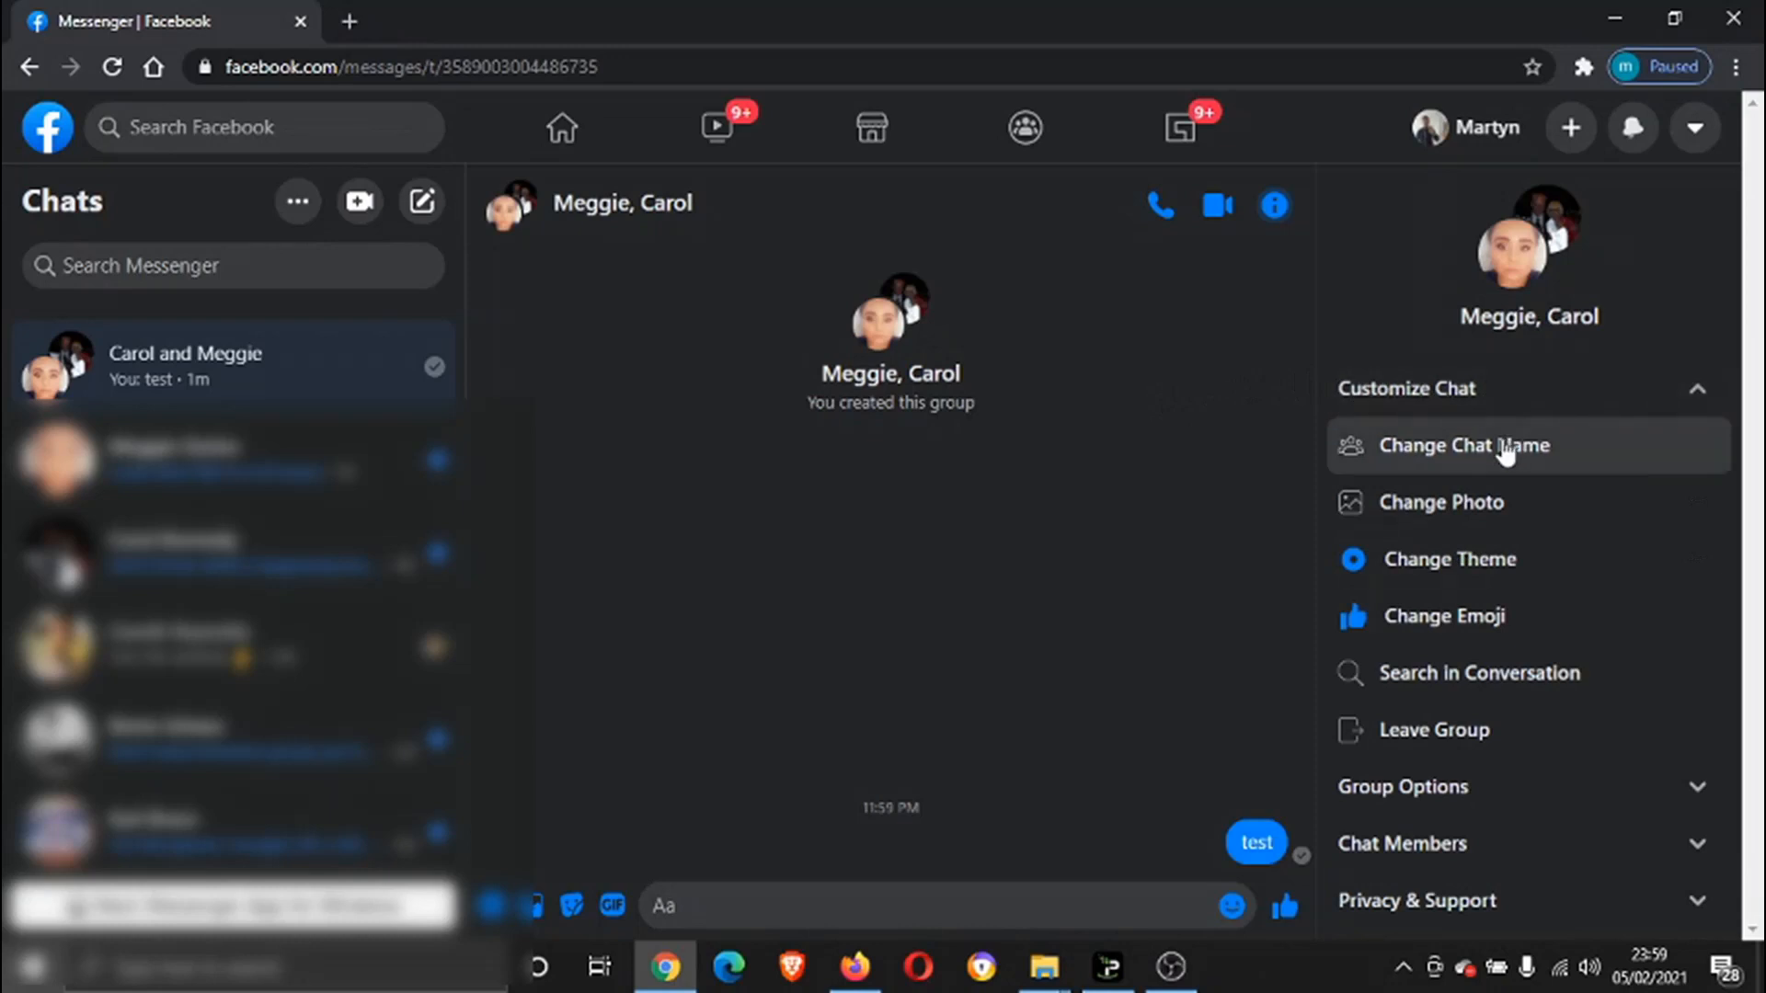
Step: Change the Meggie and Carol group's chat name to 'Test' and save
{"action": "left_click", "coordinate": [1464, 445]}
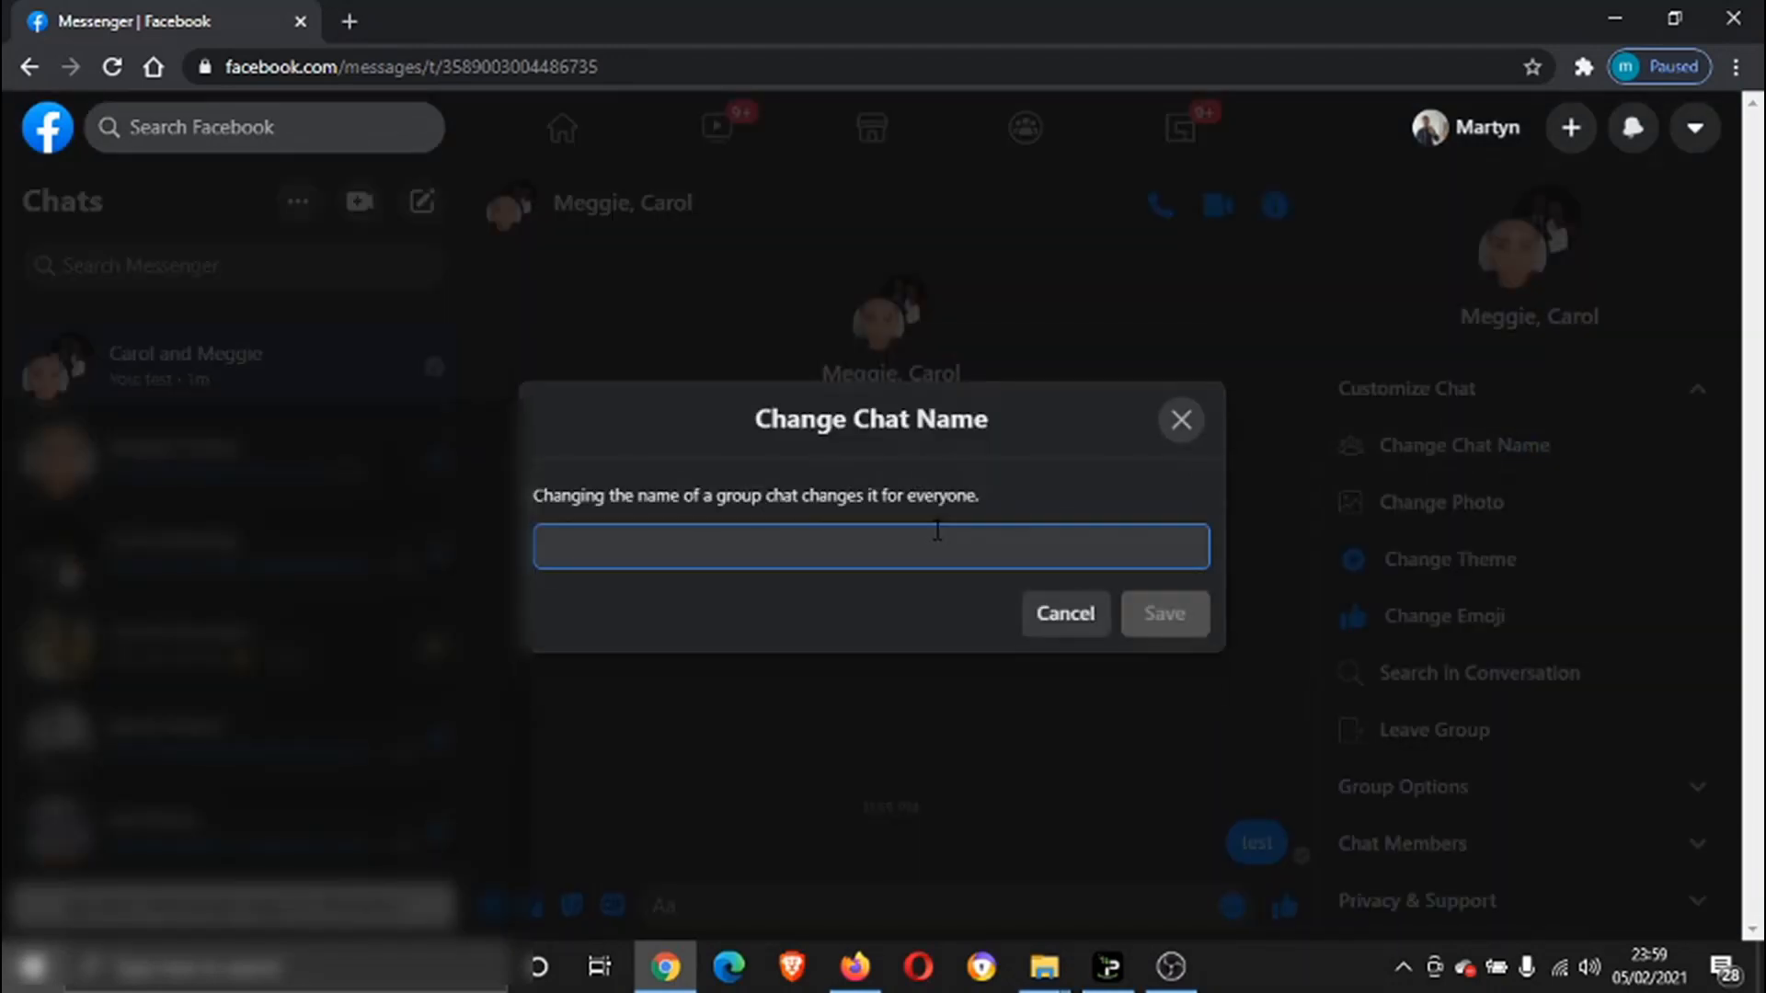
{"action": "type", "text": "Test"}
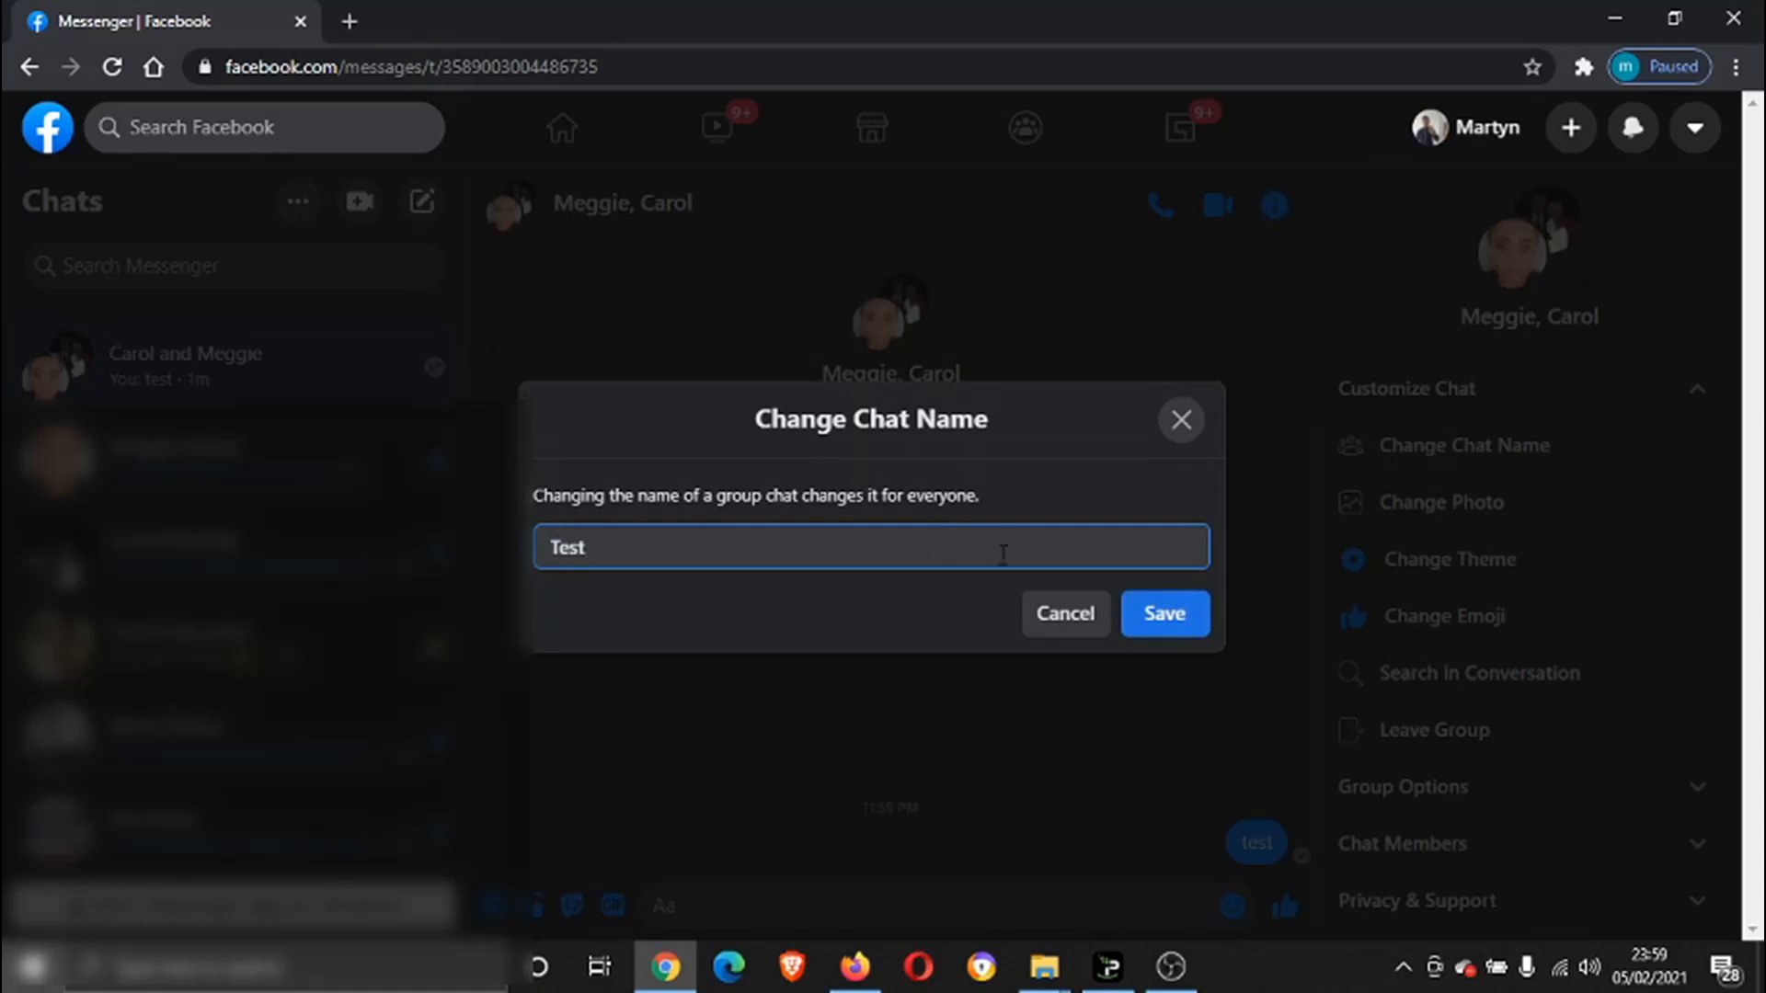
{"action": "left_click", "coordinate": [1163, 612]}
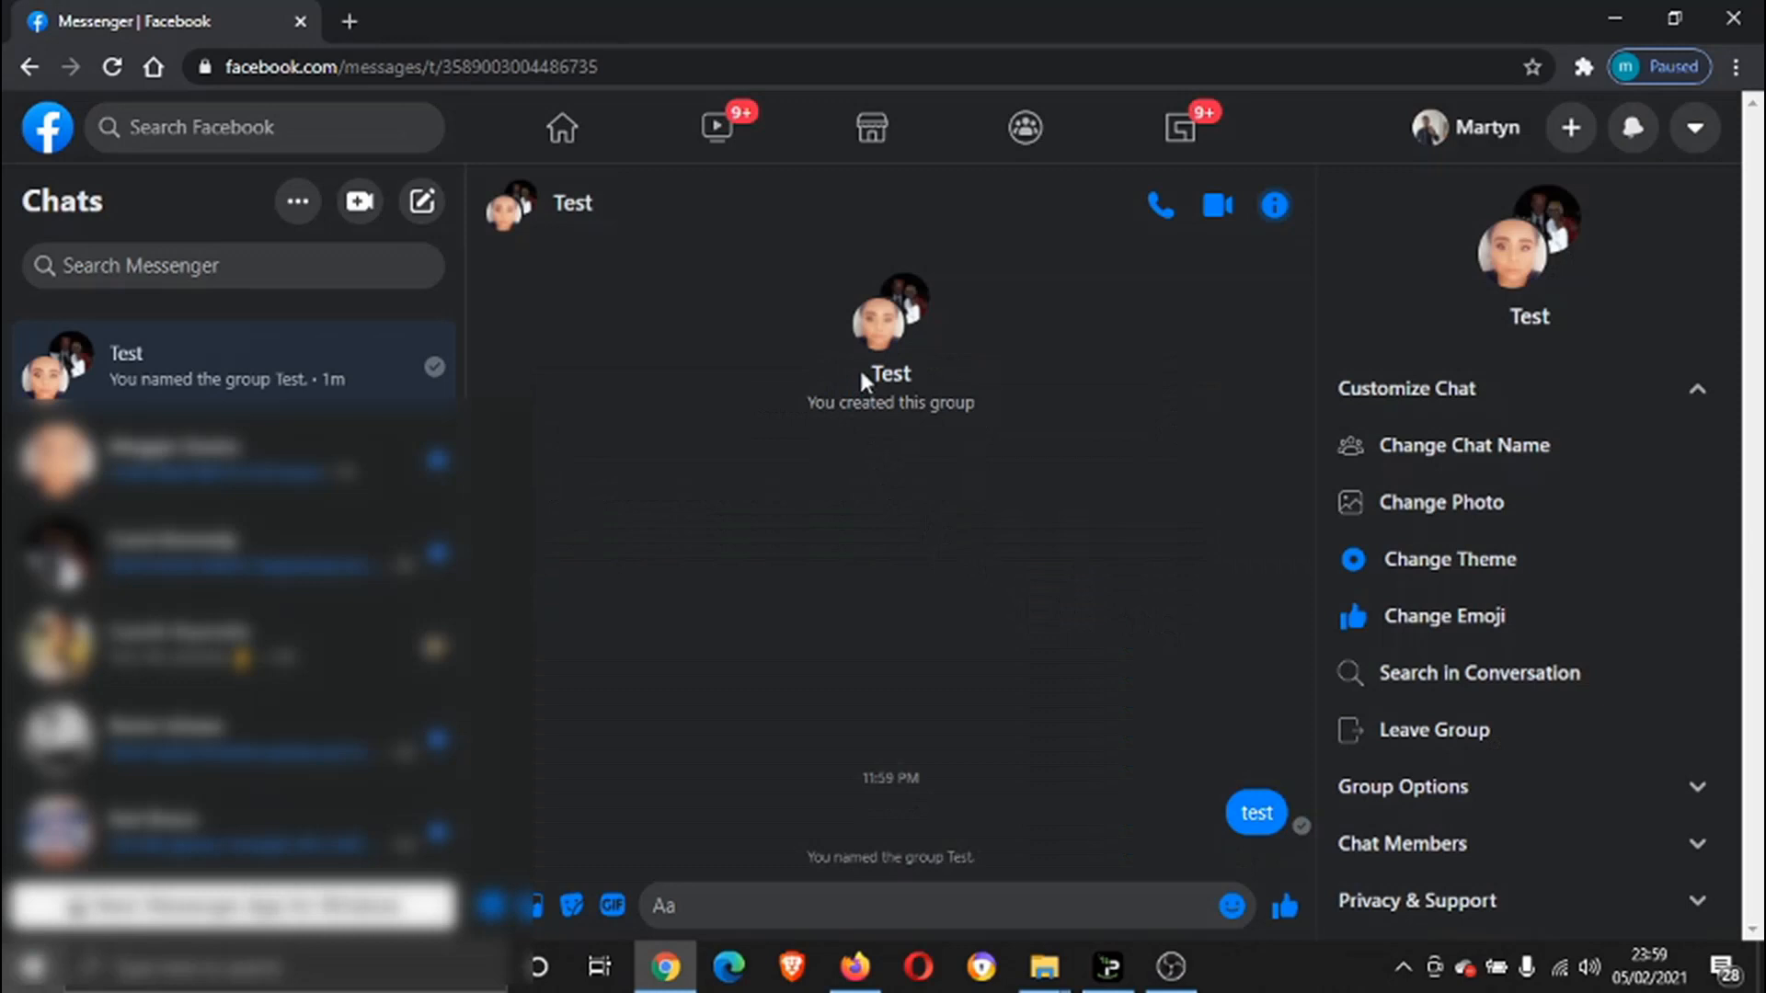
{"action": "mouse_move", "coordinate": [238, 358]}
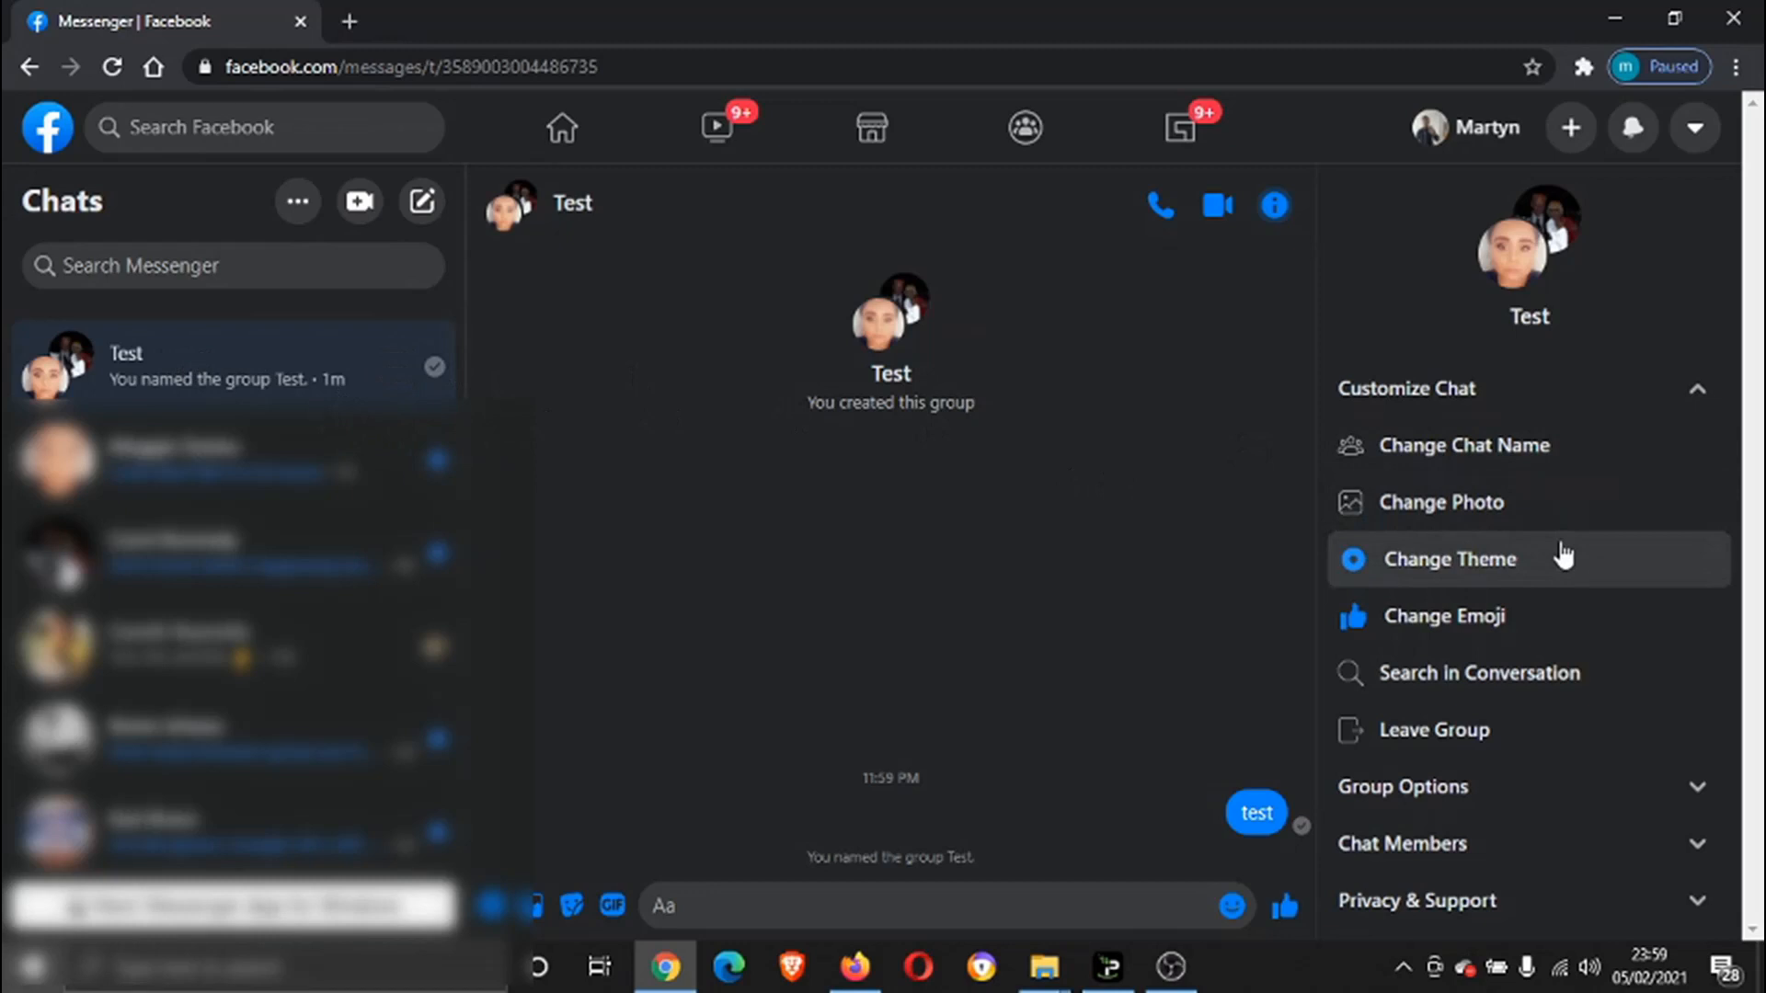
Step: Pick the red colour from the Change Theme choices and close the Color dialog
{"action": "left_click", "coordinate": [1452, 558]}
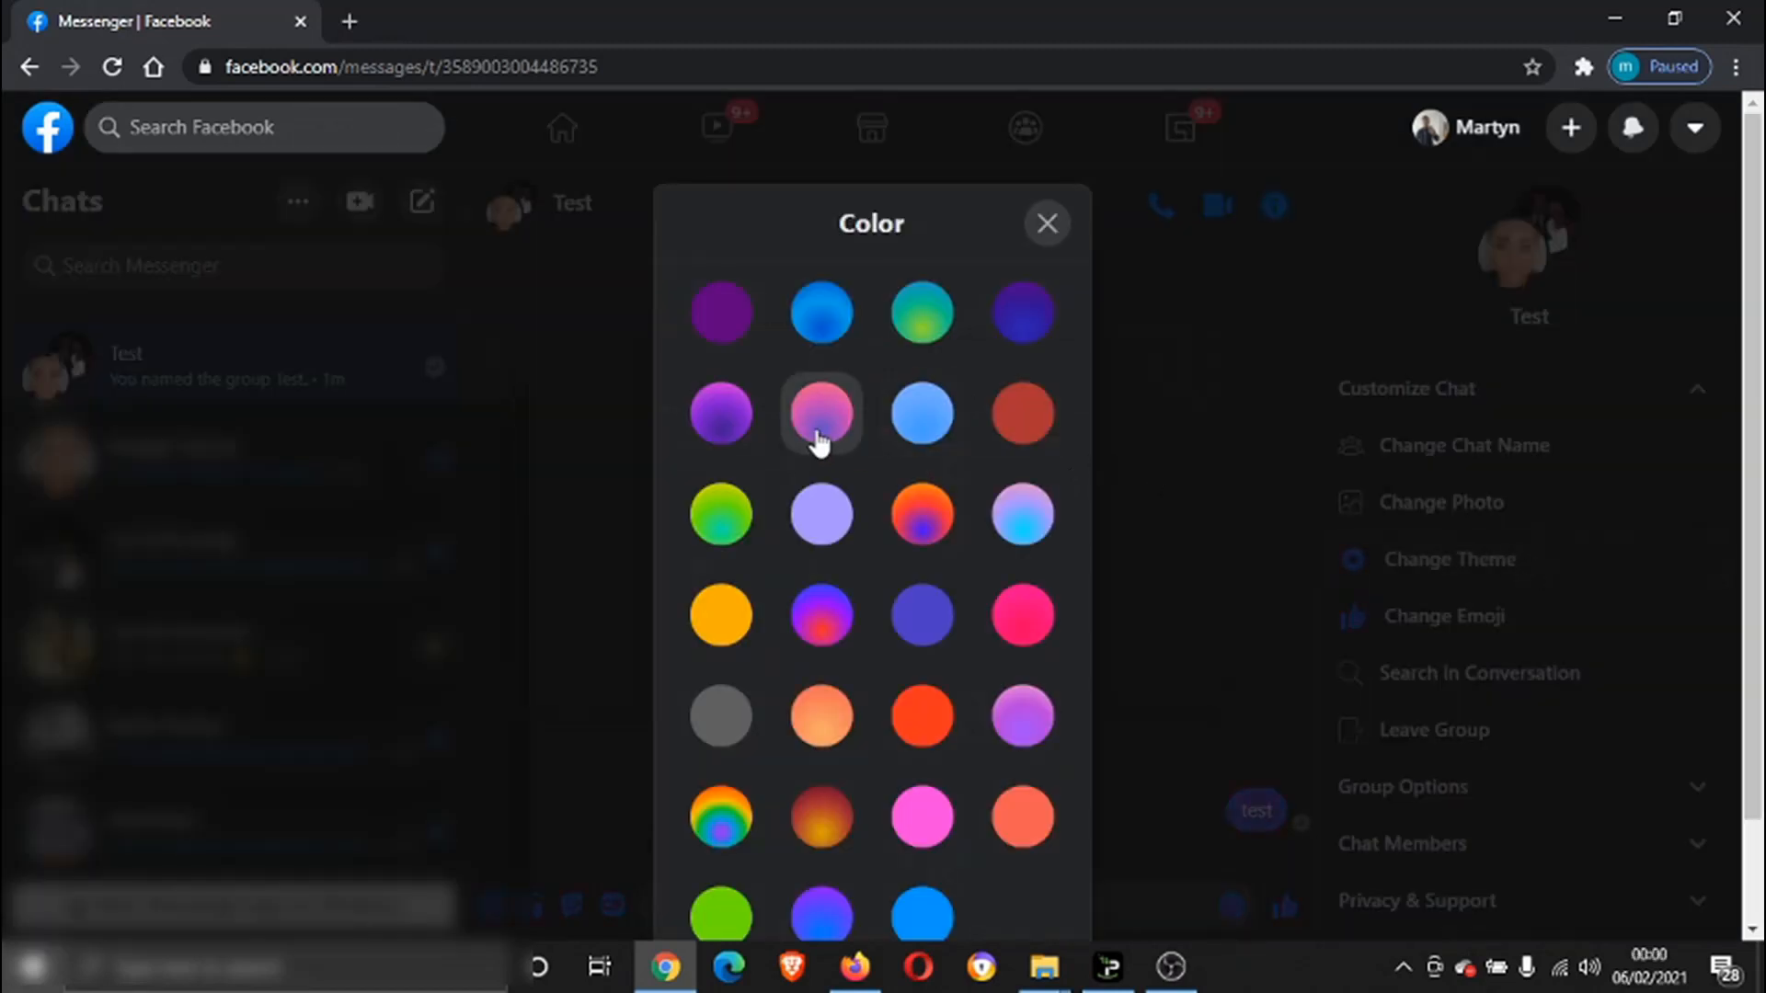
{"action": "mouse_move", "coordinate": [1020, 413]}
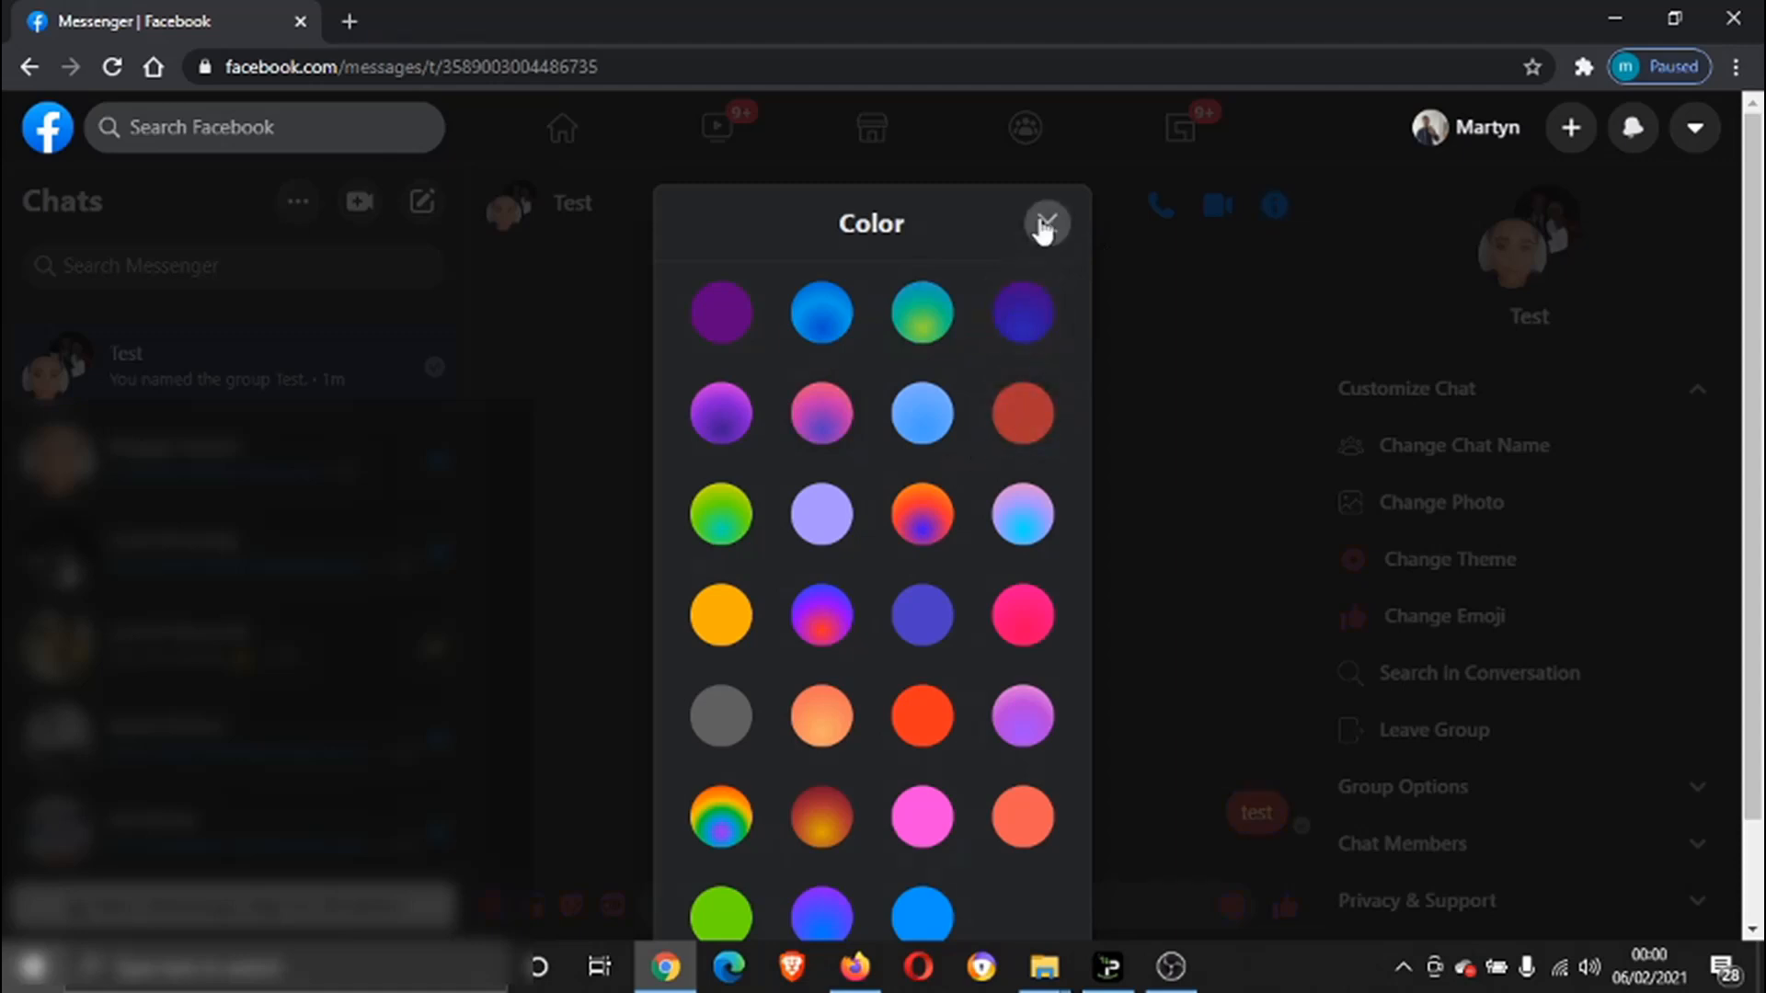
{"action": "left_click", "coordinate": [1045, 222]}
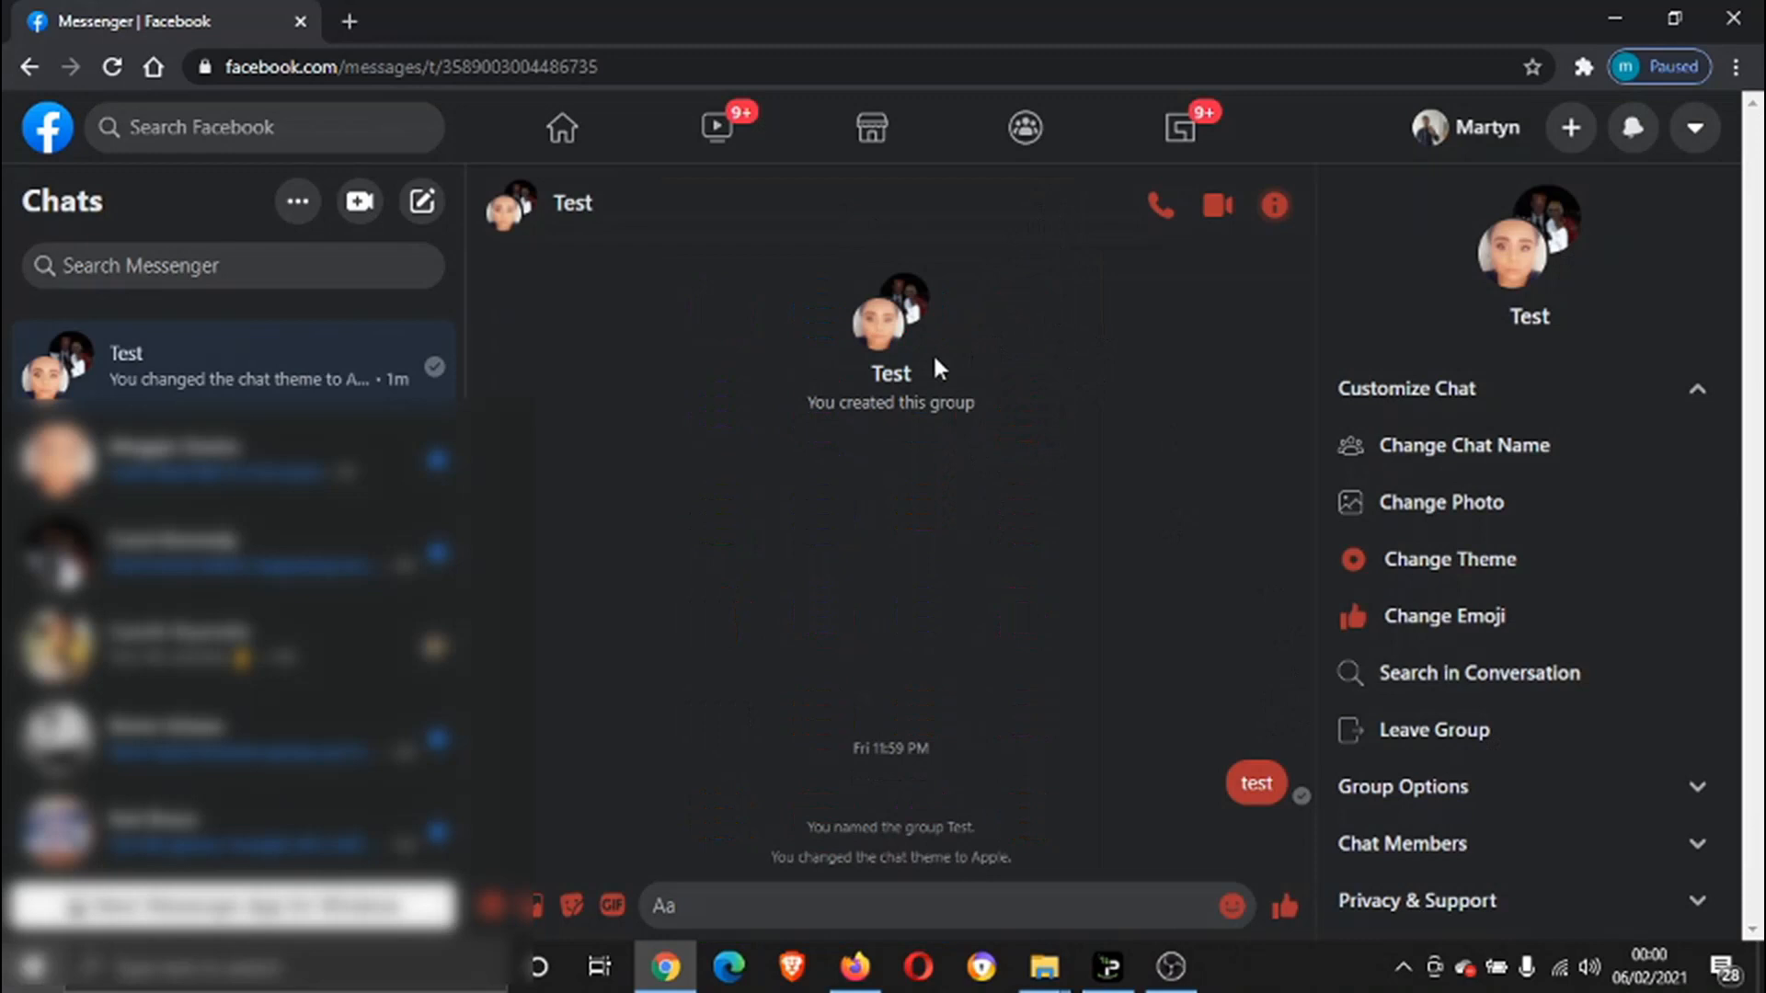
{"action": "mouse_move", "coordinate": [1323, 734]}
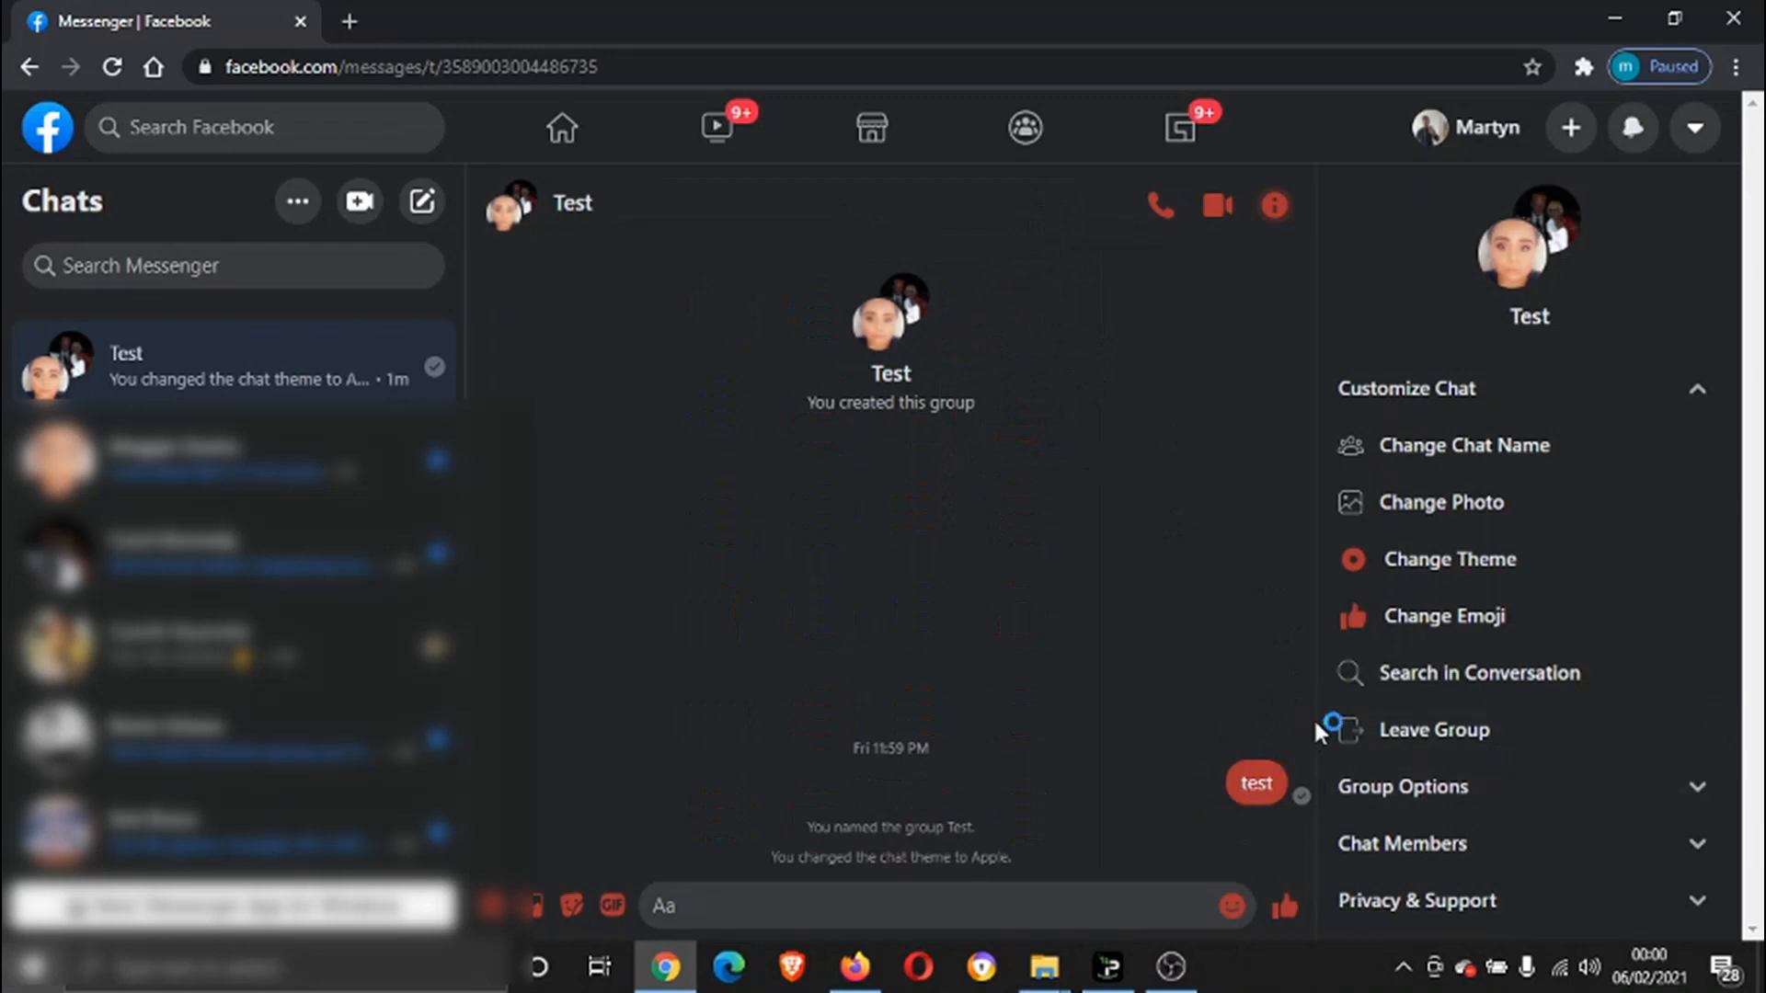
{"action": "mouse_move", "coordinate": [1591, 383]}
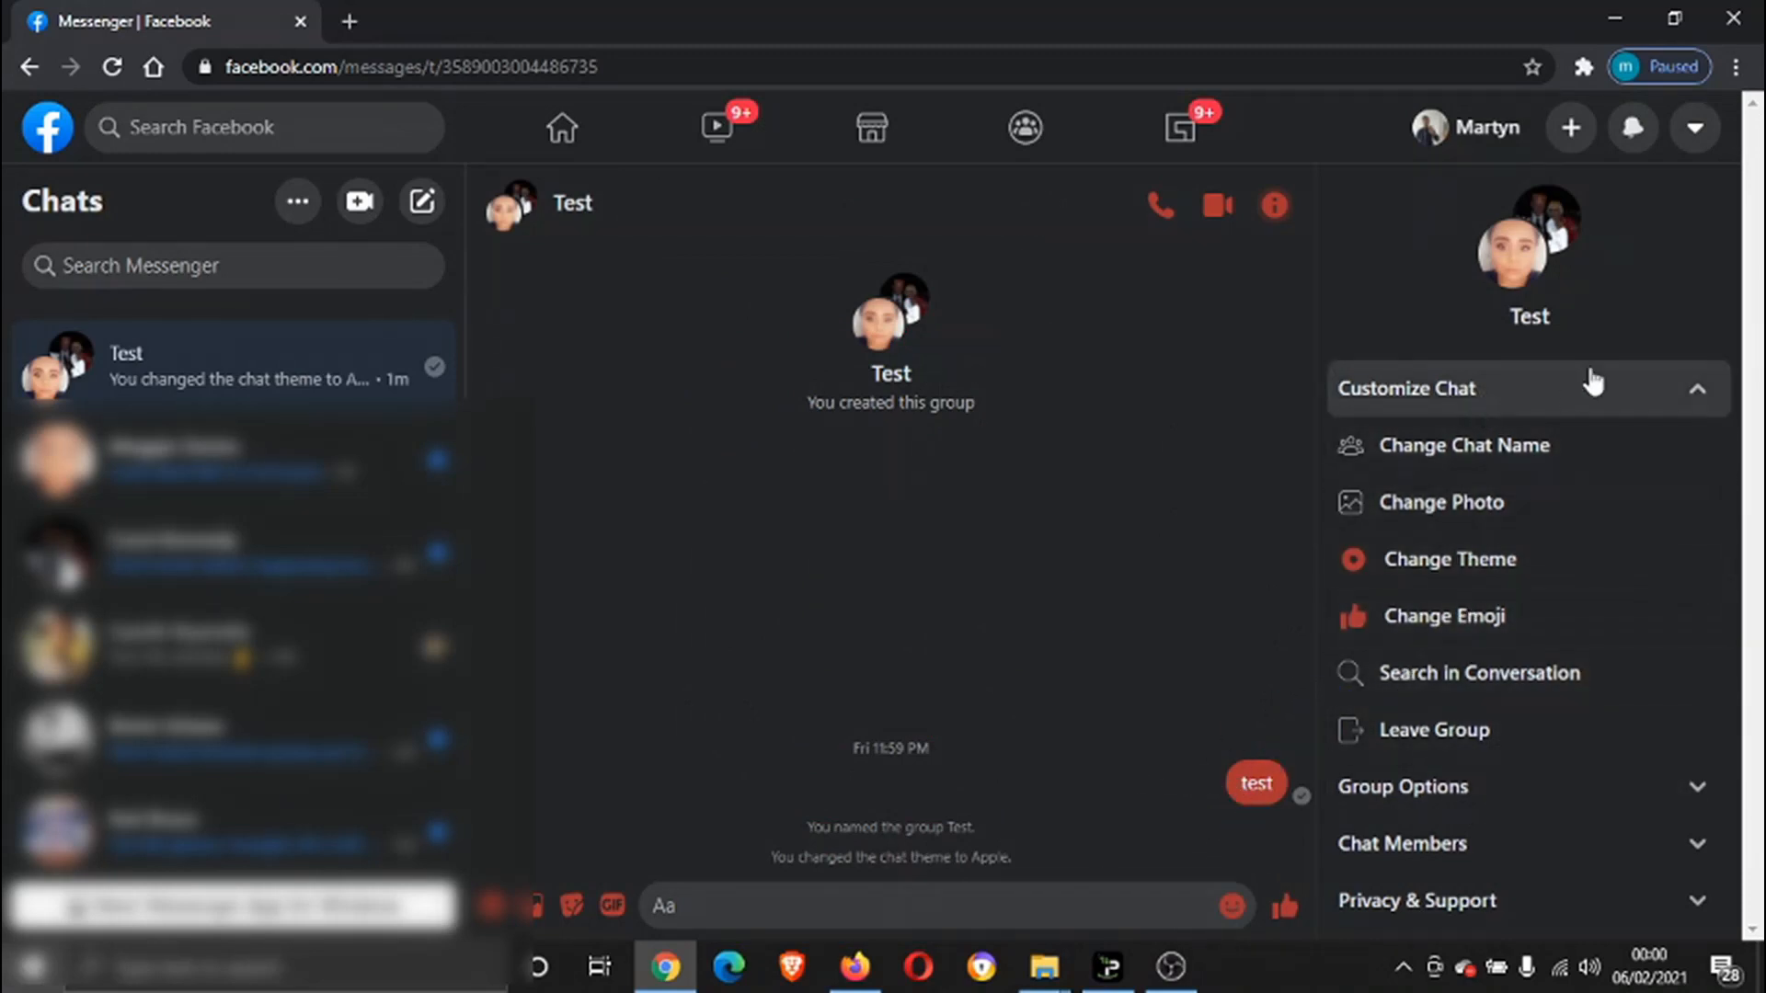
Step: Collapse Customize Chat and expand Chat Members to list Meggie, Carol and Martyn
{"action": "left_click", "coordinate": [1529, 388]}
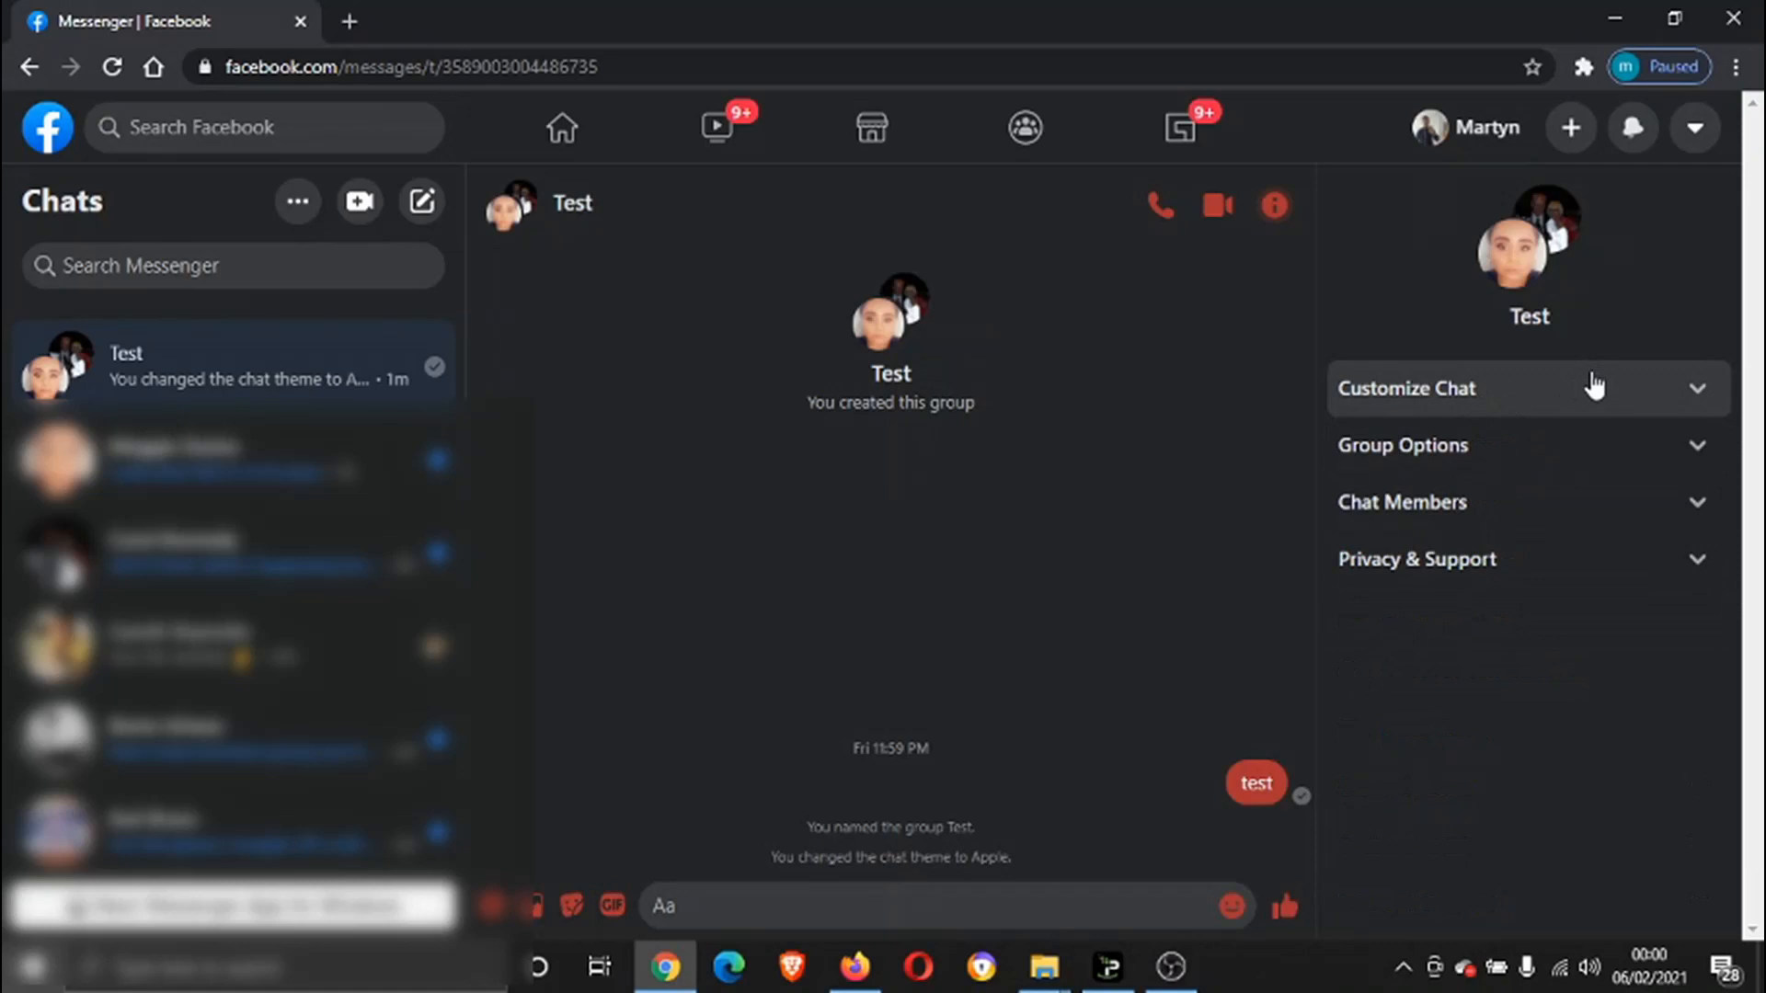
{"action": "mouse_move", "coordinate": [1570, 416]}
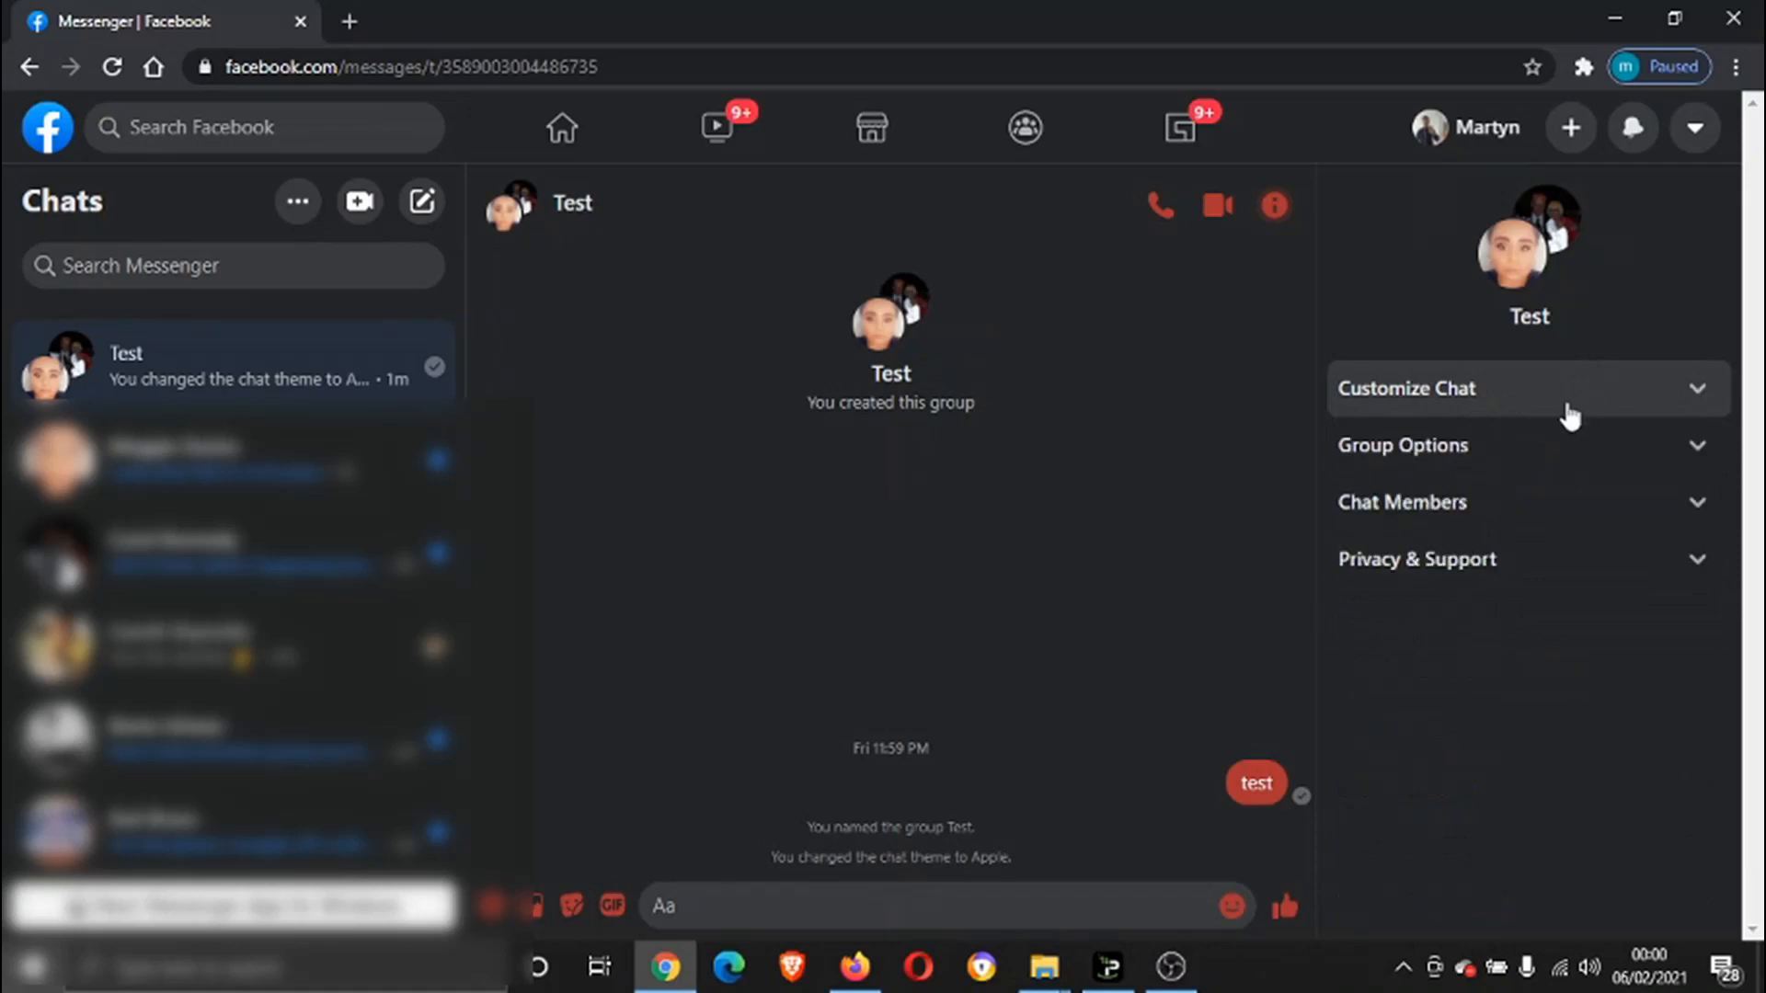
{"action": "mouse_move", "coordinate": [873, 541]}
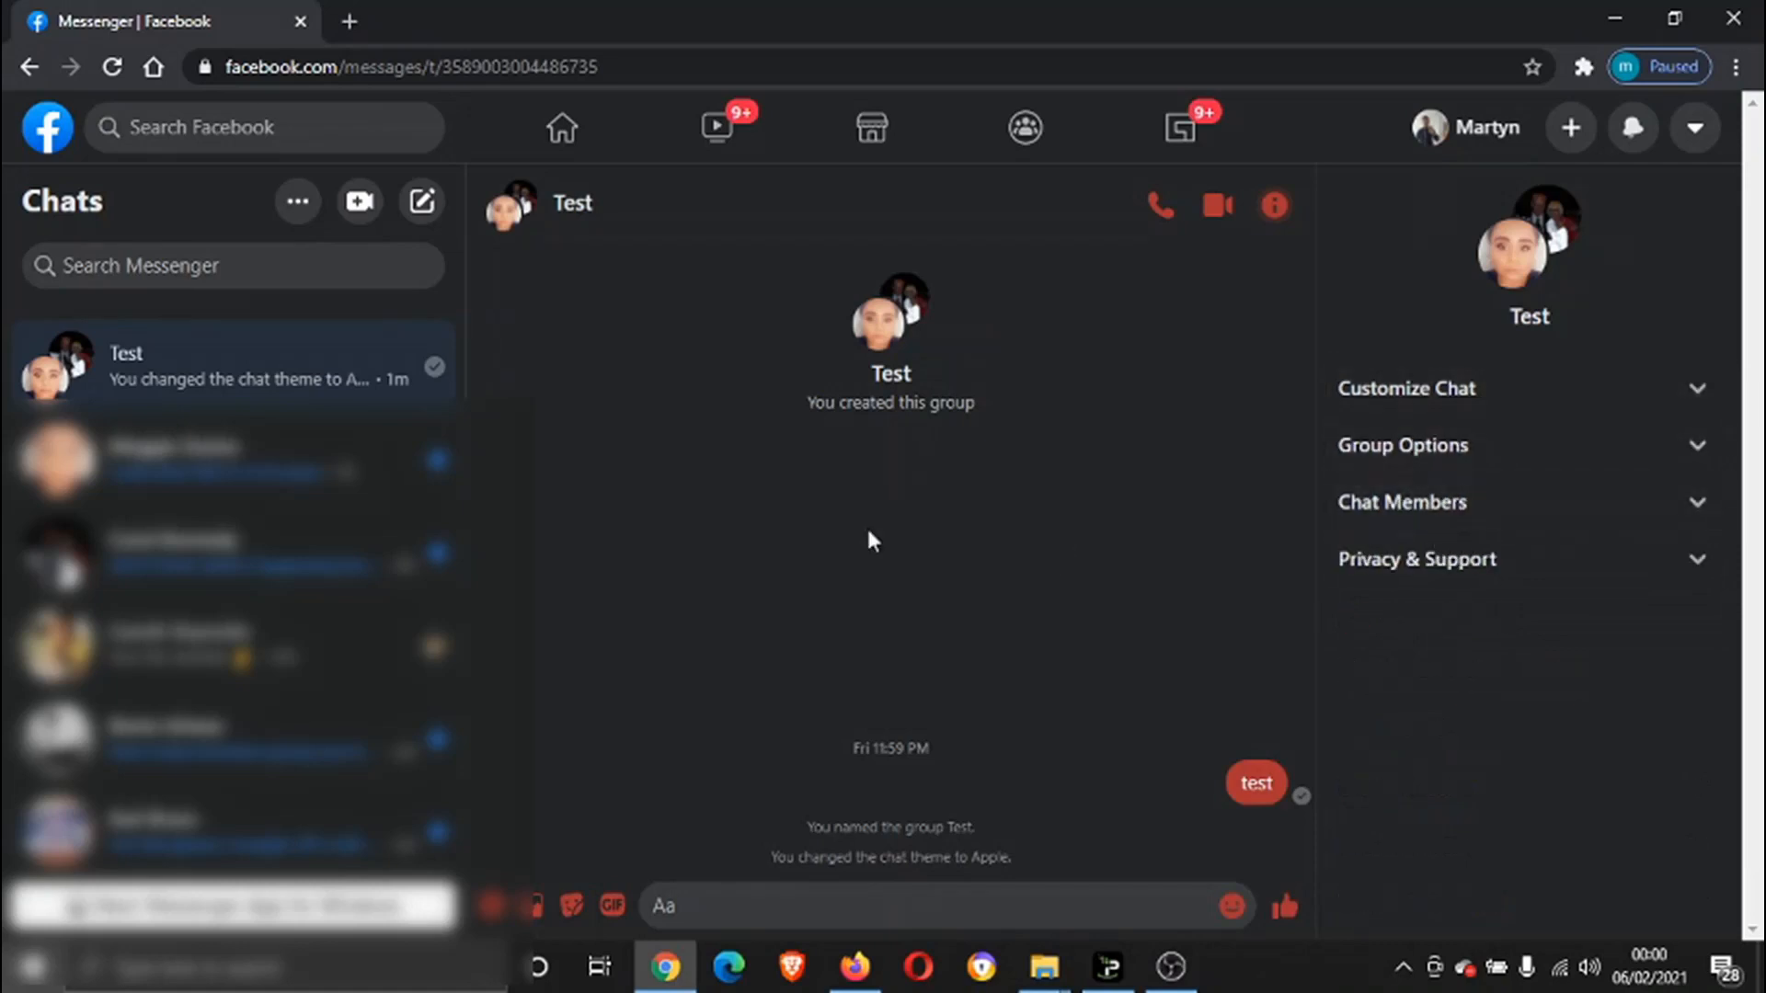
{"action": "mouse_move", "coordinate": [1406, 446]}
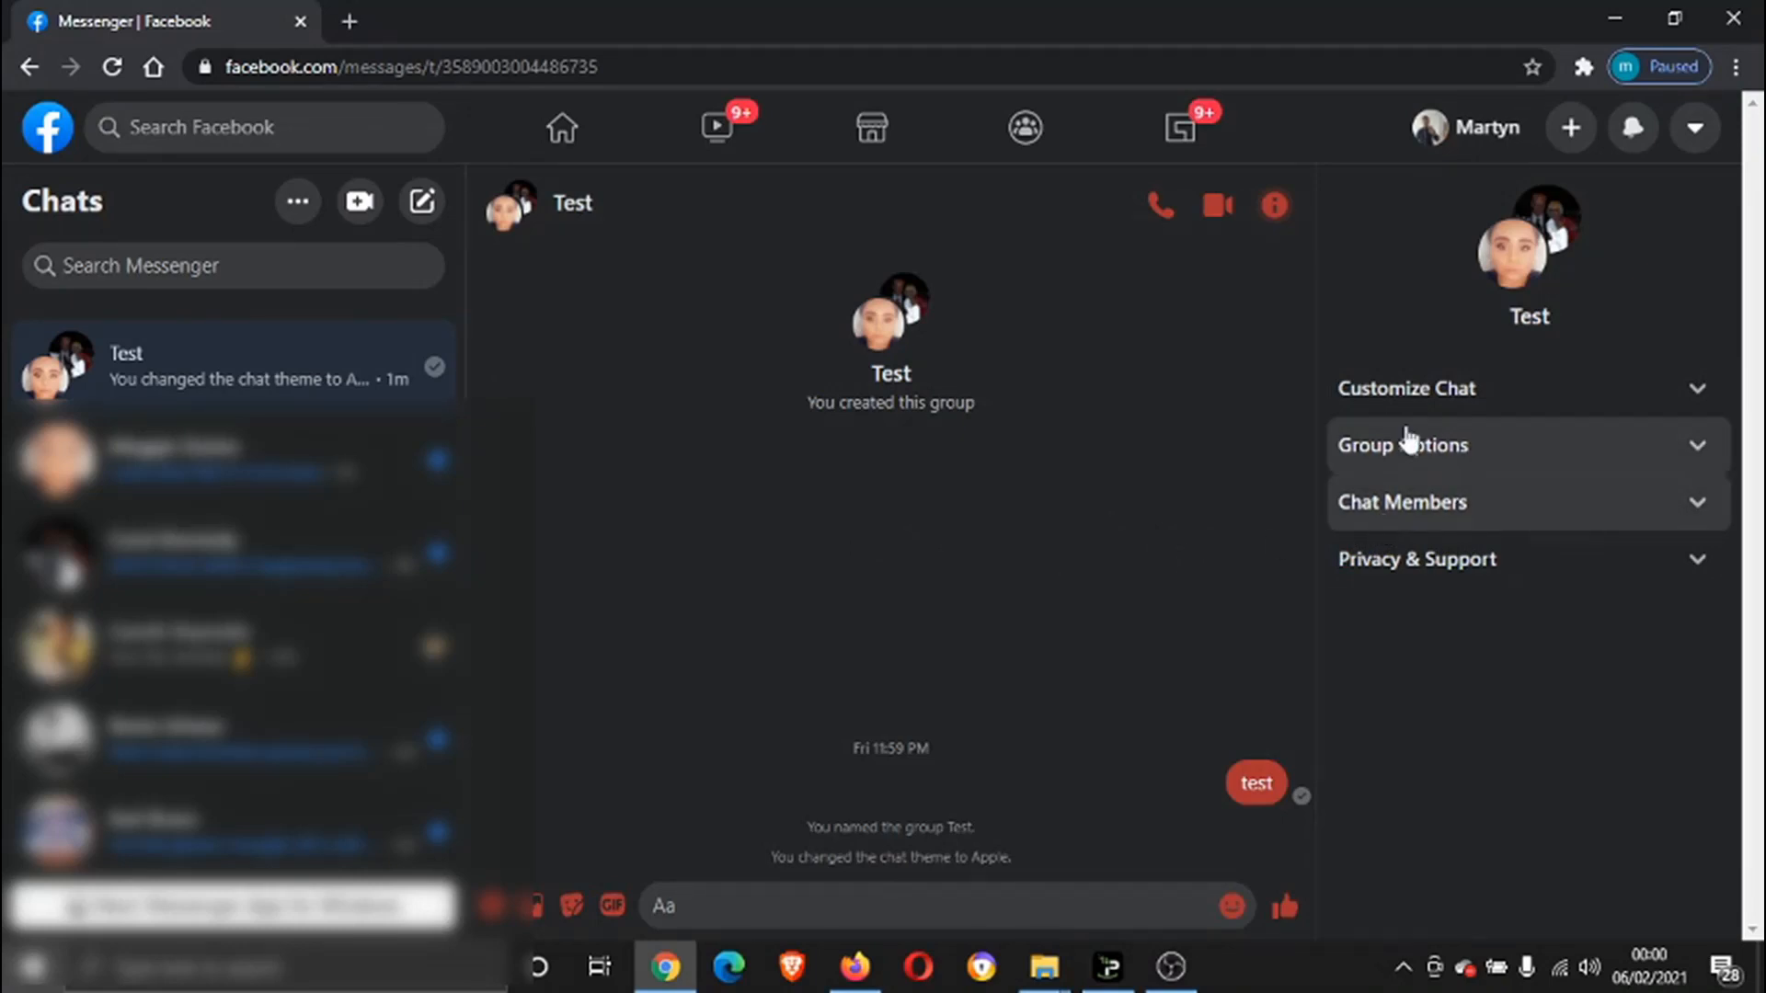
{"action": "left_click", "coordinate": [1402, 501]}
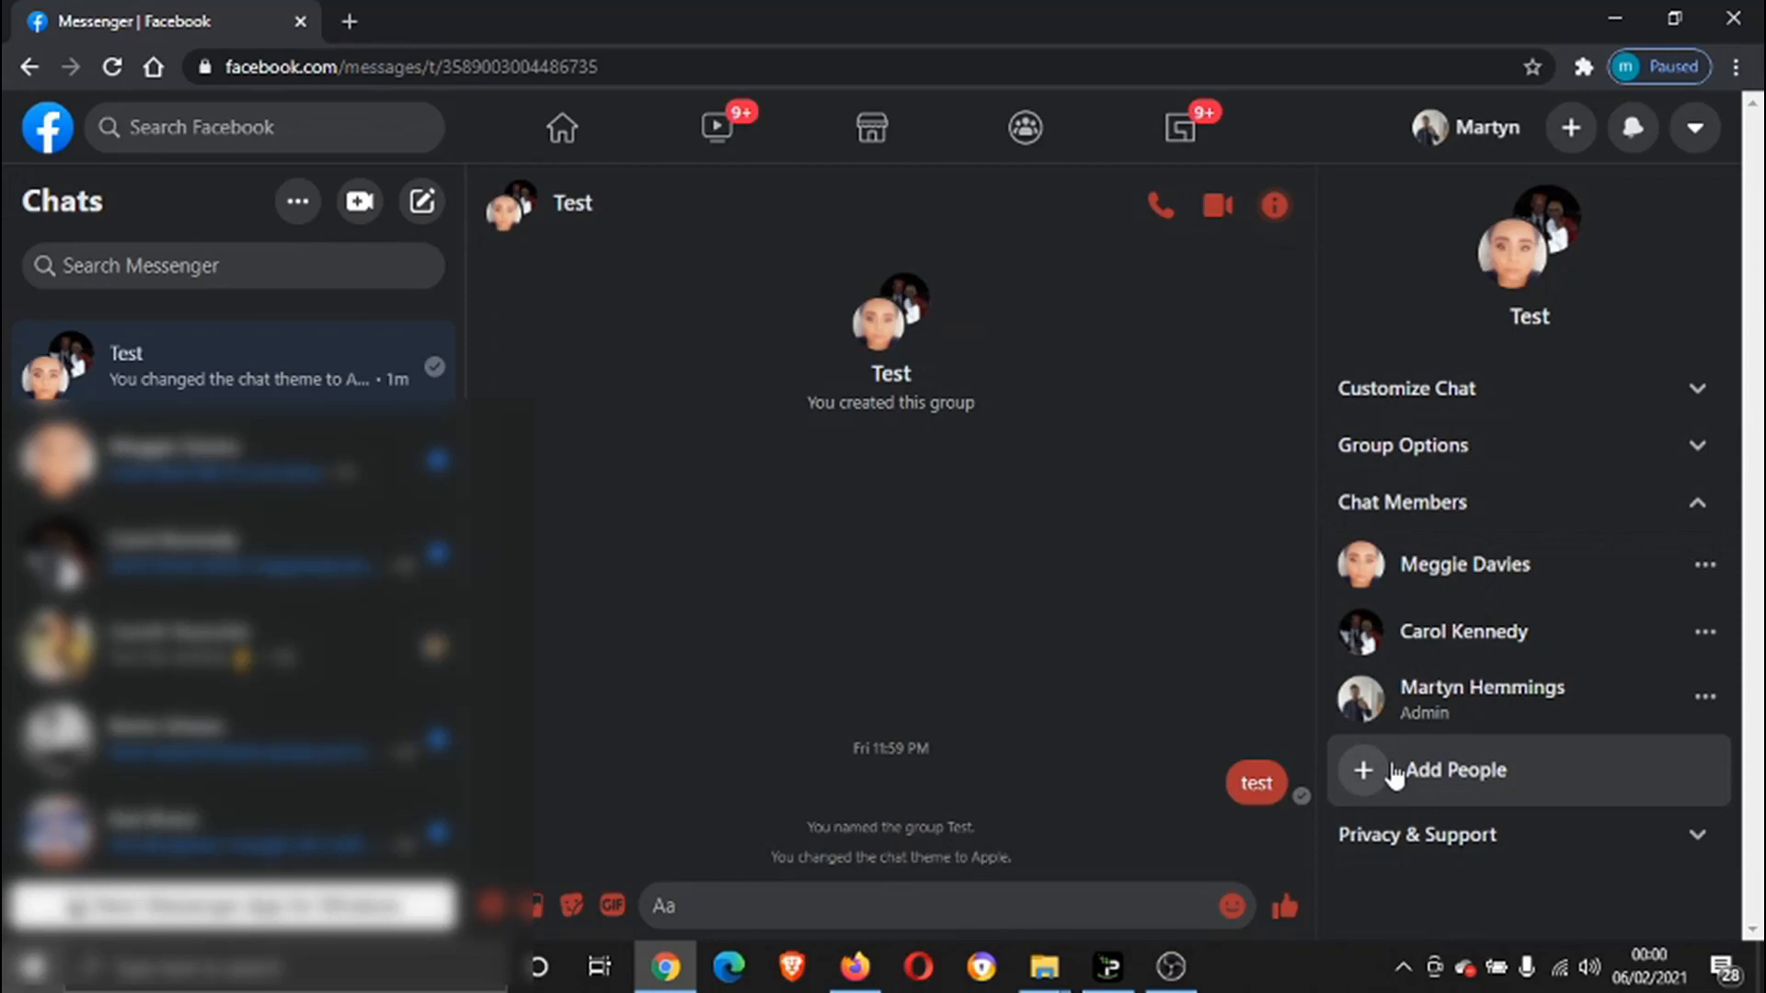
{"action": "mouse_move", "coordinate": [1480, 727]}
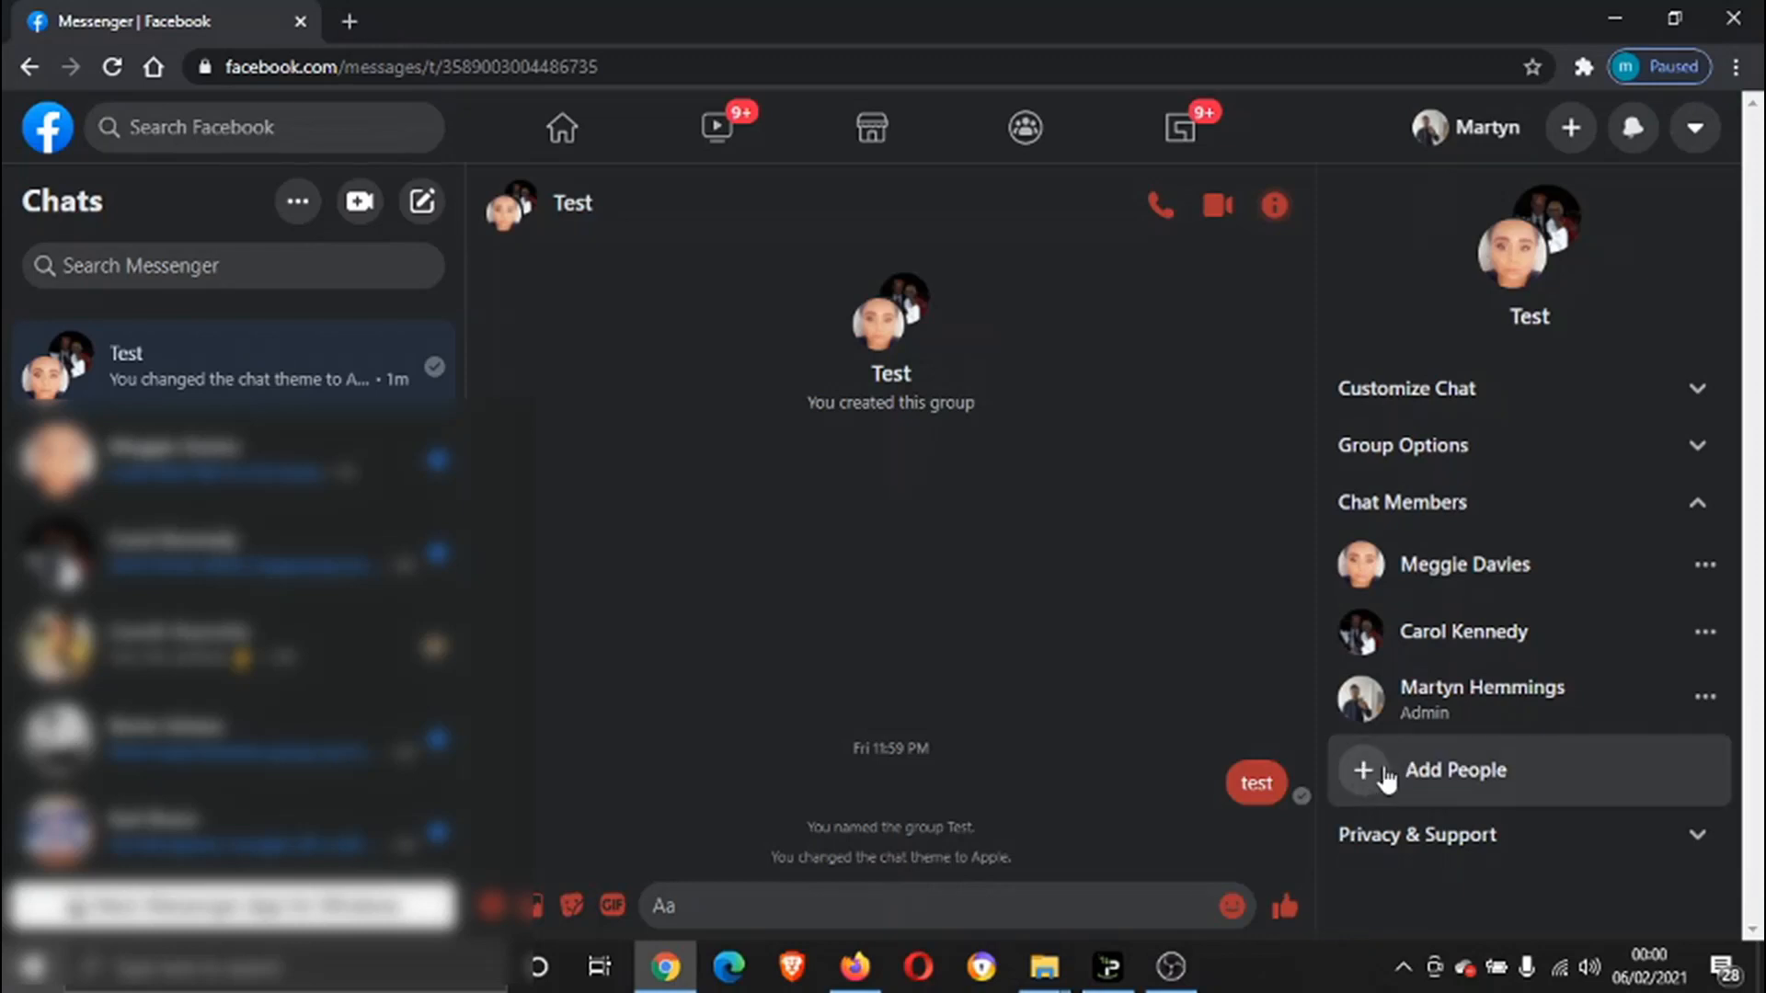
{"action": "mouse_move", "coordinate": [1396, 777]}
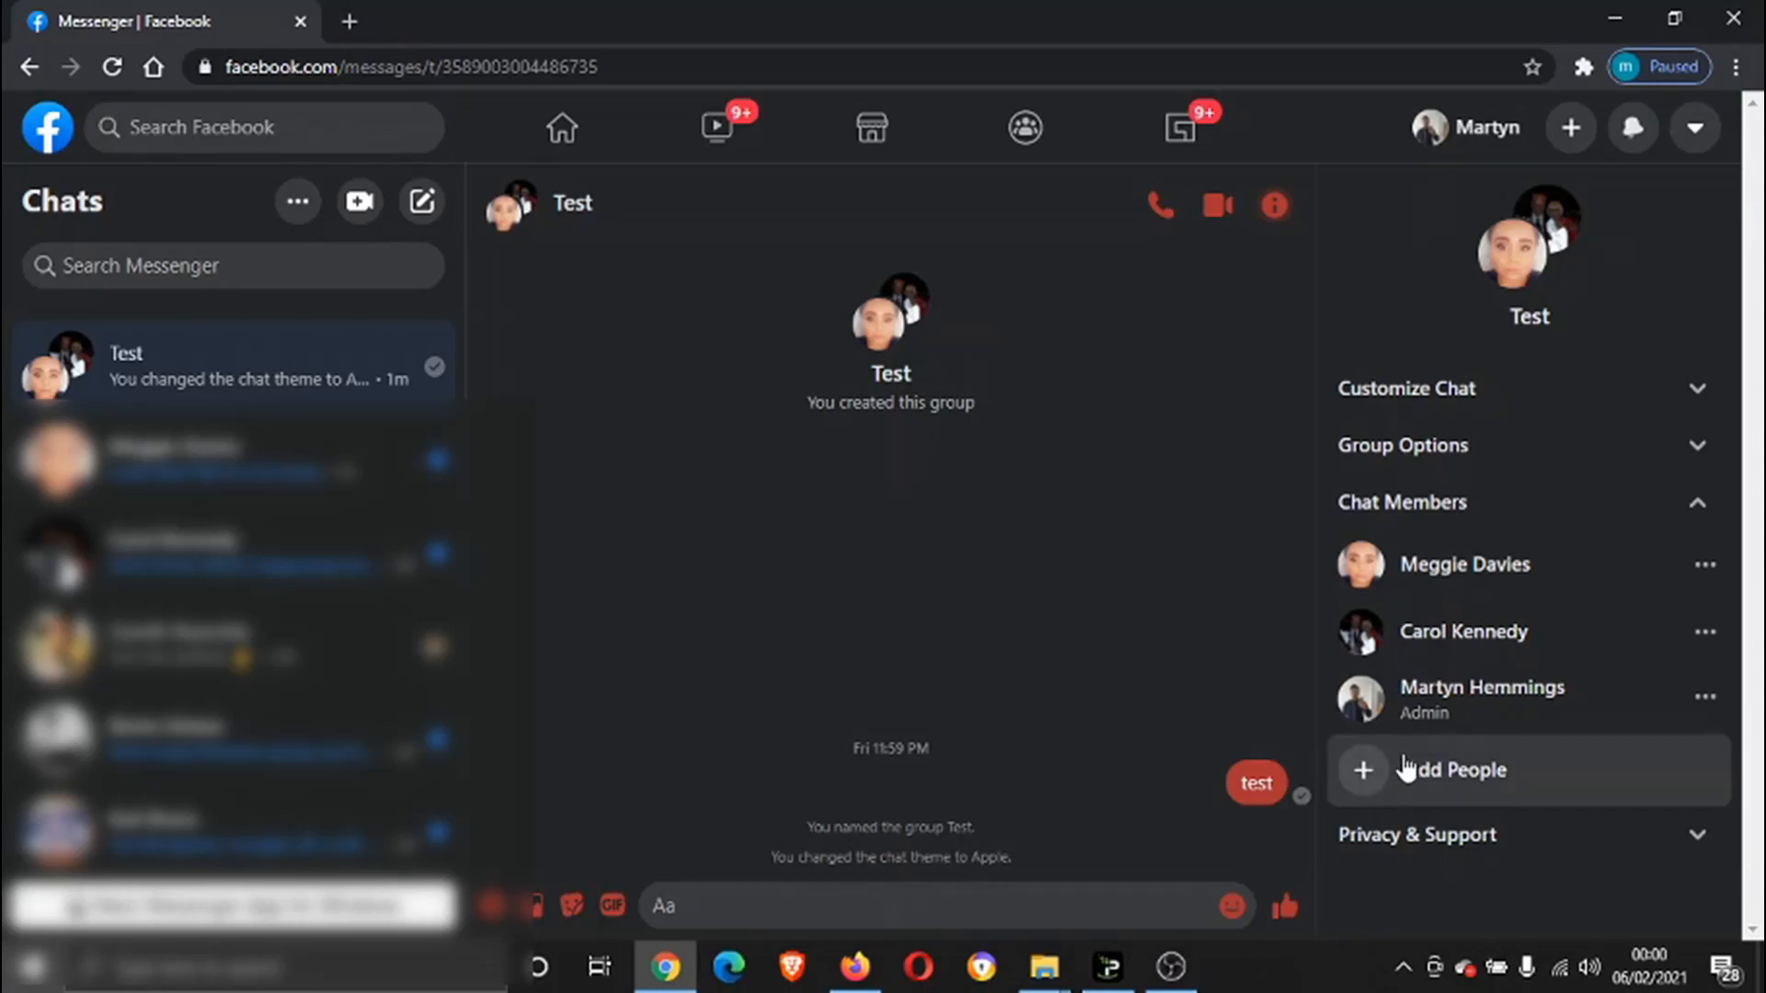
{"action": "left_click", "coordinate": [1454, 771]}
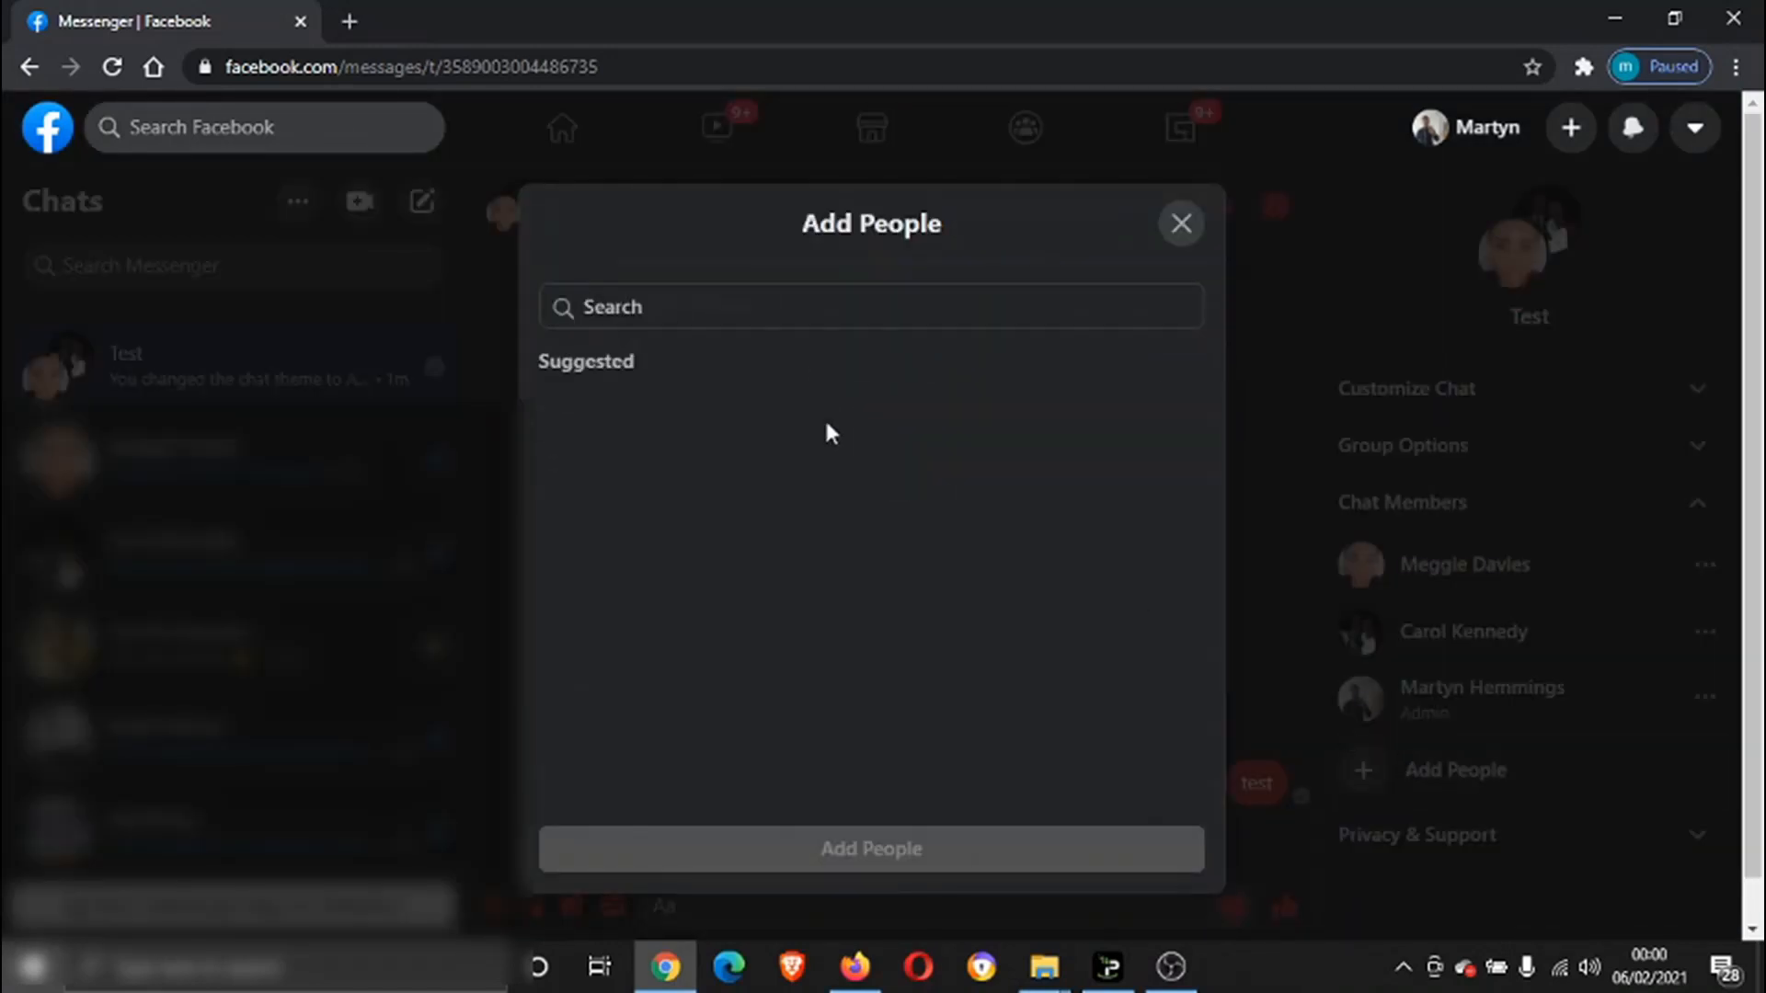
{"action": "type", "text": "ds"}
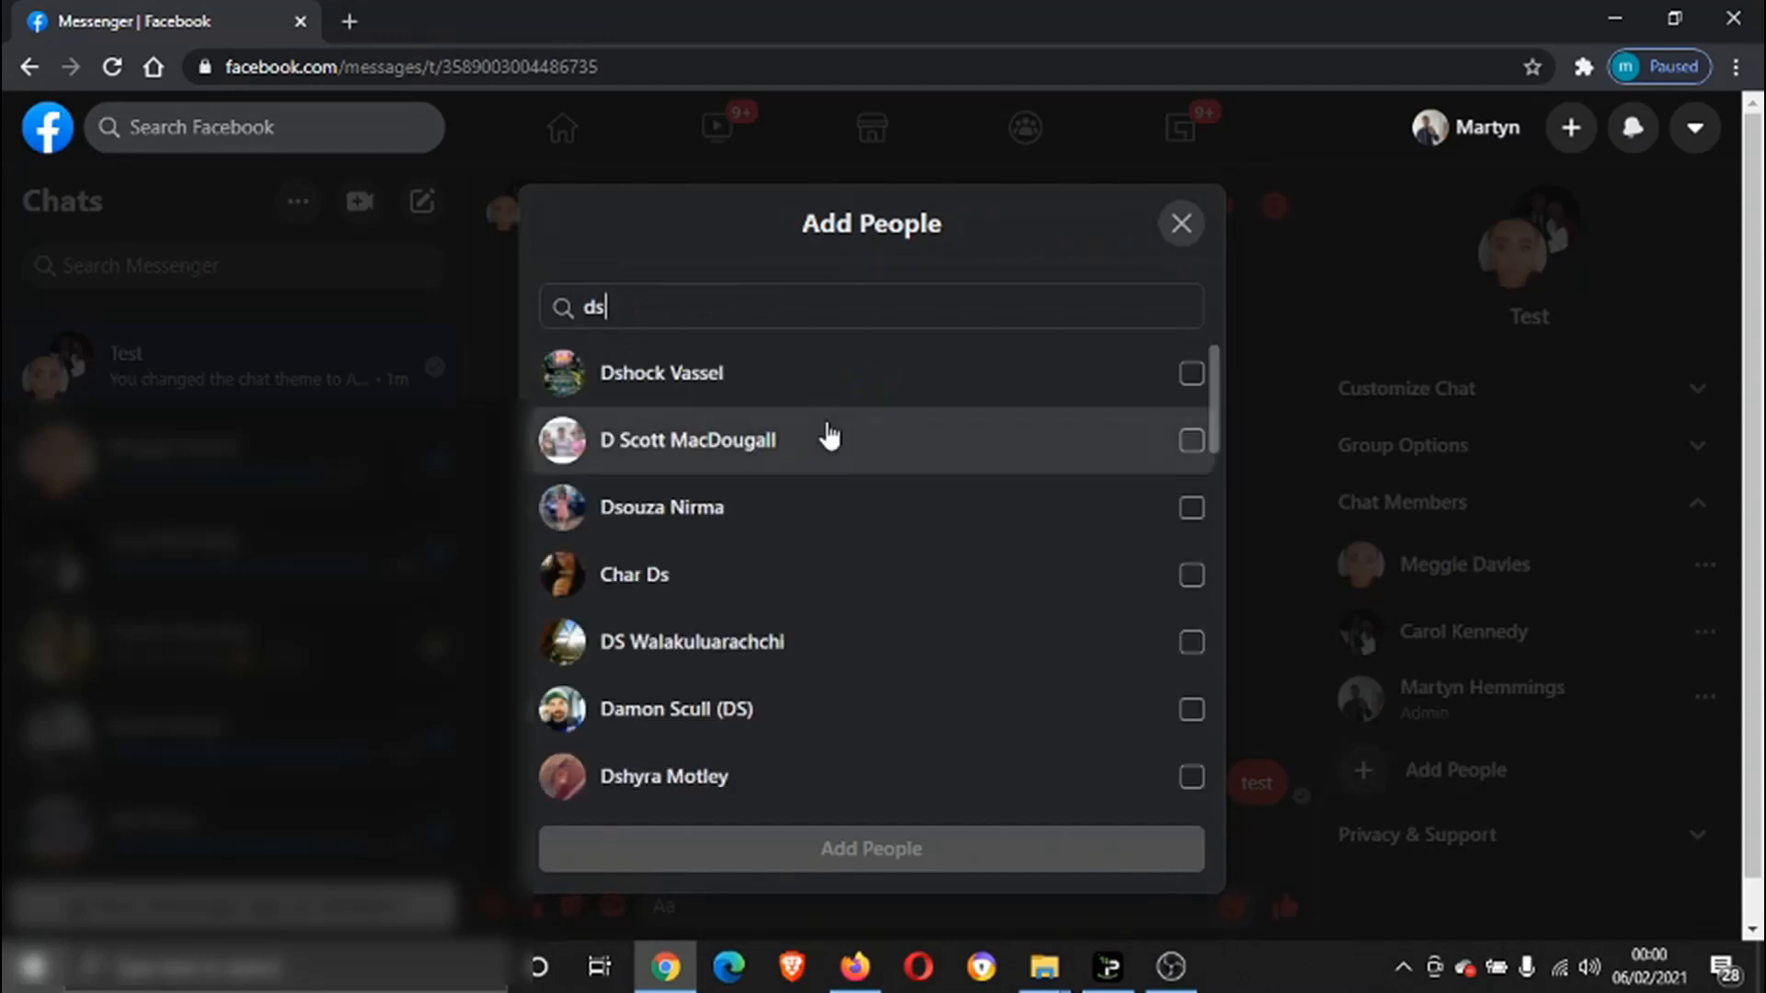
{"action": "mouse_move", "coordinate": [1208, 433]}
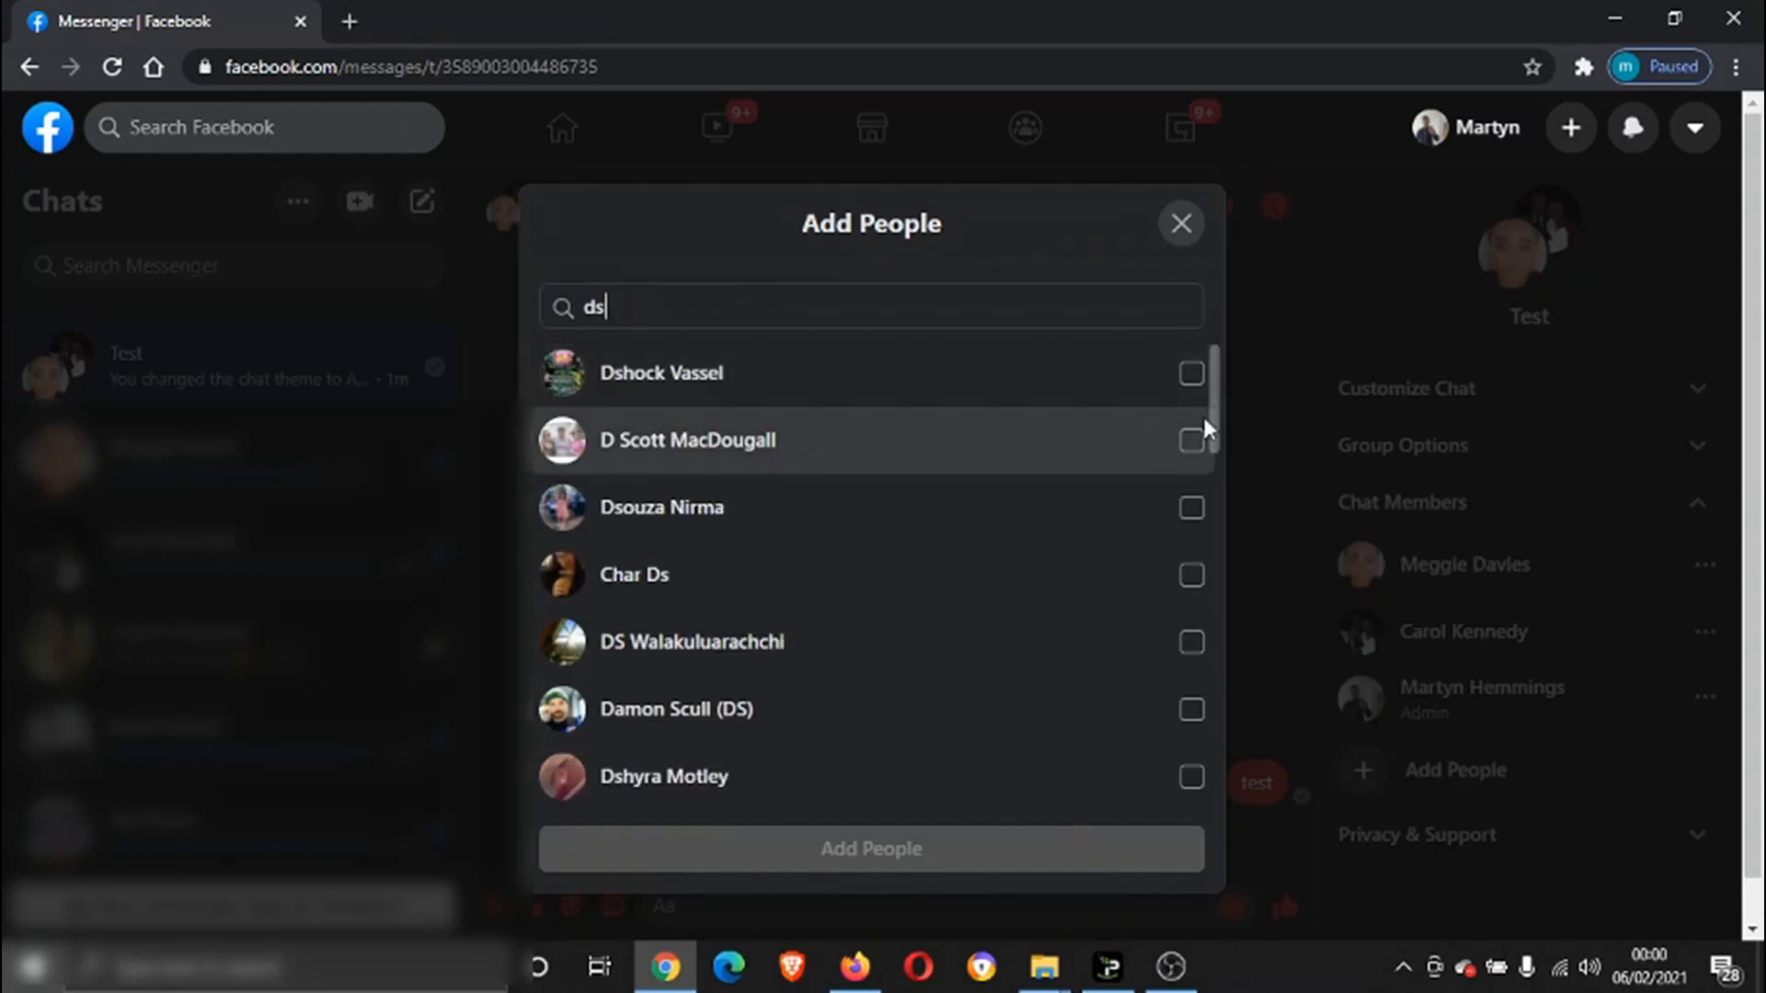
{"action": "mouse_move", "coordinate": [1194, 400]}
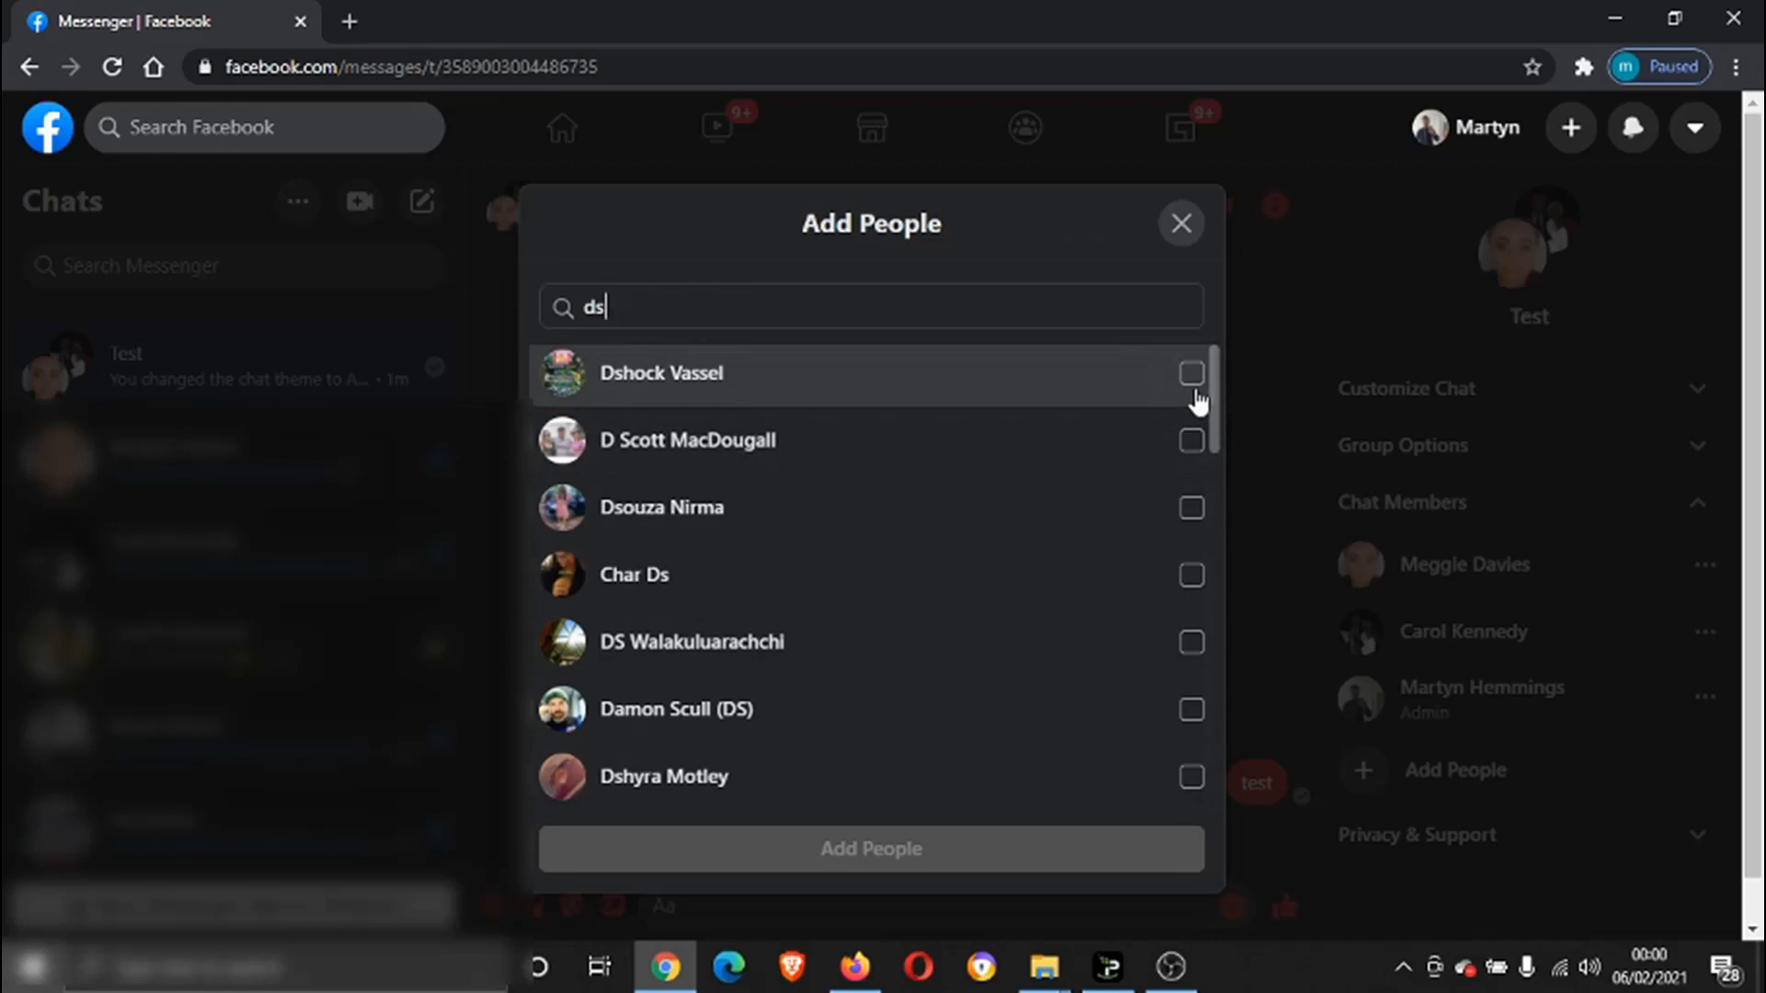
{"action": "left_click", "coordinate": [1191, 373]}
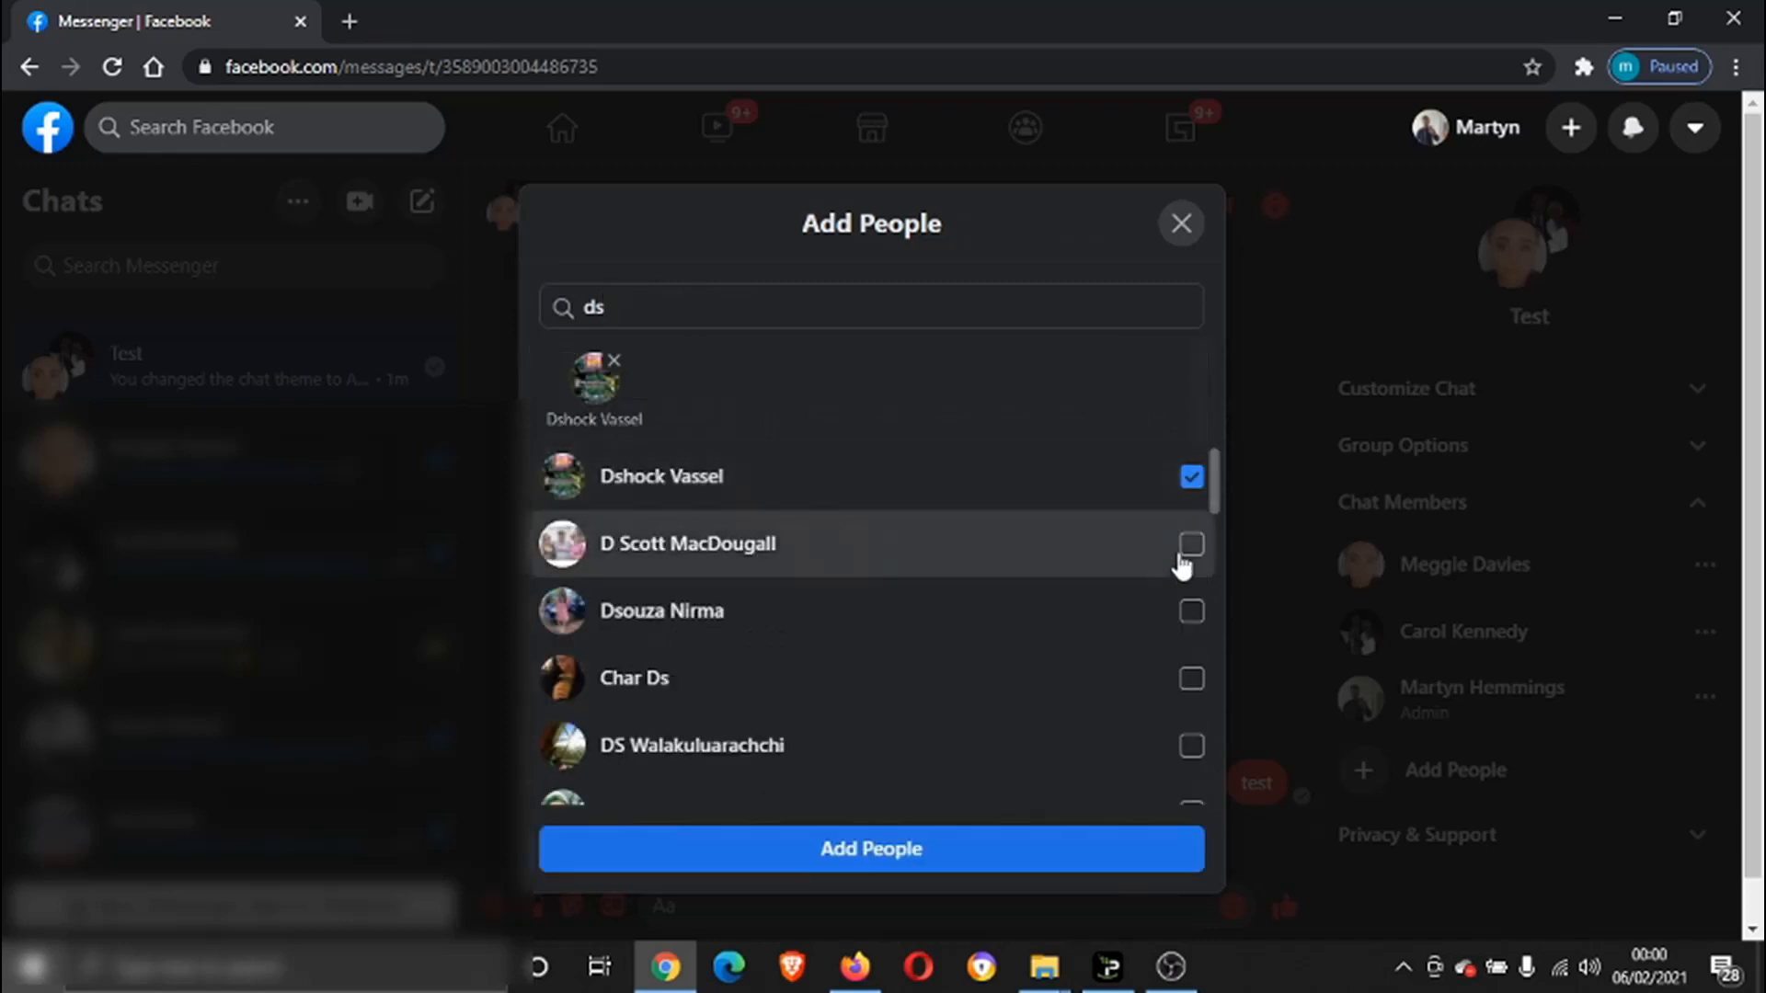
{"action": "left_click", "coordinate": [1190, 621]}
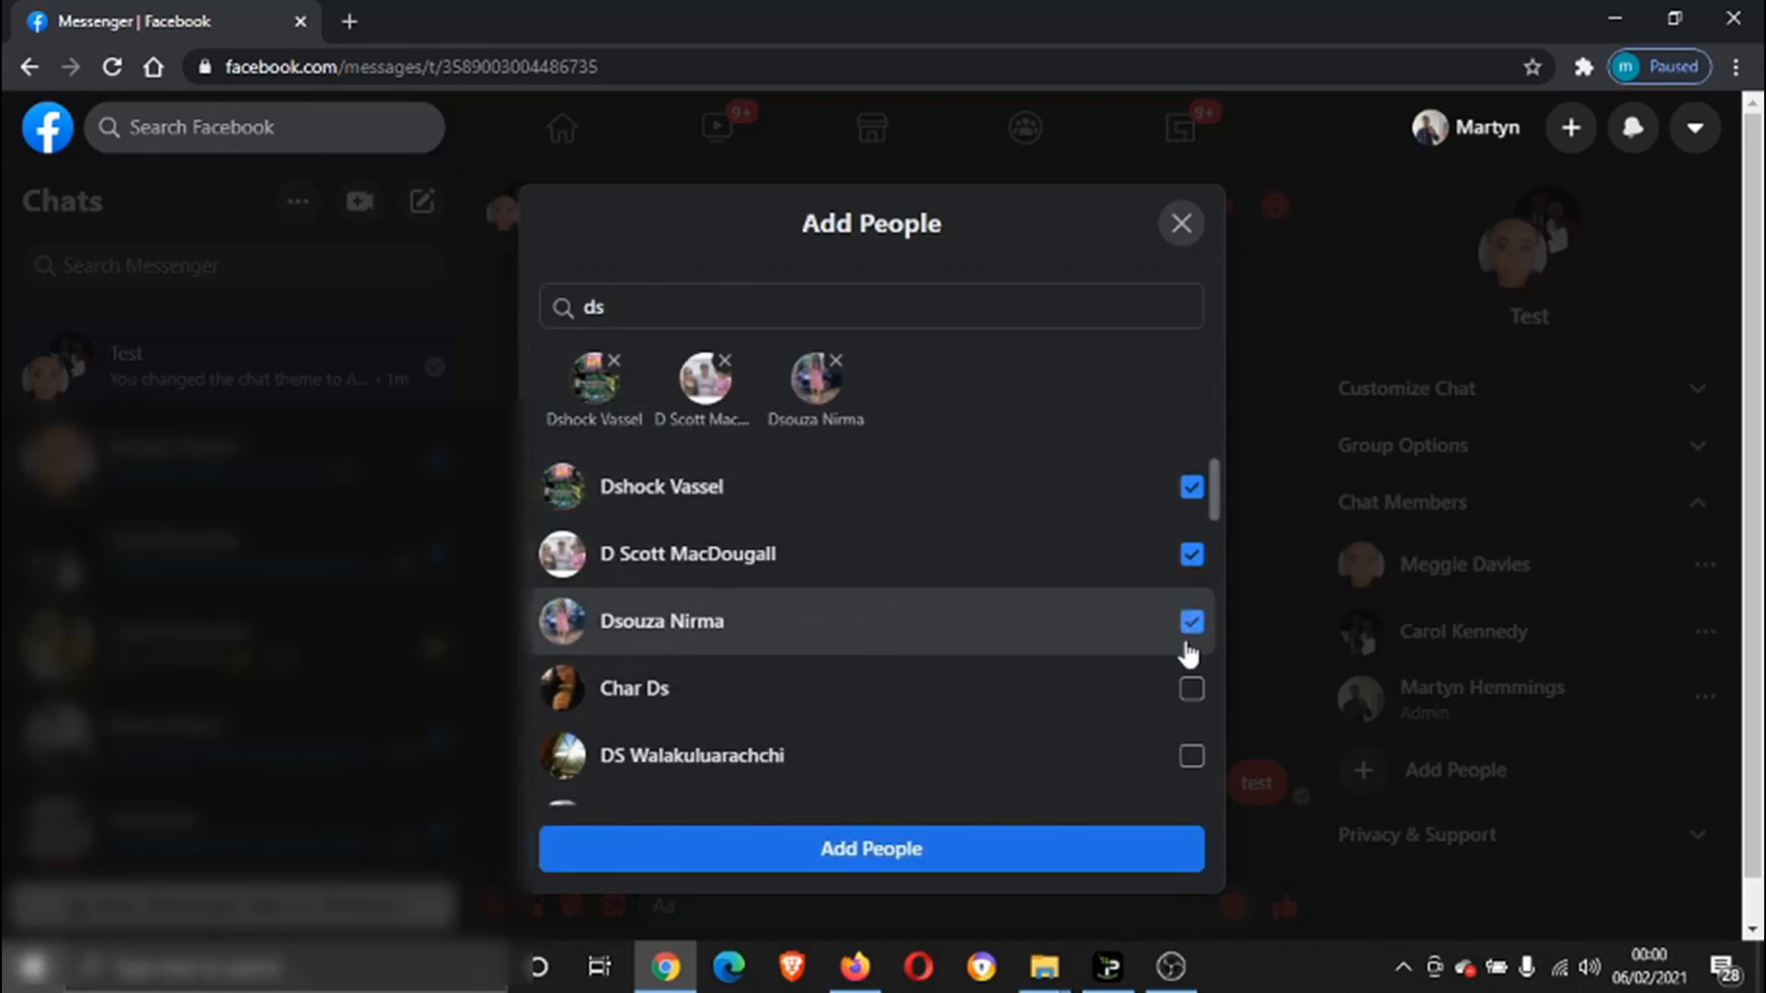
{"action": "left_click", "coordinate": [1190, 688]}
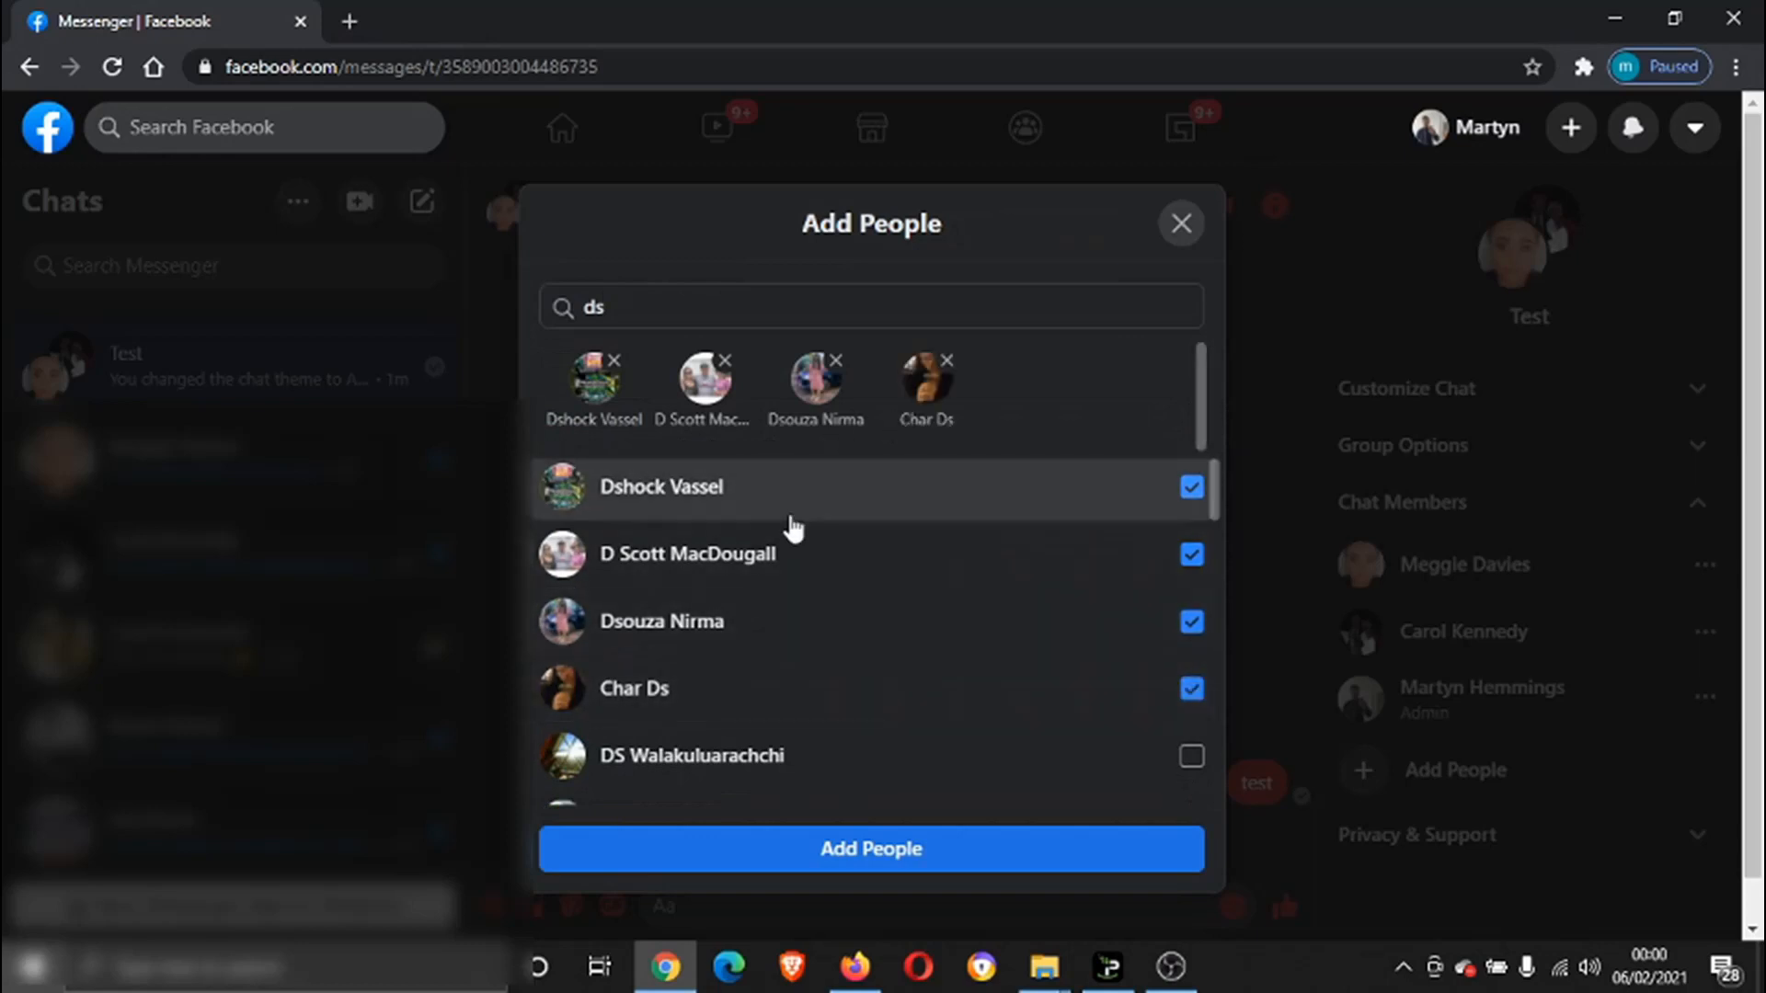
{"action": "mouse_move", "coordinate": [905, 637]}
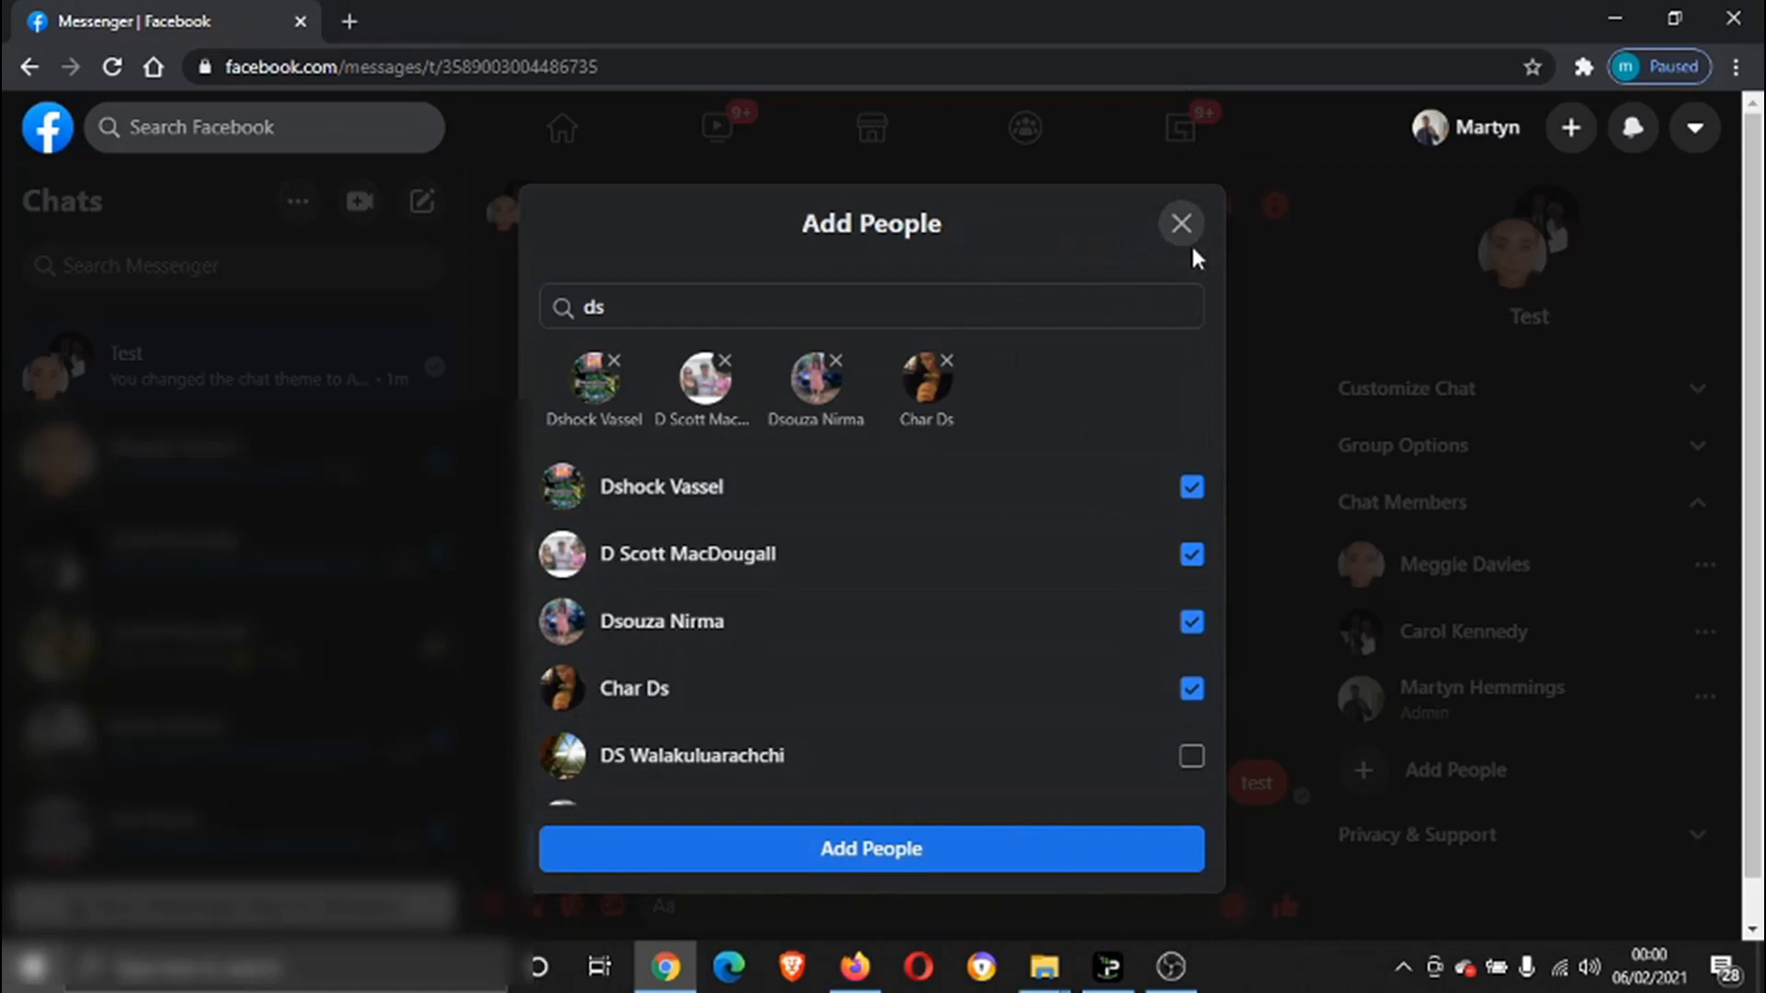
{"action": "left_click", "coordinate": [1179, 223]}
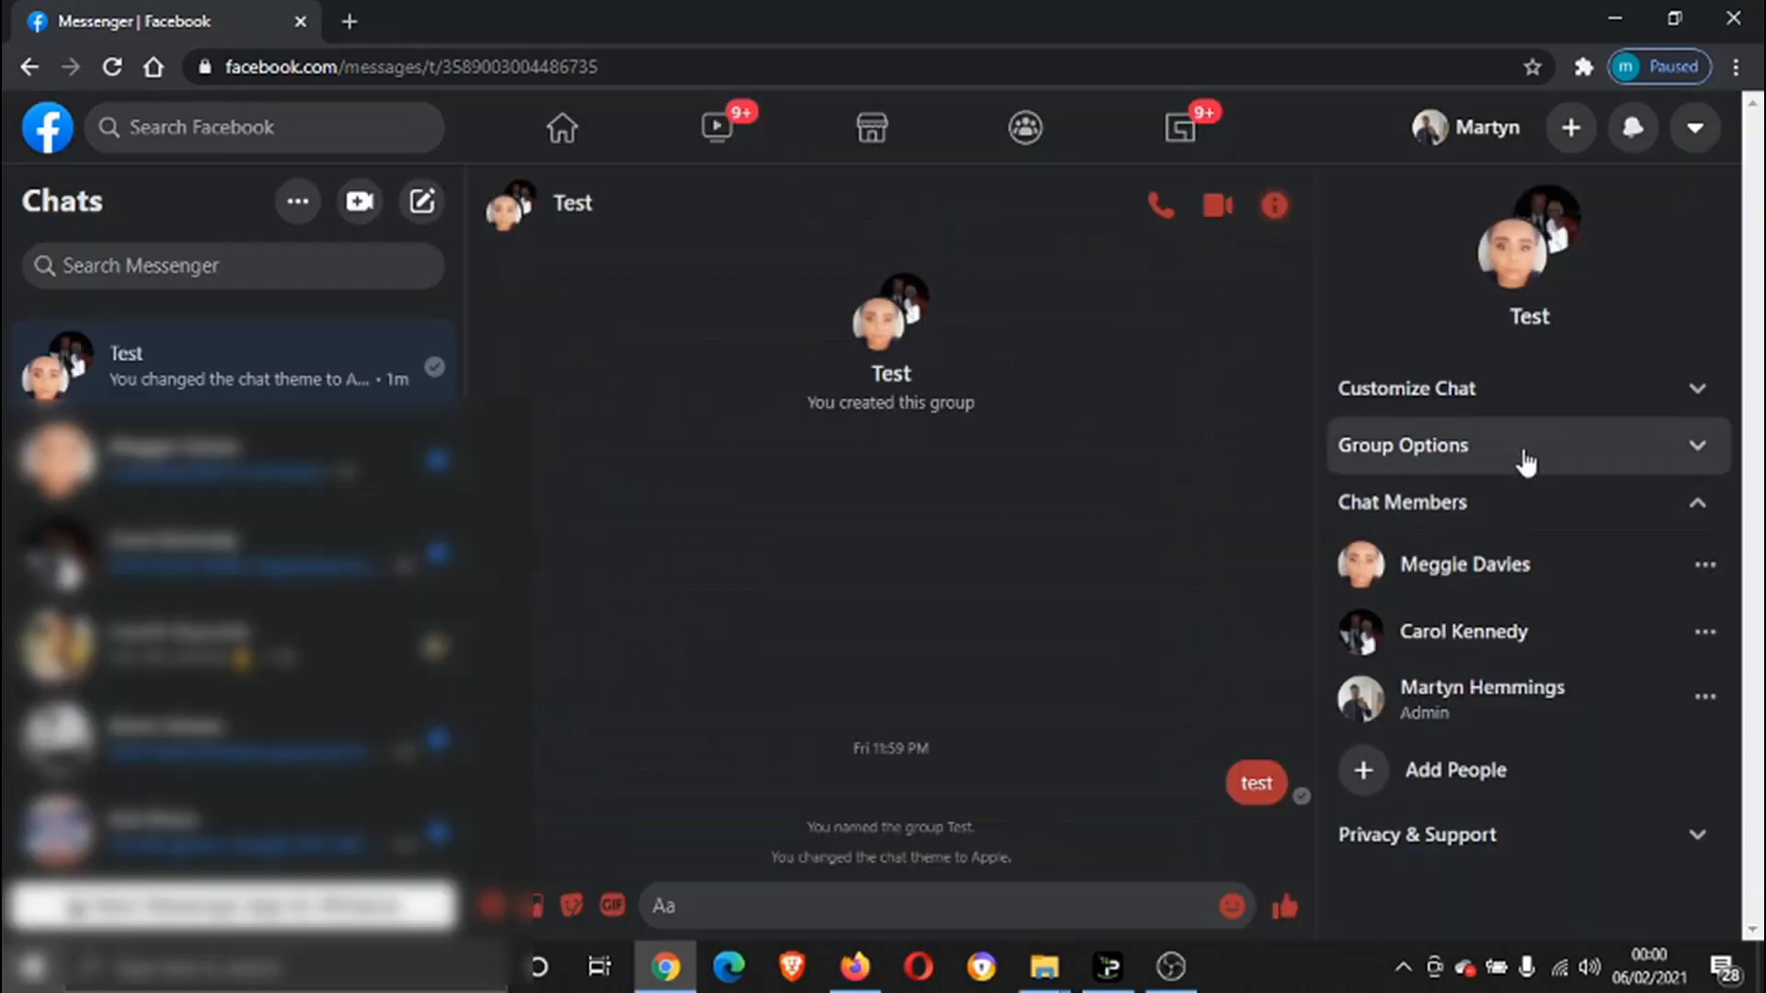
{"action": "left_click", "coordinate": [1401, 446]}
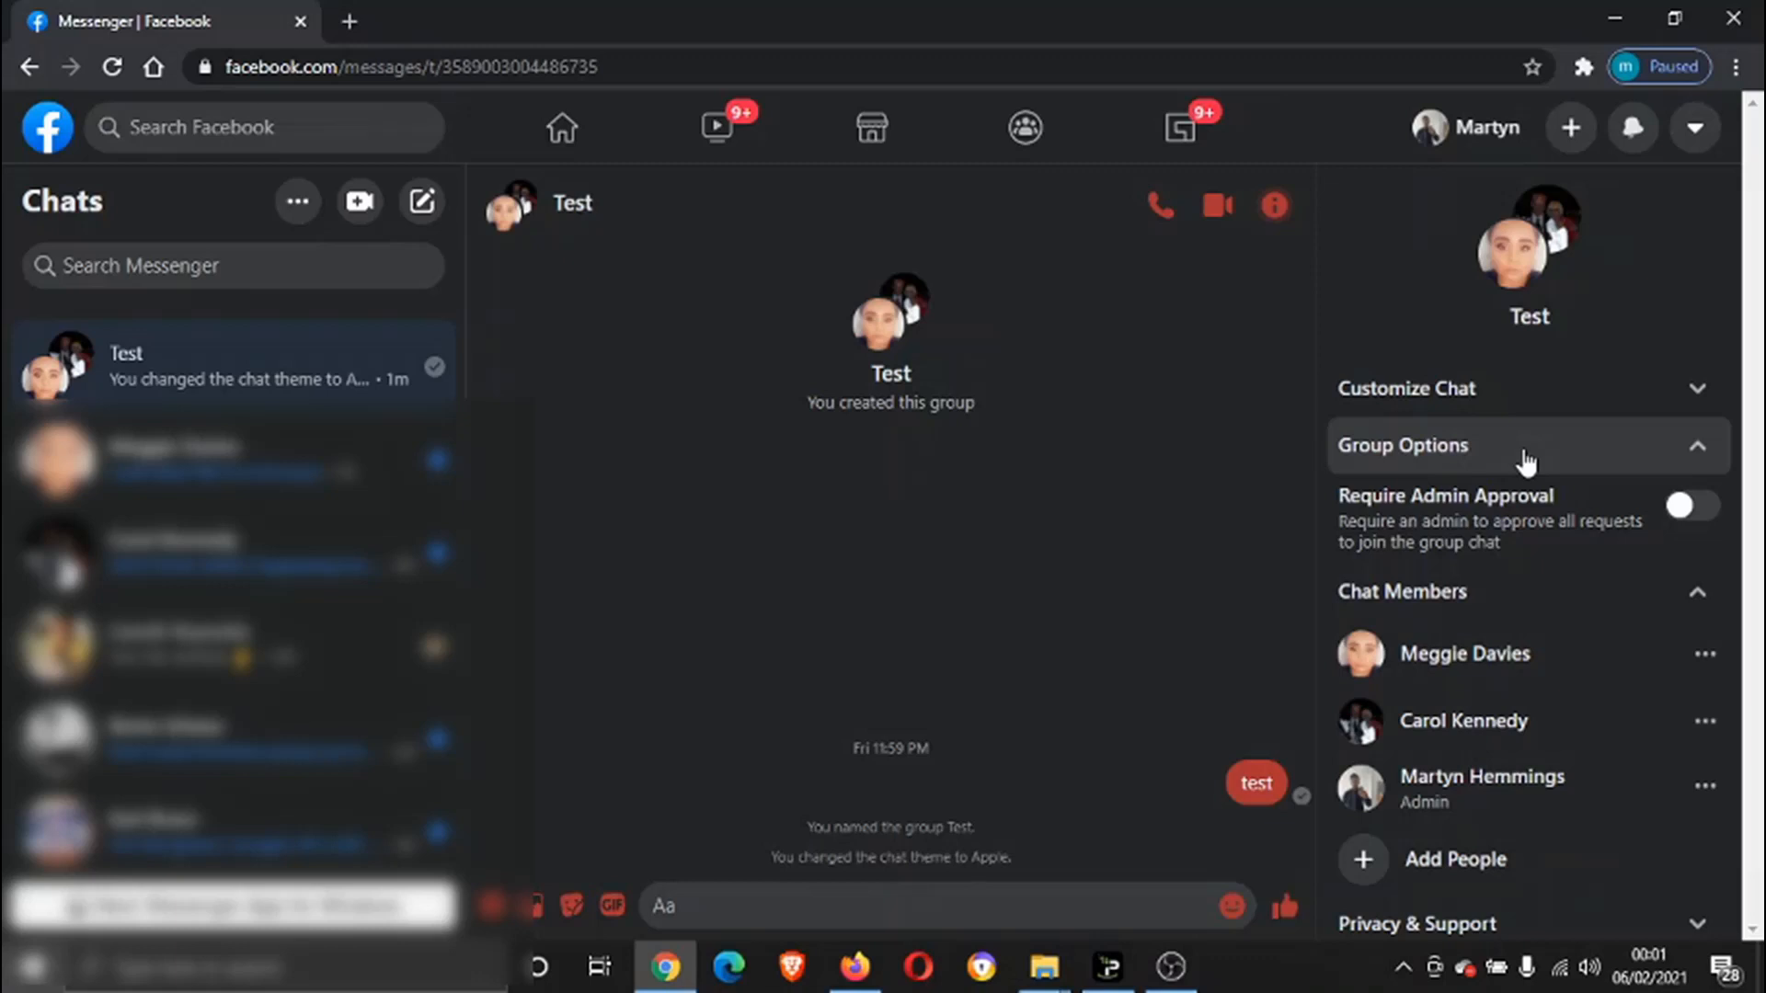
{"action": "left_click", "coordinate": [1402, 445]}
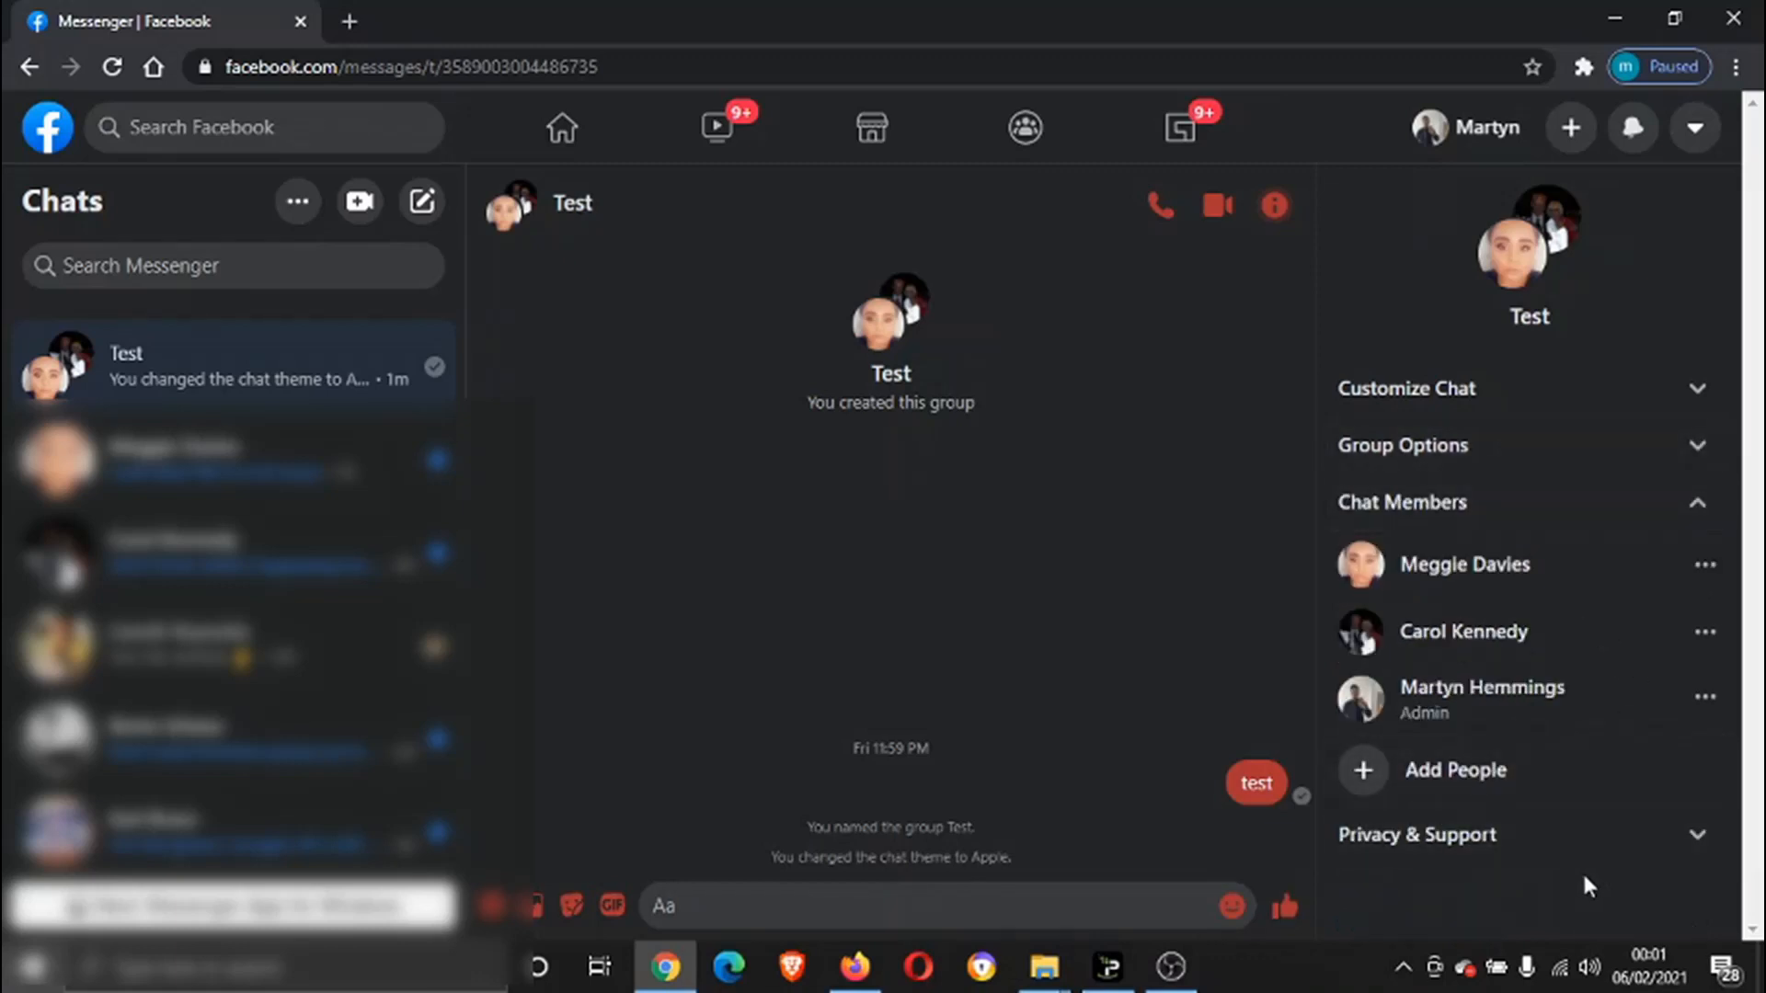
{"action": "mouse_move", "coordinate": [1575, 824]}
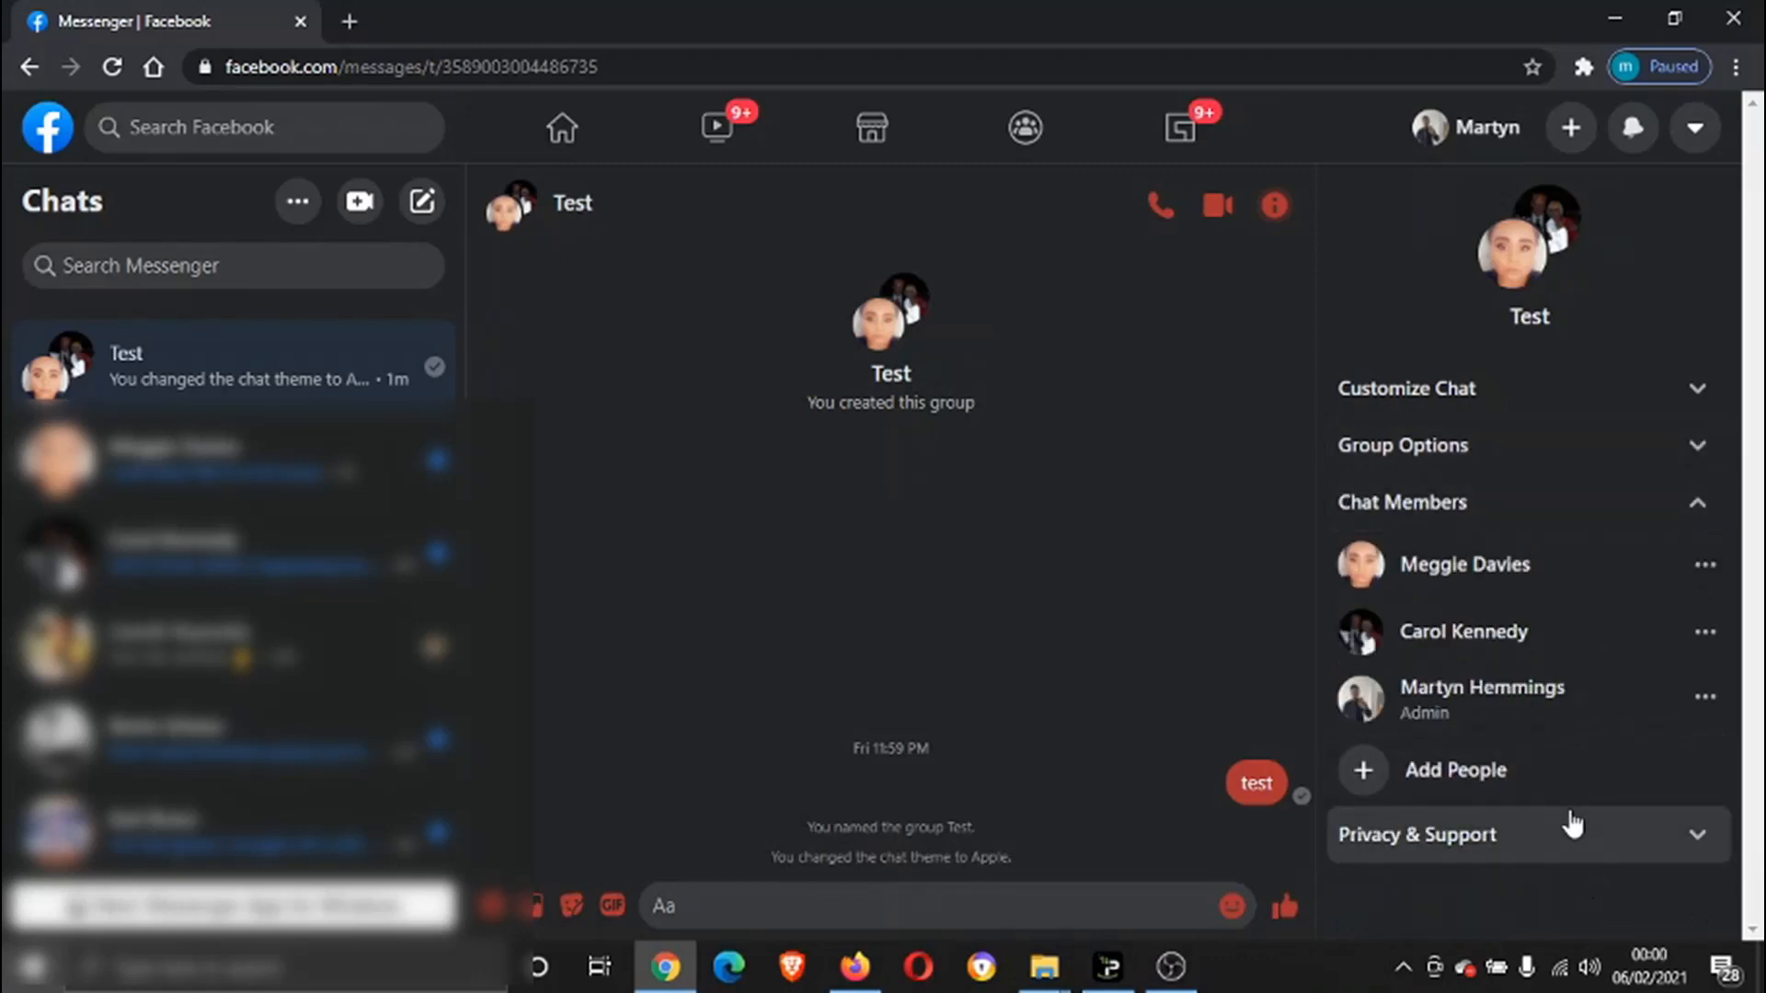